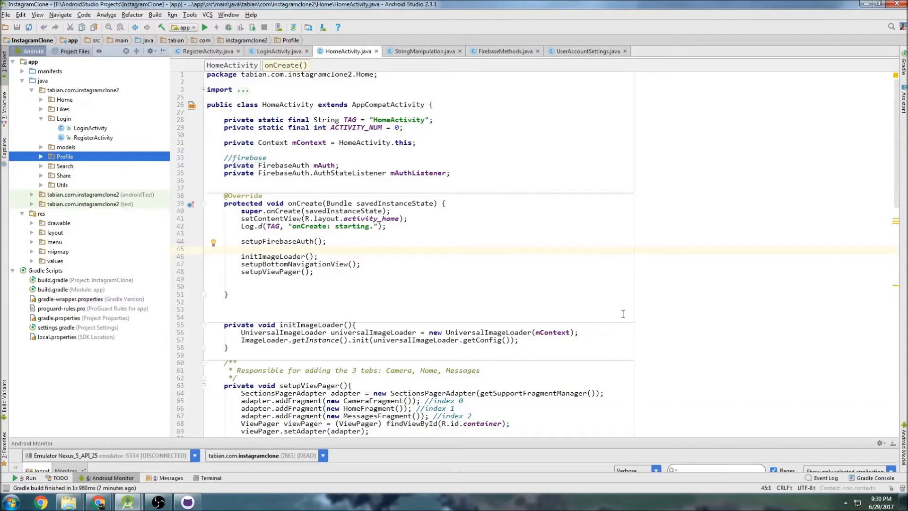
pyautogui.moveTo(610, 279)
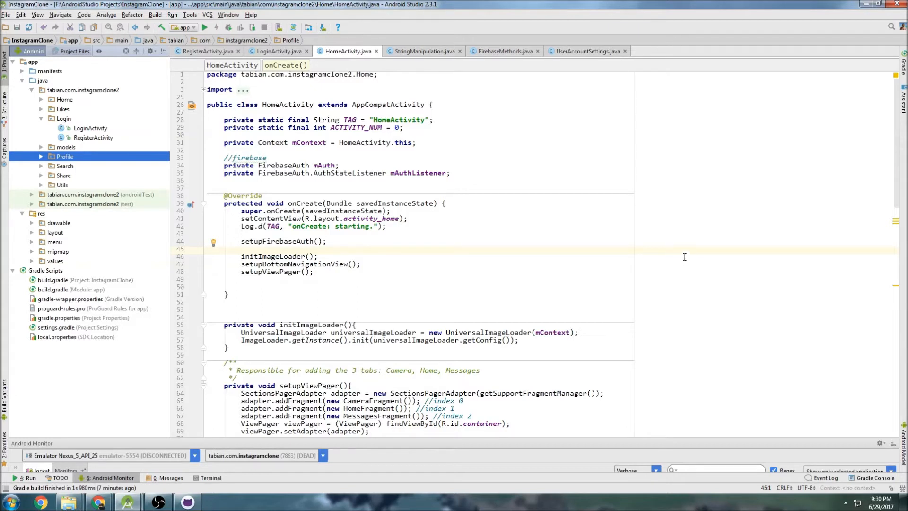
pyautogui.moveTo(686, 259)
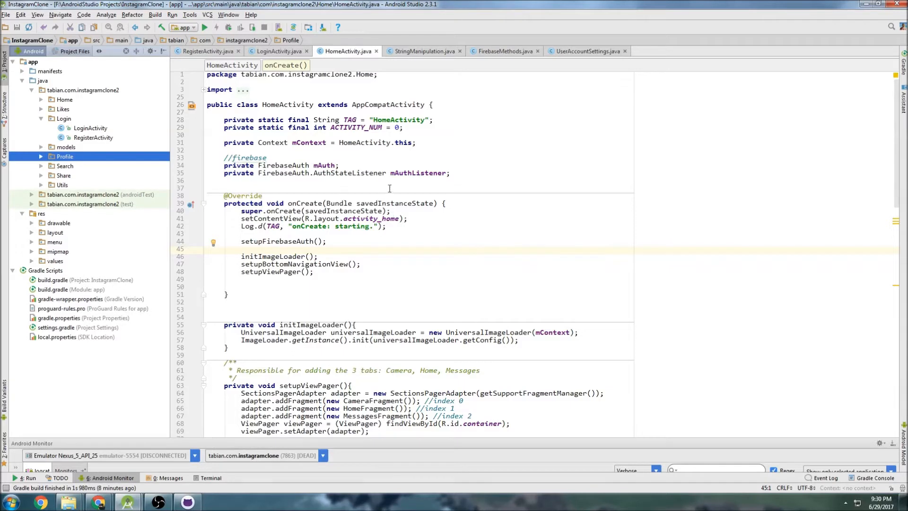
pyautogui.moveTo(402, 181)
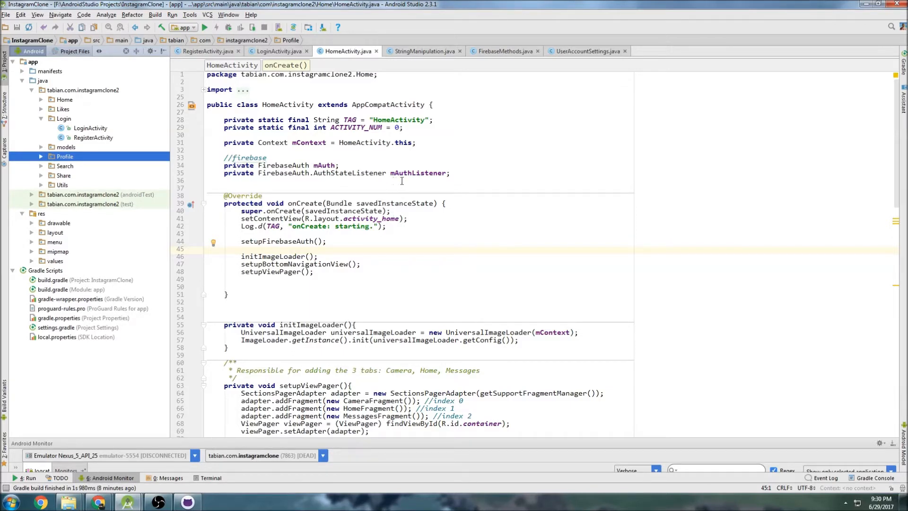
# - In SignOutFragment, declare the FirebaseAuth mAuth and AuthStateListener mAuthListener fields
pyautogui.click(64, 157)
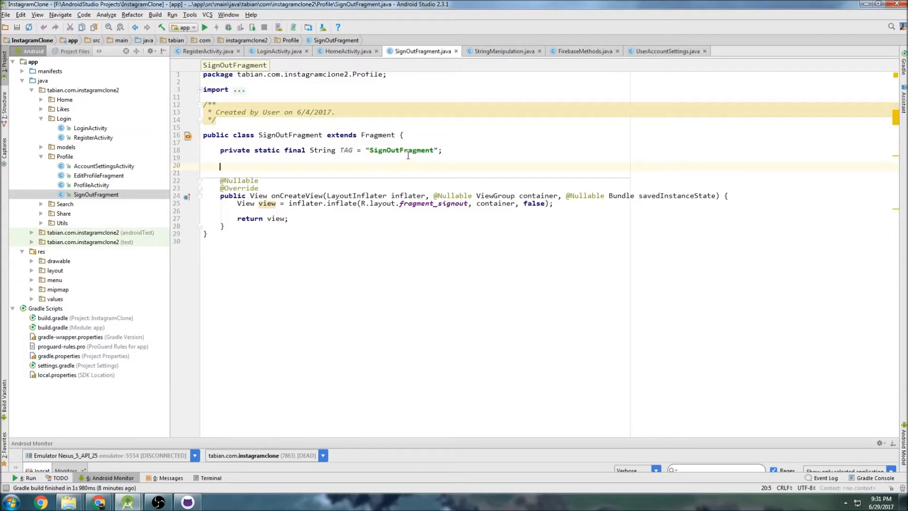
pyautogui.write('//')
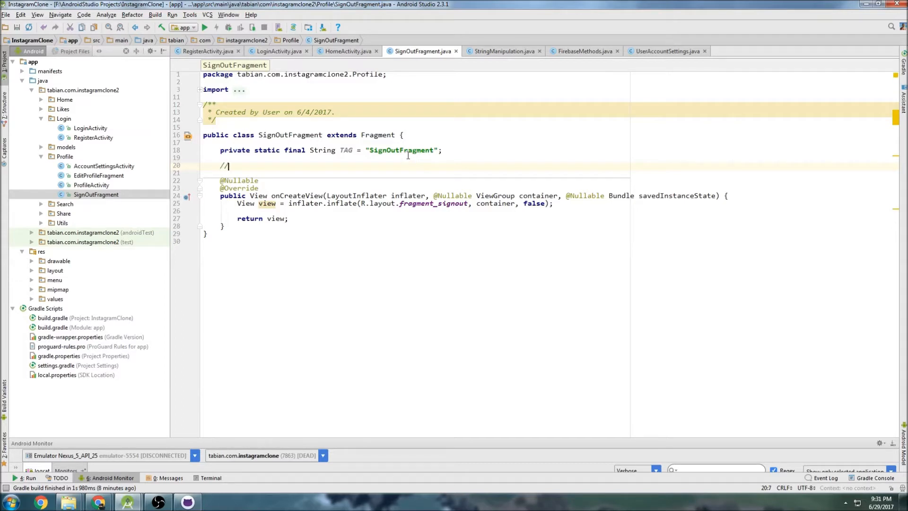
pyautogui.write('firebase')
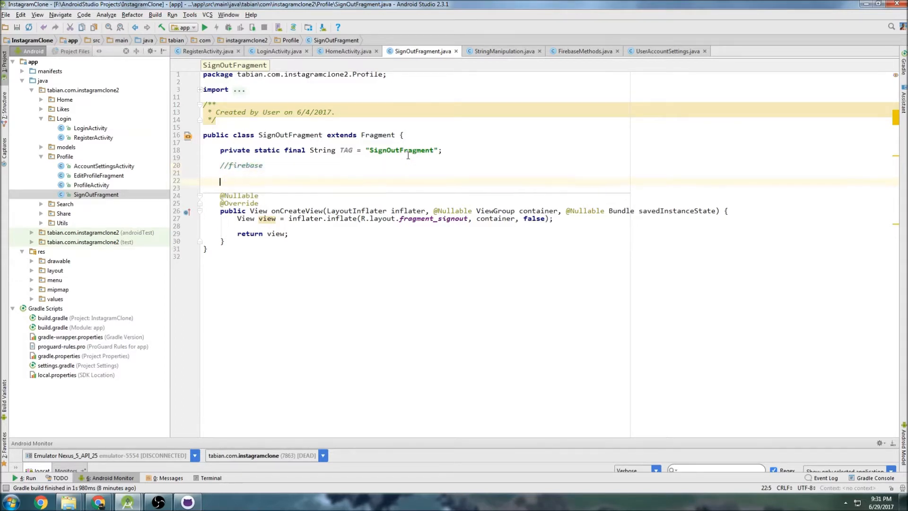
pyautogui.write('private F')
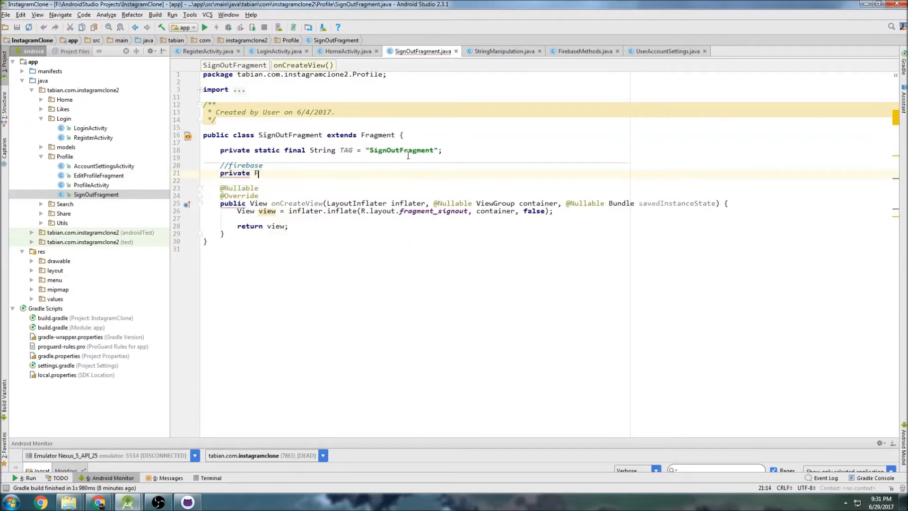
pyautogui.write('FirebaseAuth')
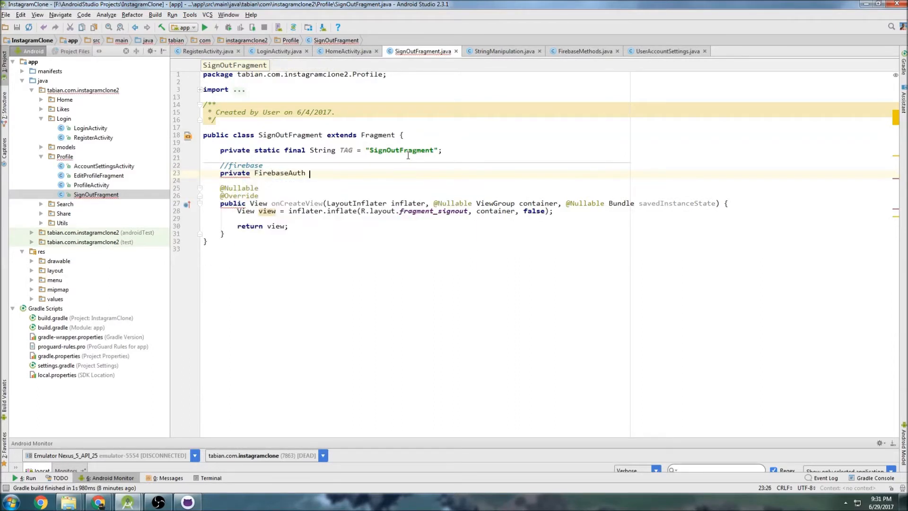
pyautogui.write('mFire')
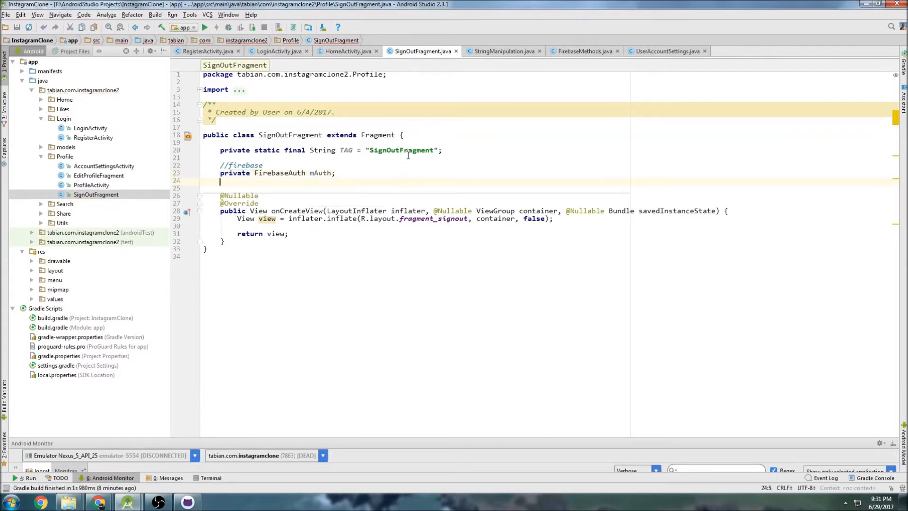
pyautogui.write('private')
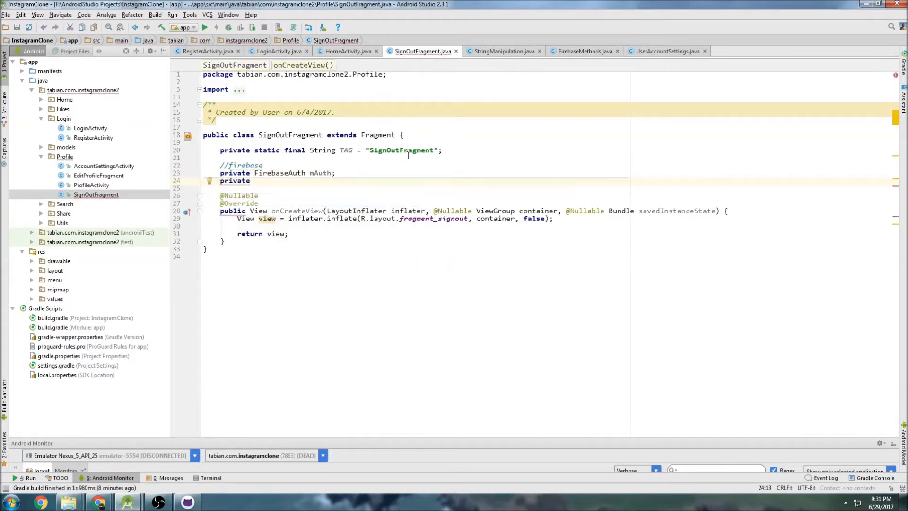
pyautogui.write('FirebaseAuth.')
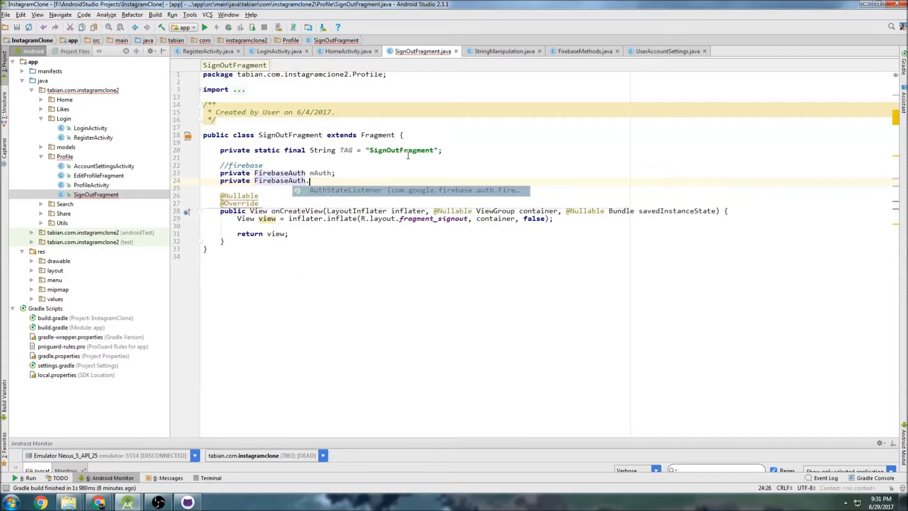
pyautogui.write('AuthStateListener mAuthListener')
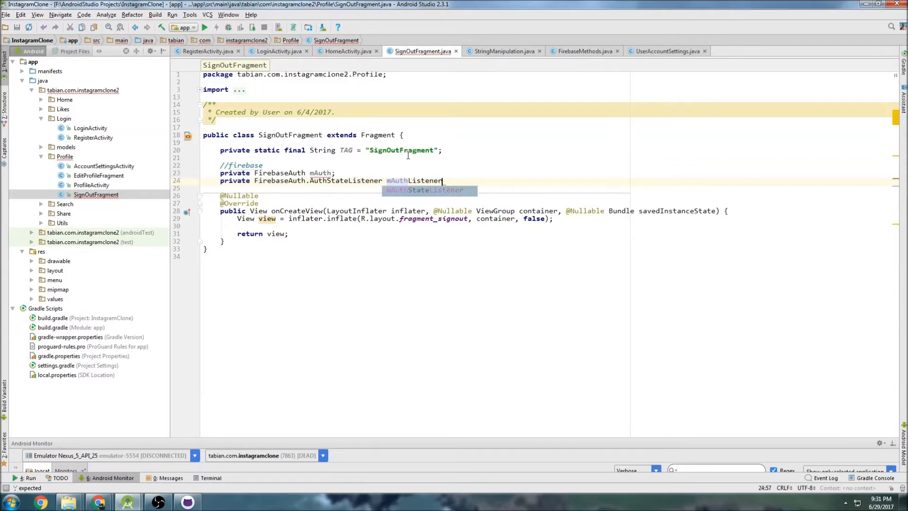
# - Declare the ProgressBar mProgressBar and TextView tvSignout fields
pyautogui.write('private')
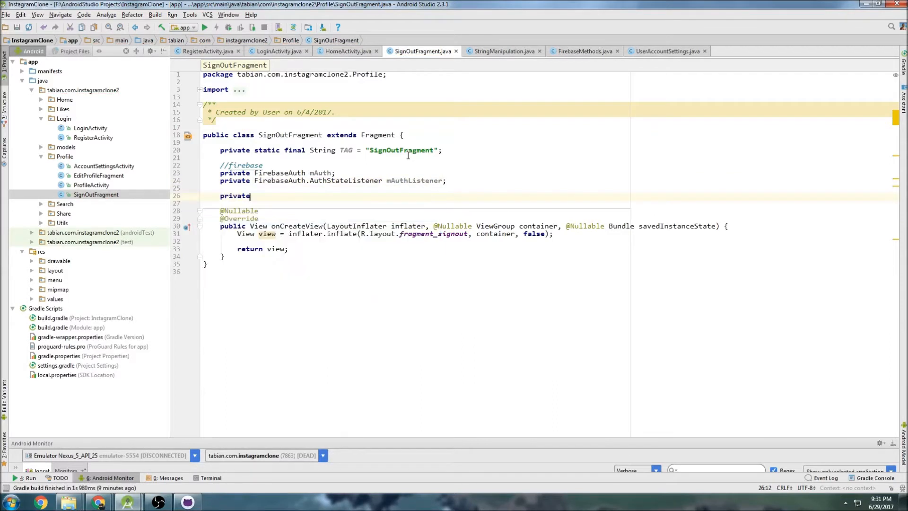
pyautogui.write('ProgressBar mProgressBar;')
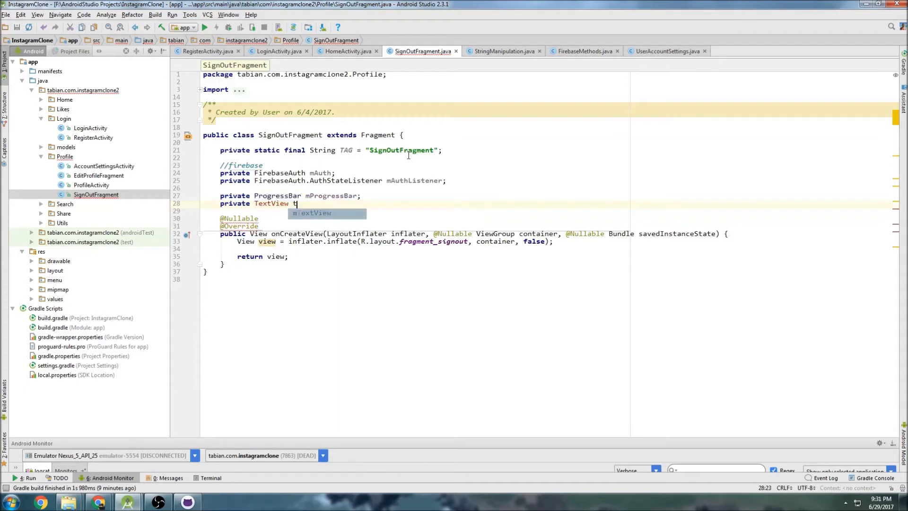
pyautogui.write('vSignout;')
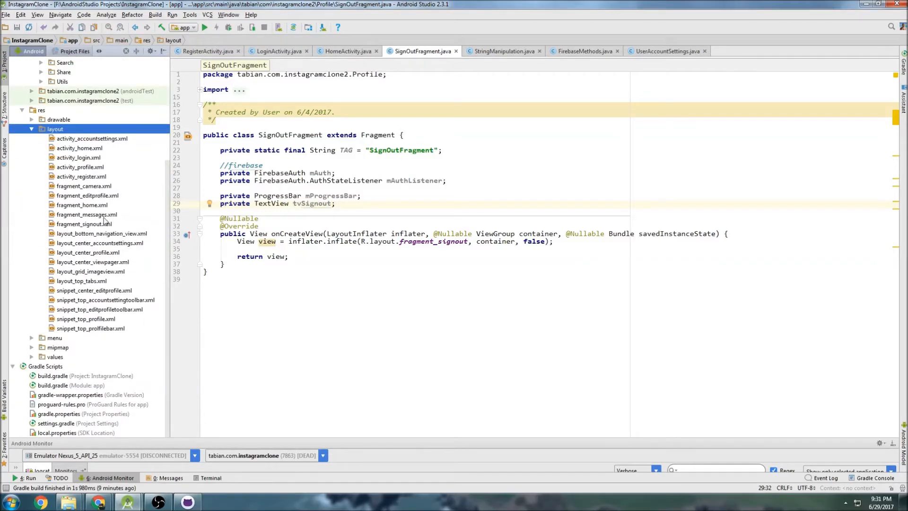
# - Add a nested wrap_content RelativeLayout to fragment_signout.xml, centred horizontally with 80dp top margin
pyautogui.click(84, 224)
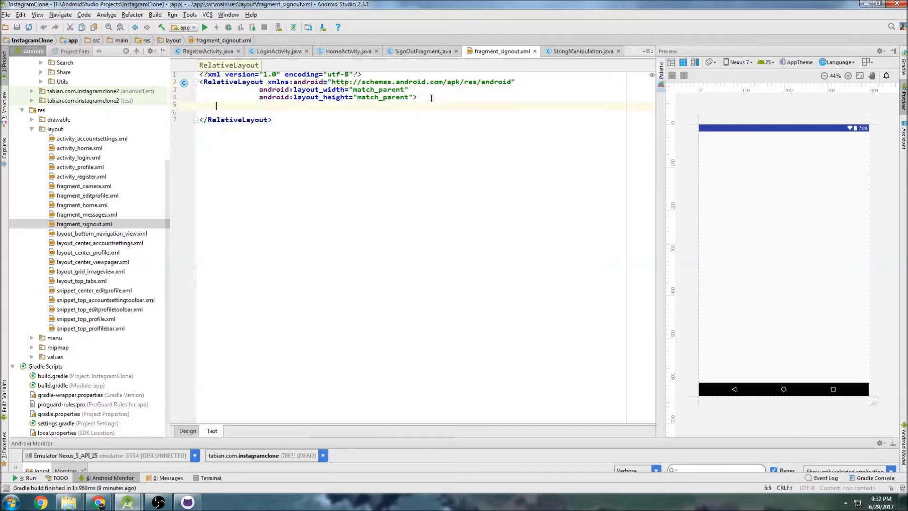
pyautogui.press('enter')
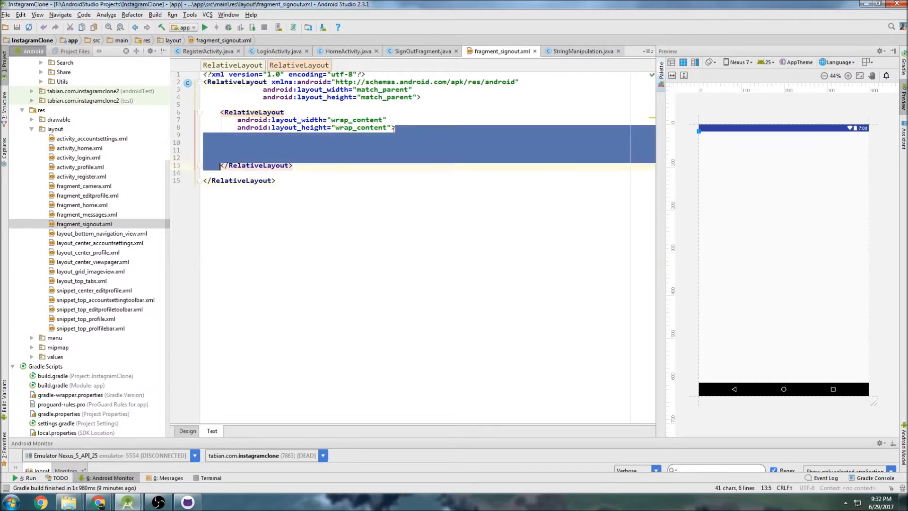
pyautogui.write('android:layout_marginTop="">')
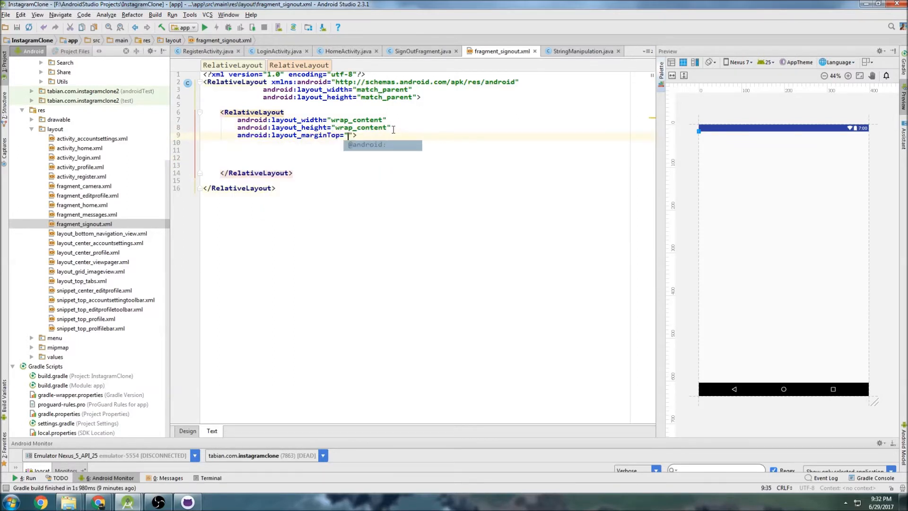
pyautogui.write('80dp')
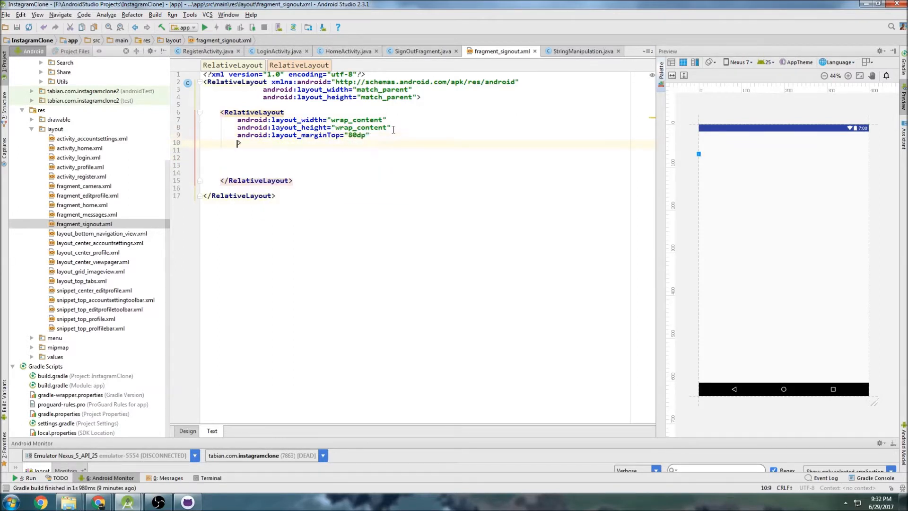
pyautogui.write('centerHorizontal="true">')
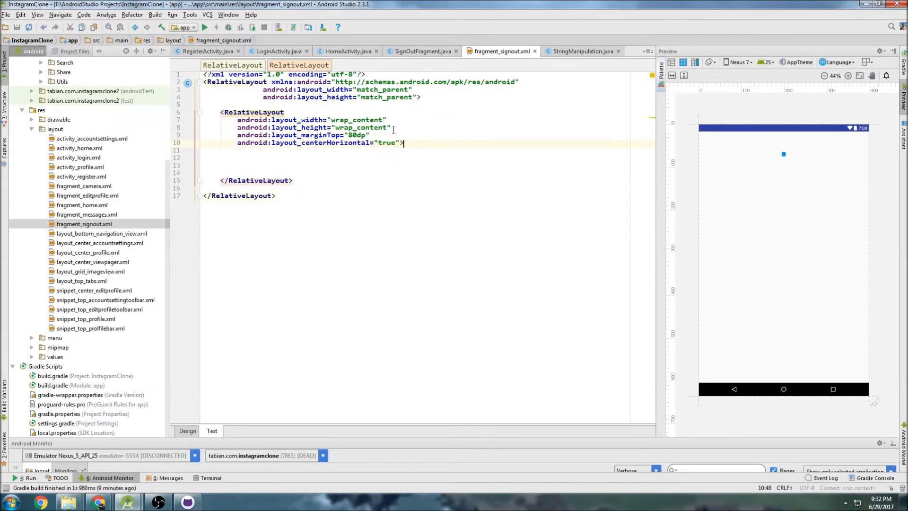
# - Add TextView tvConfirmSignout, 20sp black, reading "Are you sure you want to sign out?"
pyautogui.write('<TextView')
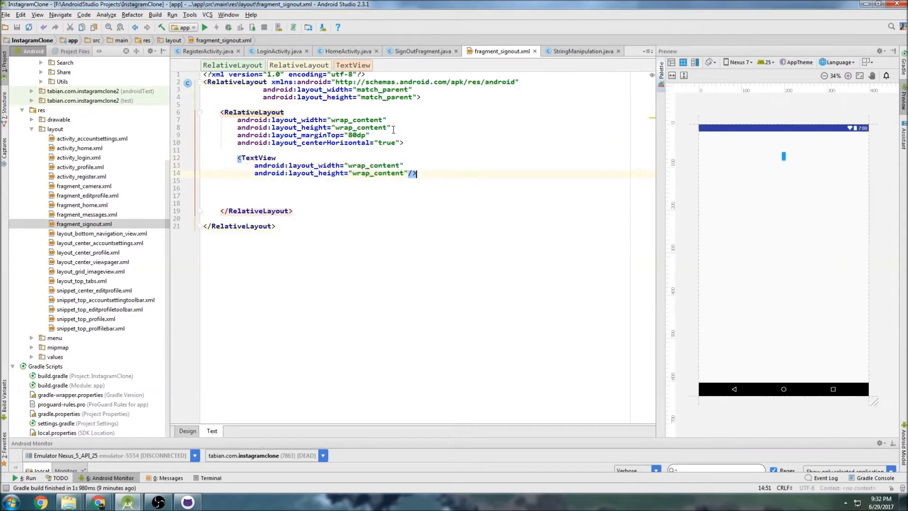
pyautogui.write('textsize="20sp"')
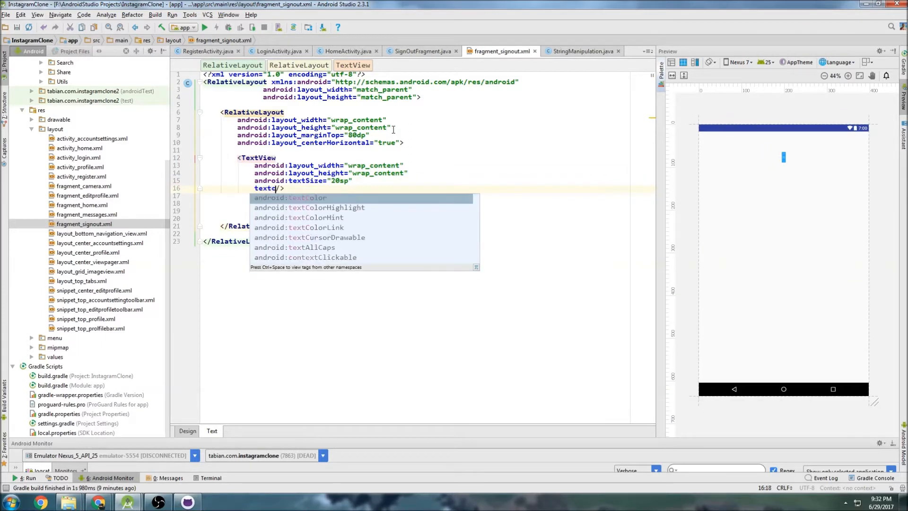
pyautogui.write('android:textColor="@color/black"')
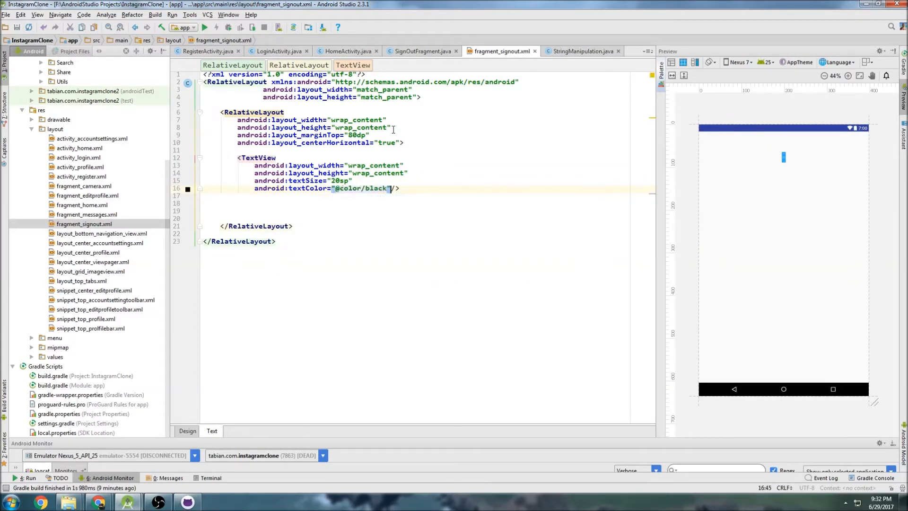
pyautogui.write('android:id=""/>')
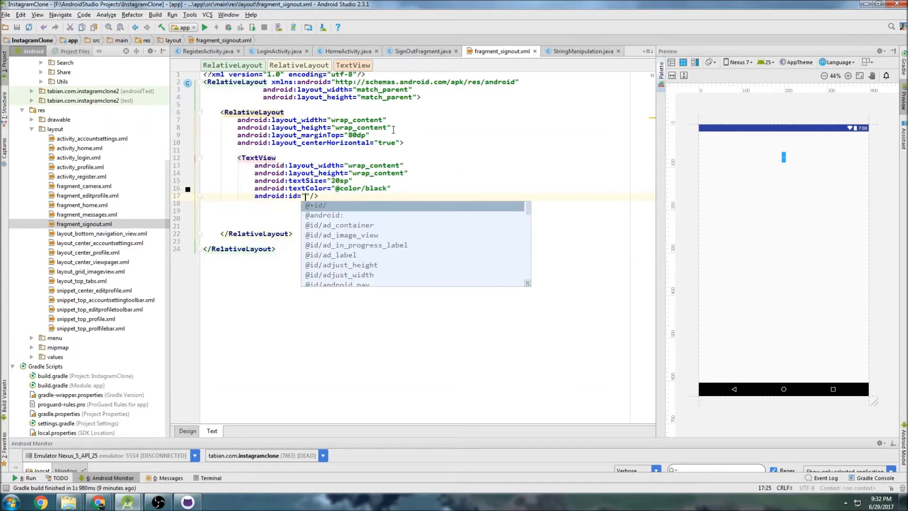
pyautogui.write('@+id/tvConfirm')
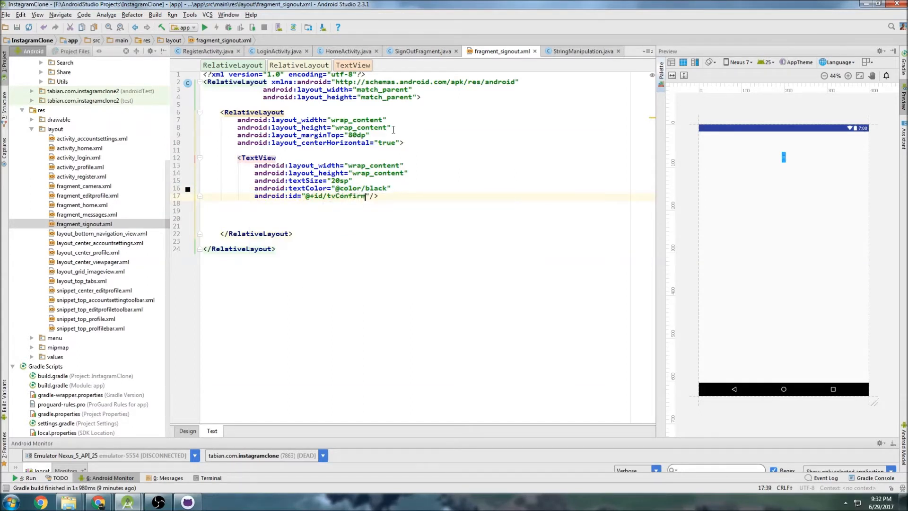
pyautogui.write('Signout')
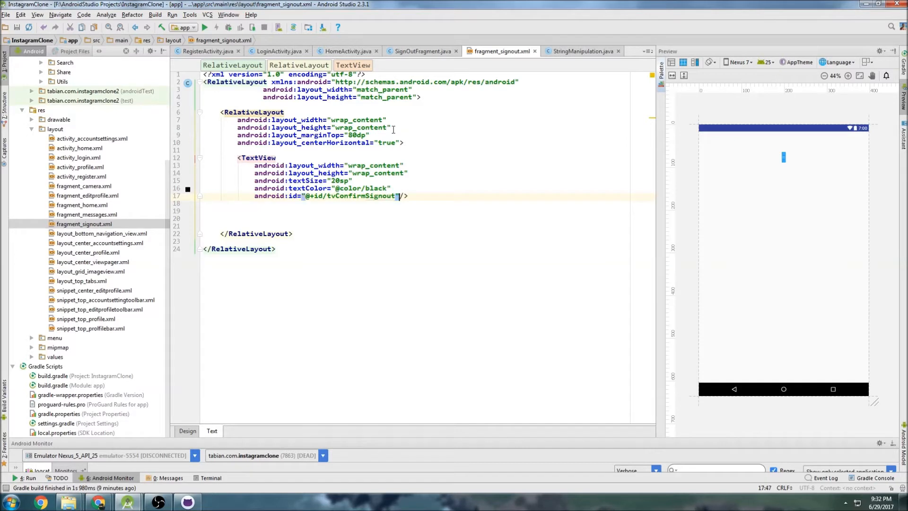
pyautogui.write('android:text="Are you sure you want to sign out"/>')
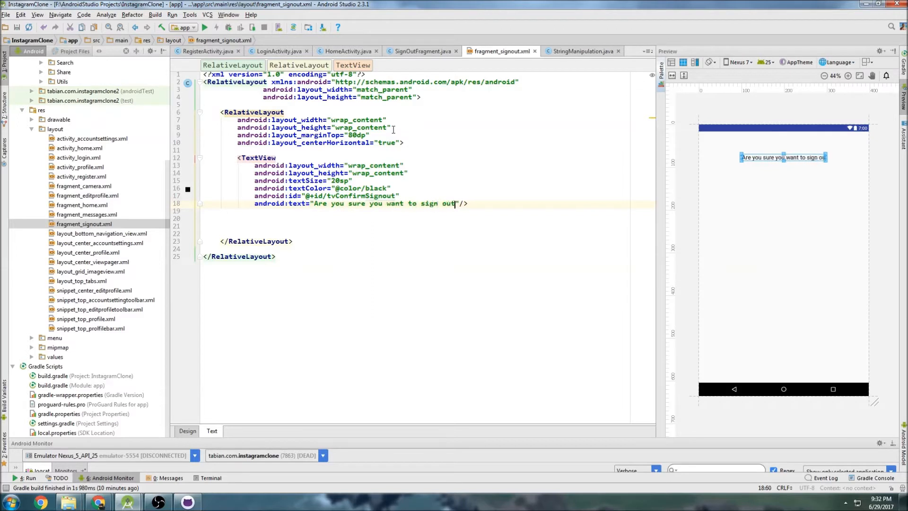
pyautogui.write('?')
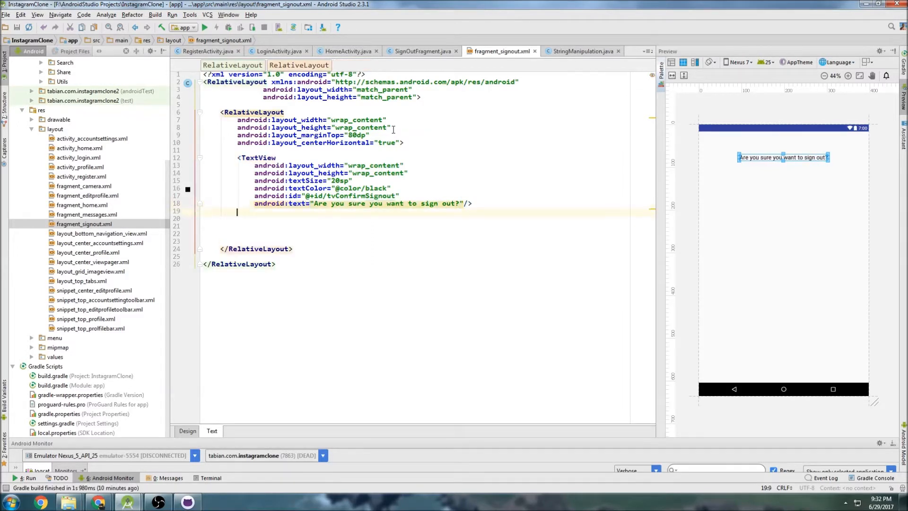
# - Add Button btnConfirmSignout: 200dp wide, 20sp "Sign Out", centred, below the prompt
pyautogui.write('Button')
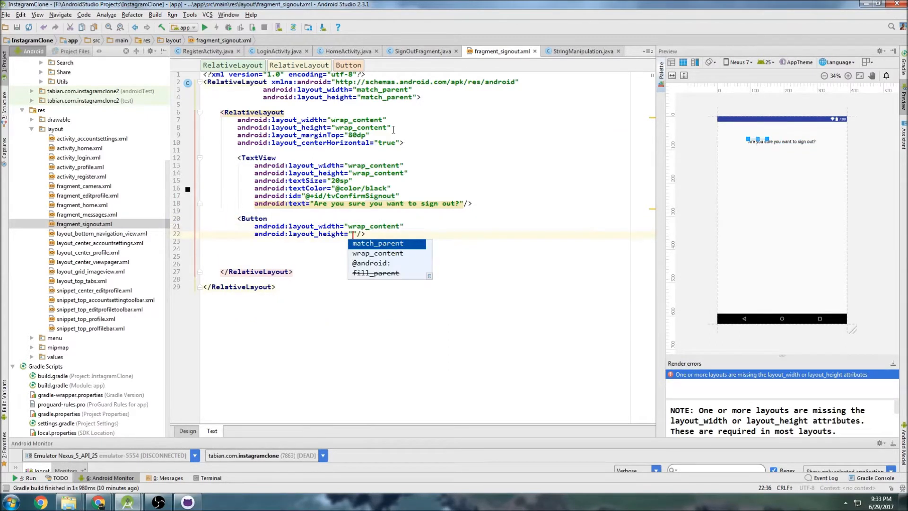
pyautogui.write('200d')
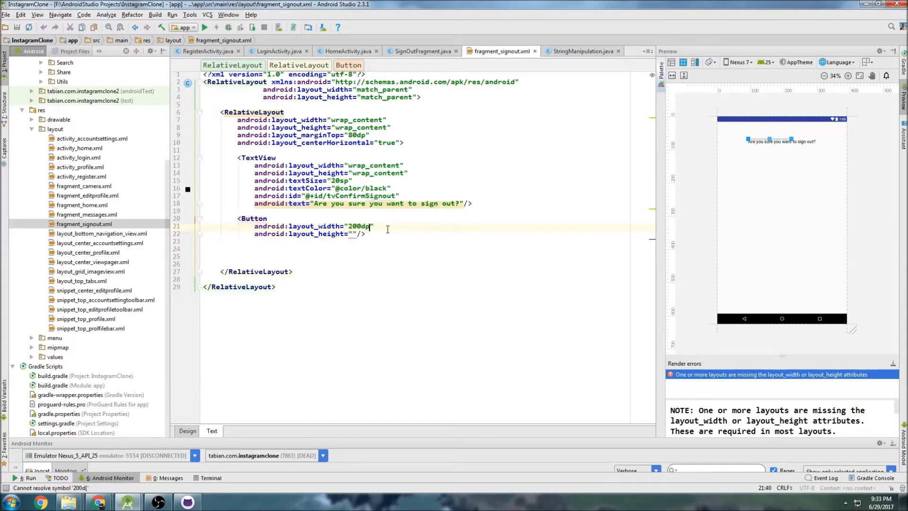
pyautogui.write('w')
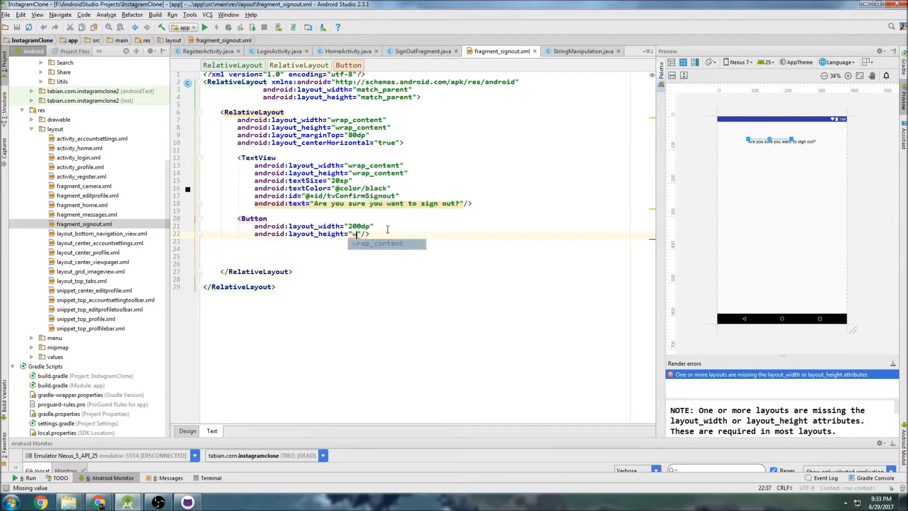
pyautogui.write('text/>')
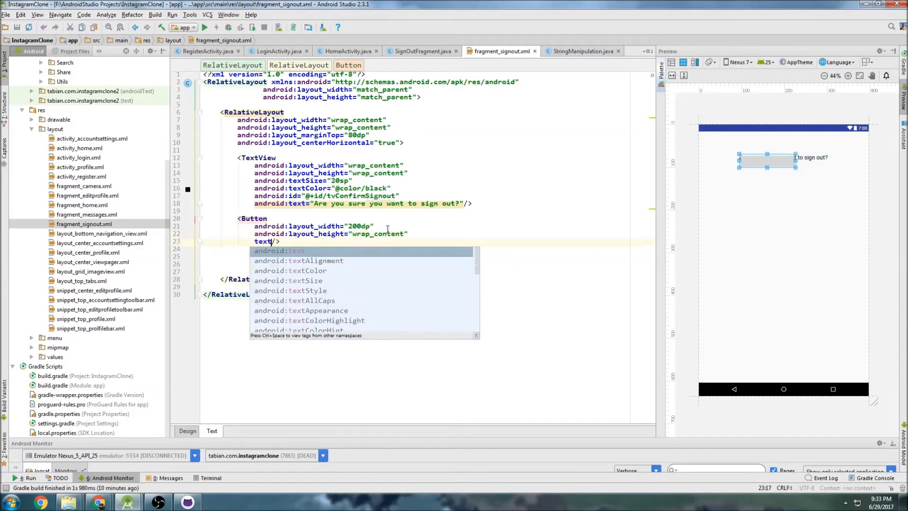
pyautogui.write('="Sign "')
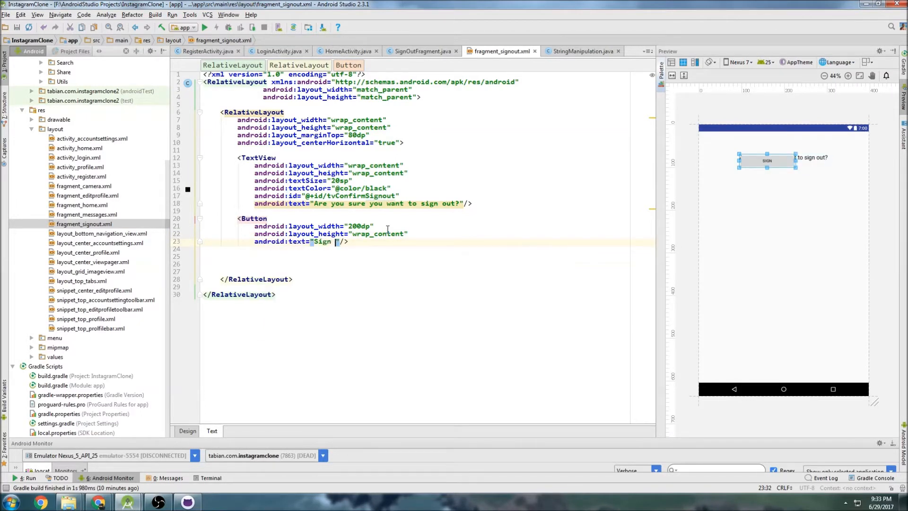
pyautogui.write('Out')
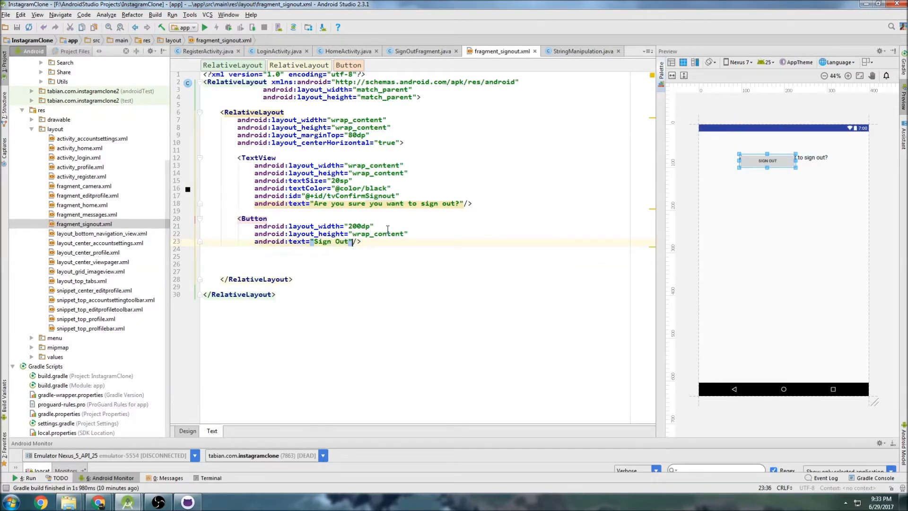
pyautogui.write('android:layout_centerHorizontal="true"/>')
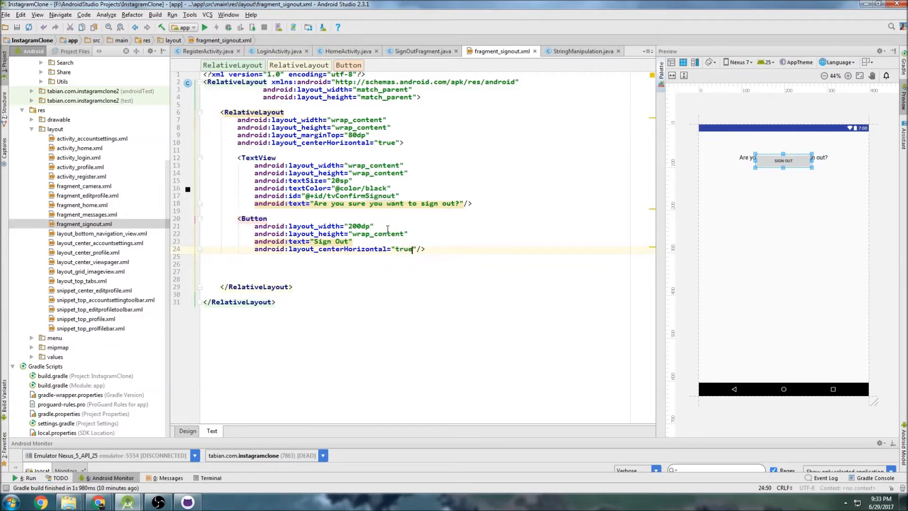
pyautogui.write('textSize="20sp"/>')
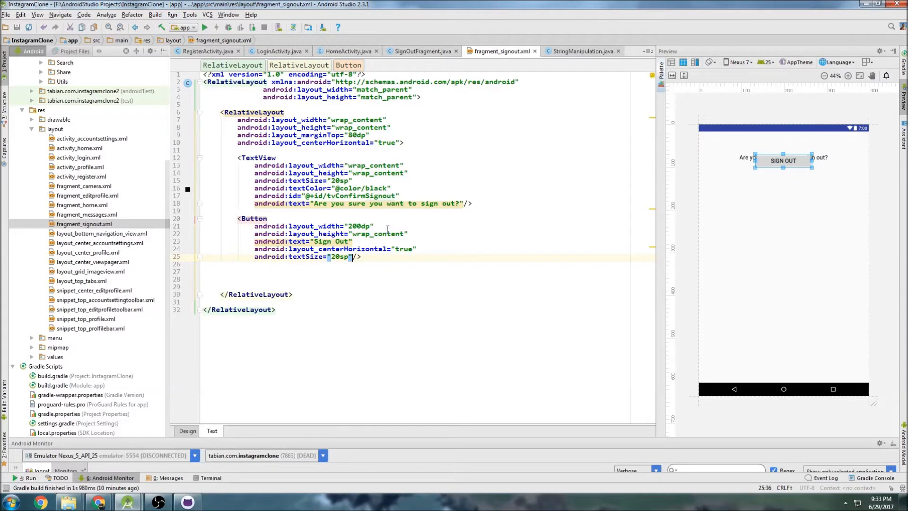
pyautogui.write('android:id="@+id/btnConfirmSignout"/>')
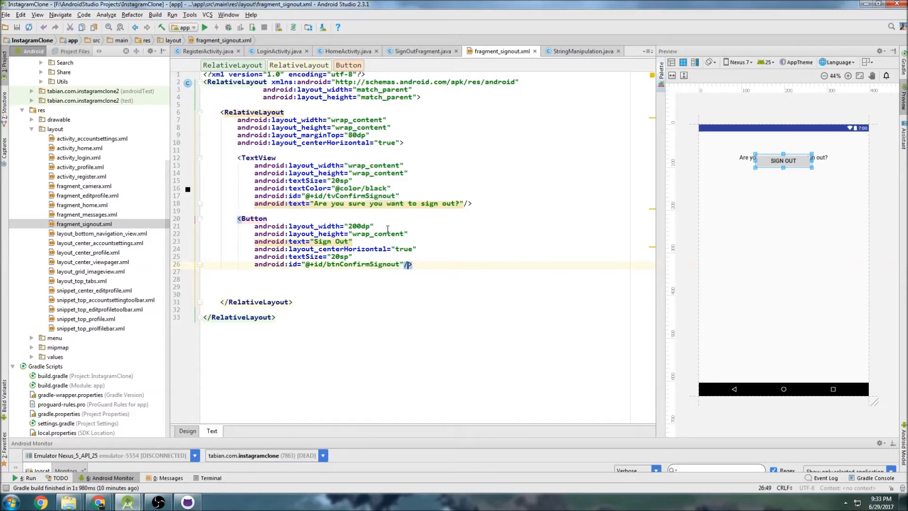
pyautogui.write('android:layout_below=""/>')
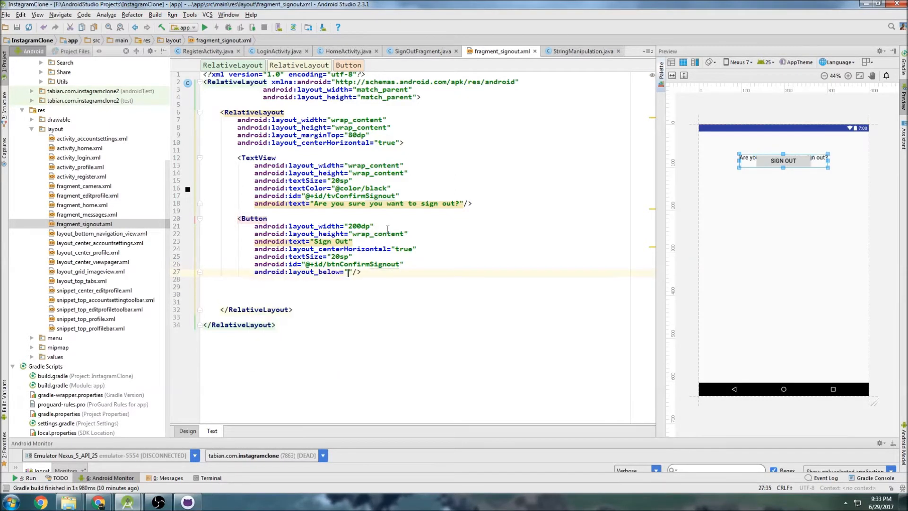
pyautogui.write('id/tvConfirmSignout')
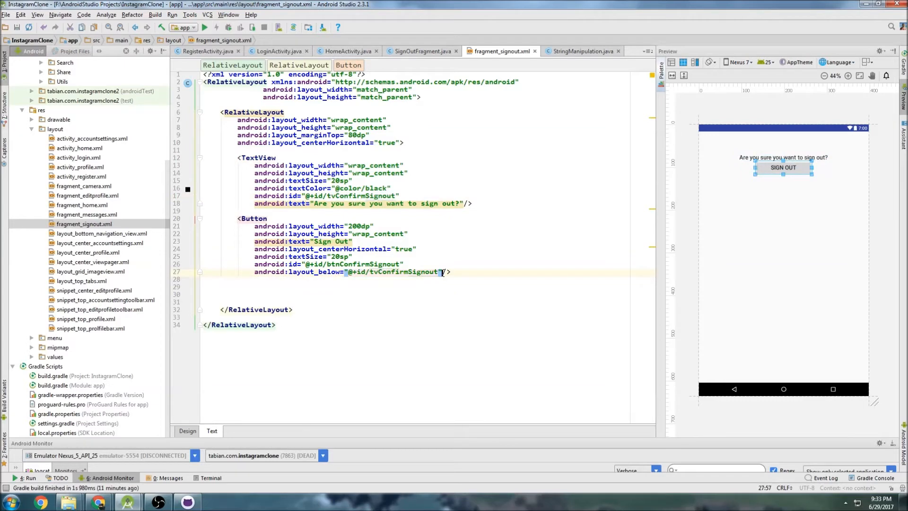
# - Give the button the white_rounded_button background and a 20dp top margin
pyautogui.press('Enter')
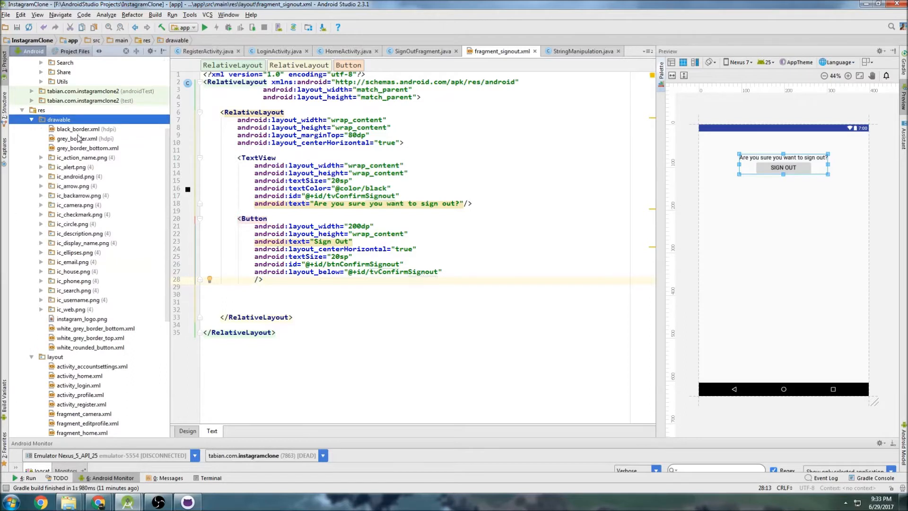
pyautogui.click(90, 347)
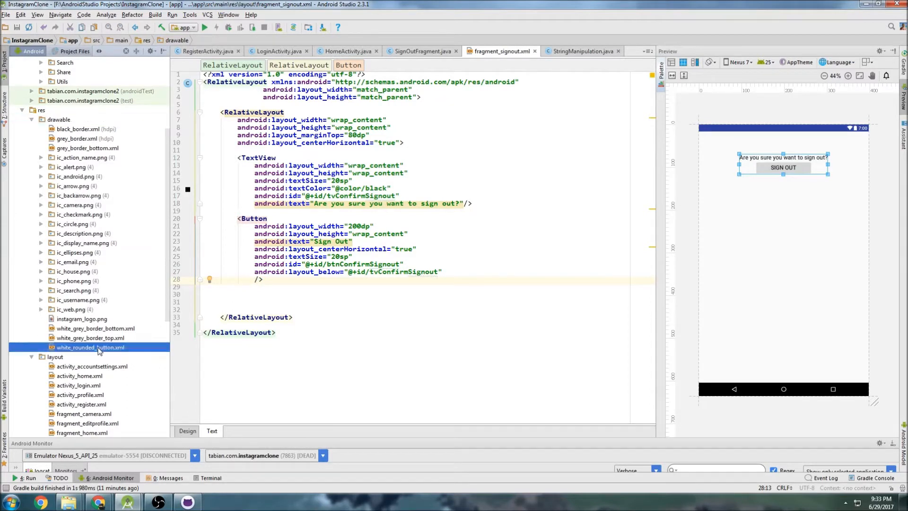
pyautogui.write('bac')
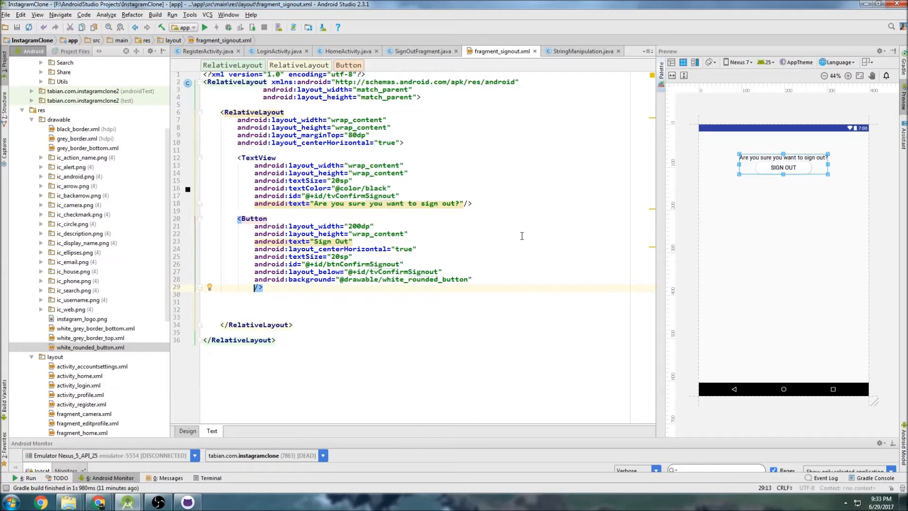
pyautogui.write('android:layout_marginTop="')
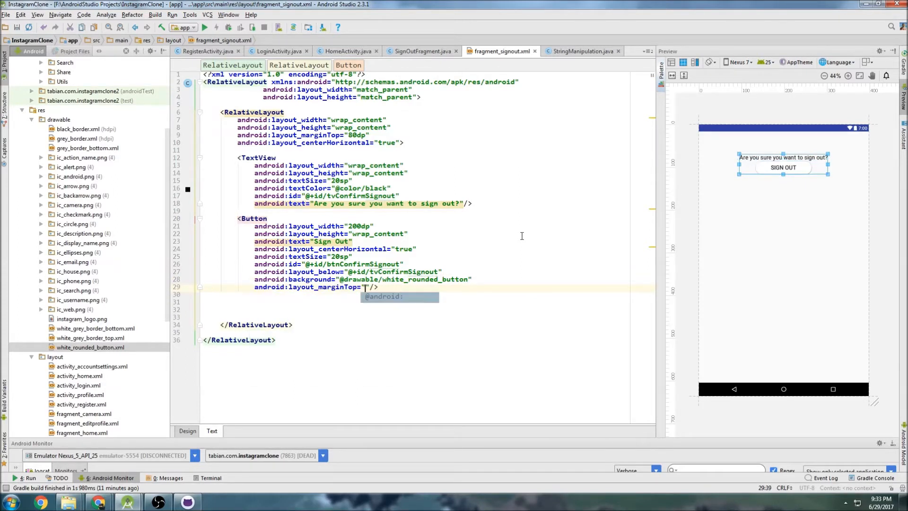
pyautogui.write('20dp')
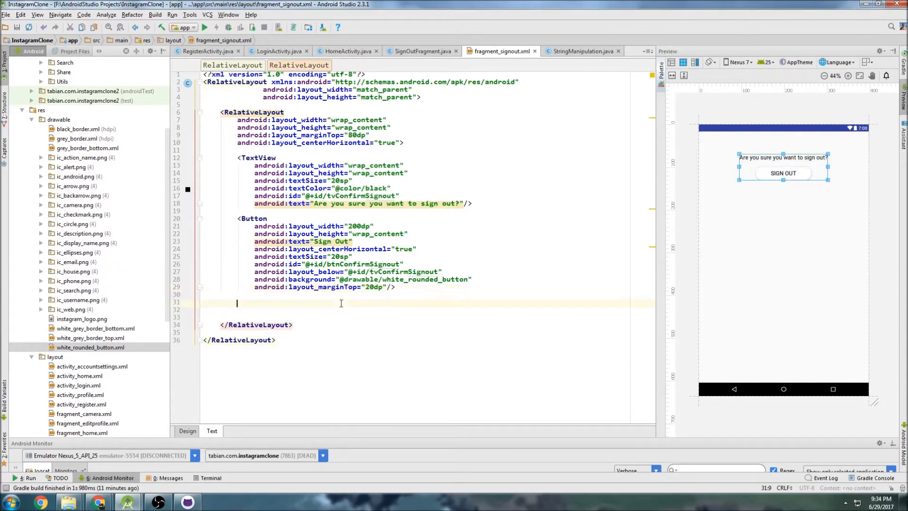
pyautogui.write('<ProgressBar')
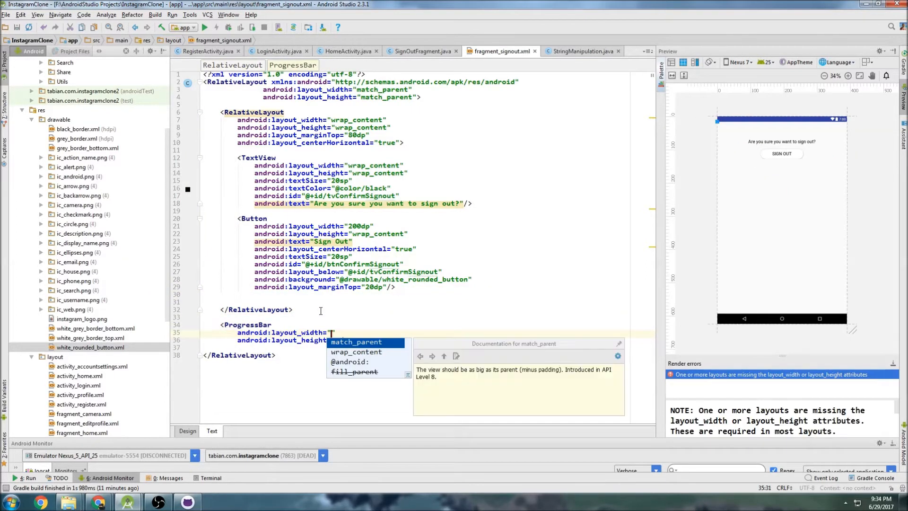
# - Add a centred 200dp ProgressBar and a 20sp "Signing Out..." label aligned to its bottom, left and right
pyautogui.write('200dp"/>')
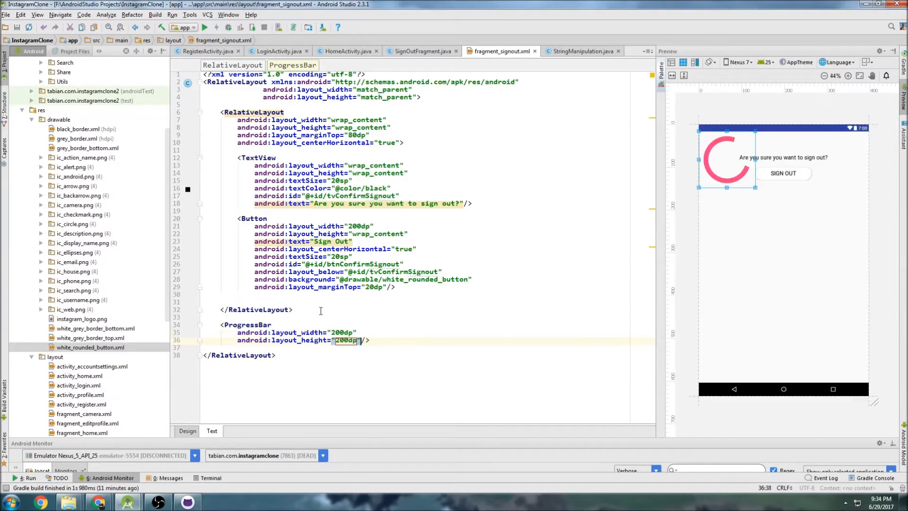
pyautogui.write('android:layout_centerInParent="true')
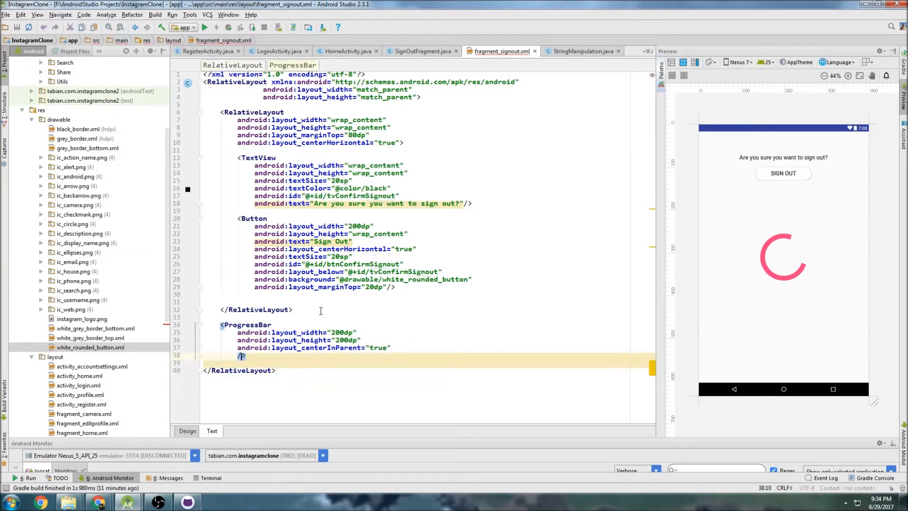
pyautogui.write('<TextView')
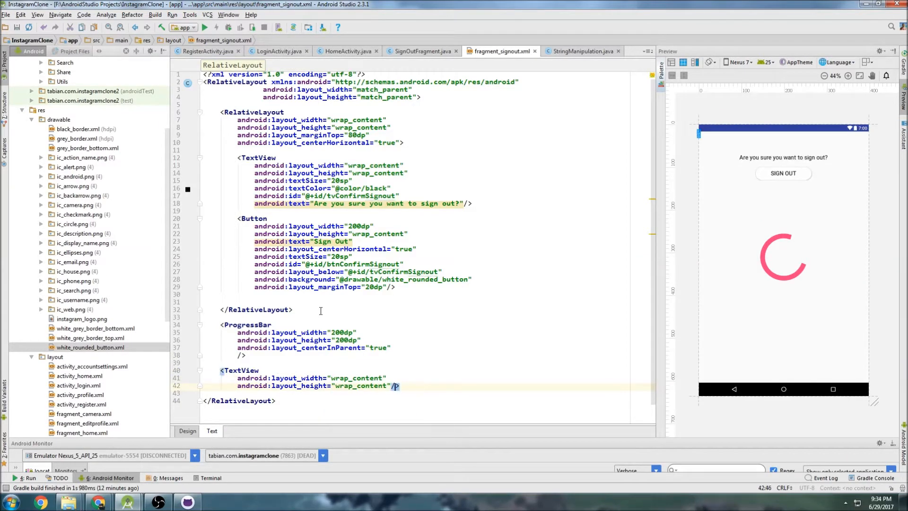
pyautogui.write('android:text="Signi"')
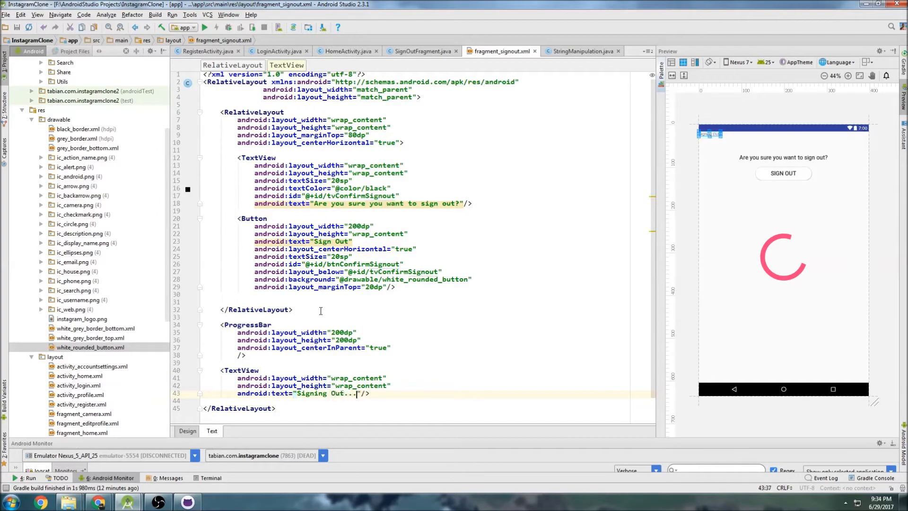
pyautogui.write('android:textSize=""/>')
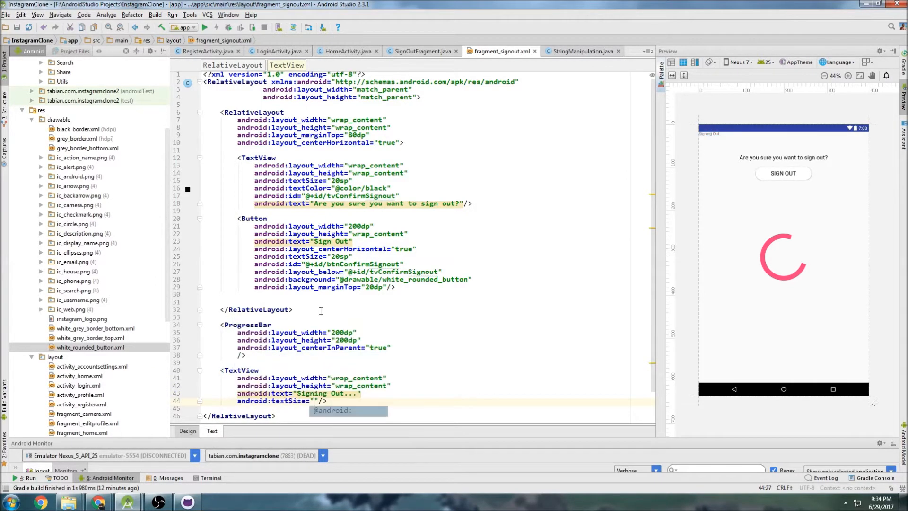
pyautogui.write('20sp')
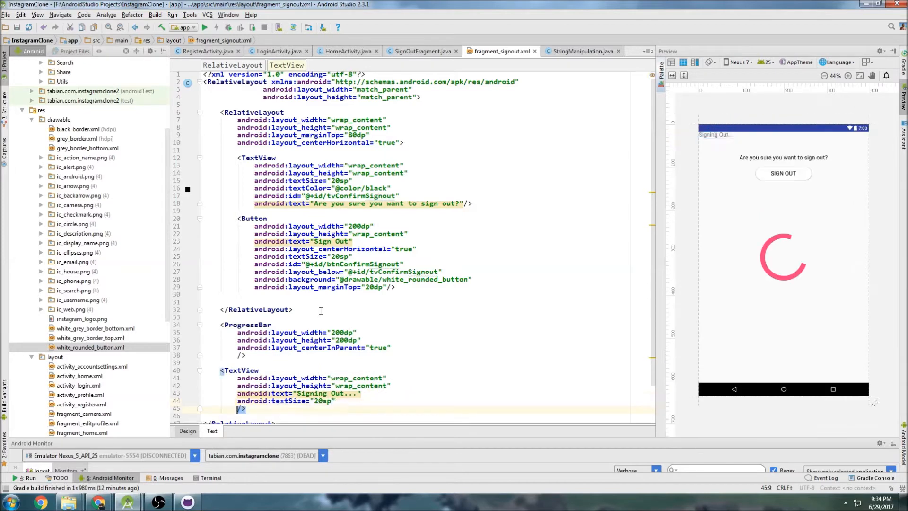
pyautogui.write('alignbottom="sign"')
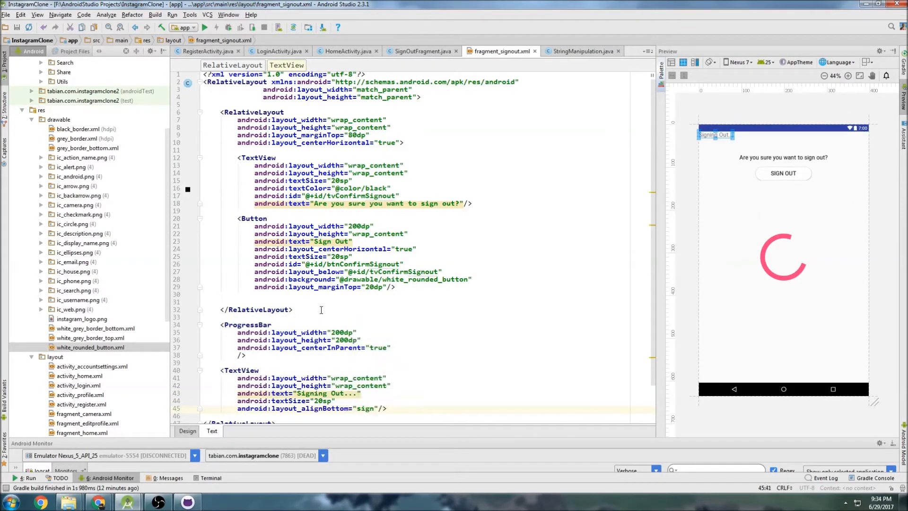
pyautogui.write('android:id="@+id/progressBar"')
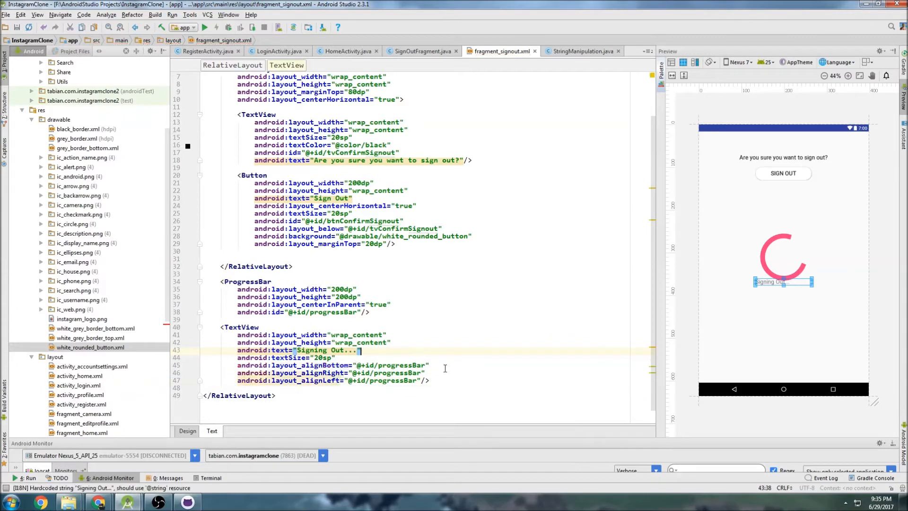
pyautogui.write('text')
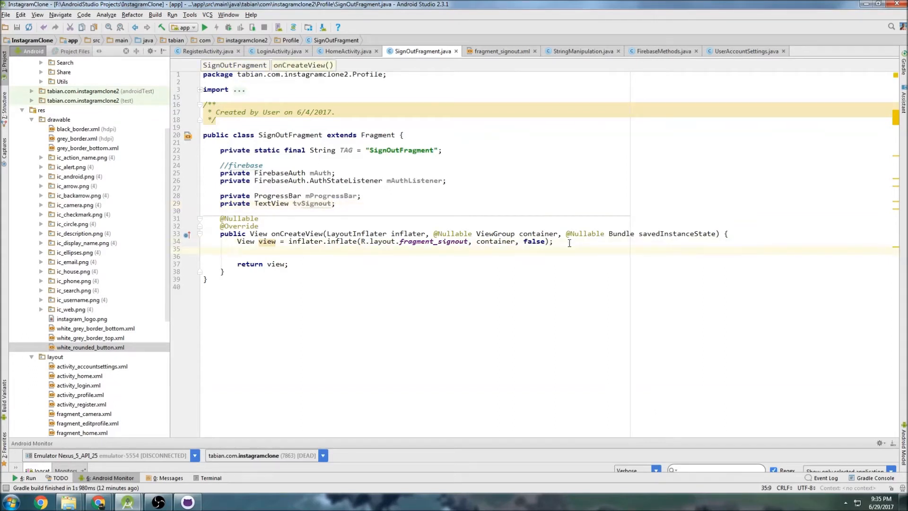
# - Bind tvSignout to tvConfirmSignout and mProgressBar to progressBar via findViewById
pyautogui.write('tvSignout')
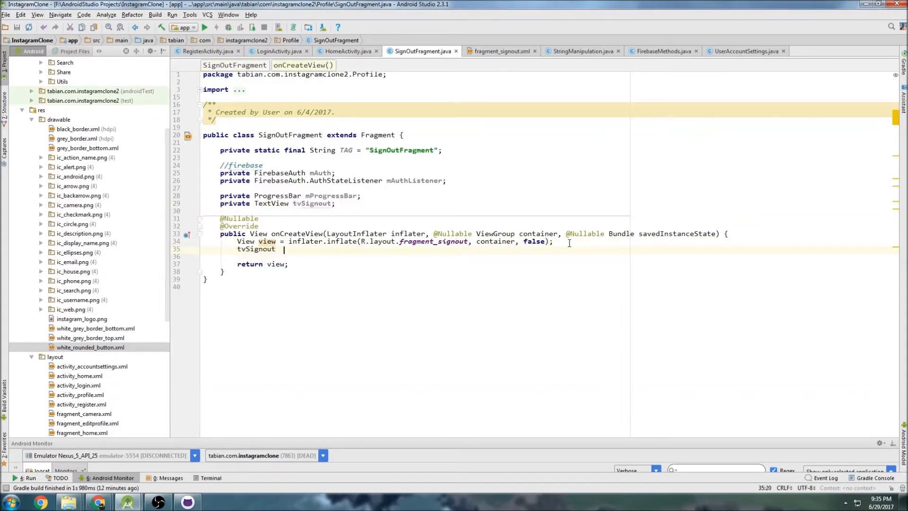
pyautogui.write('= (textvi')
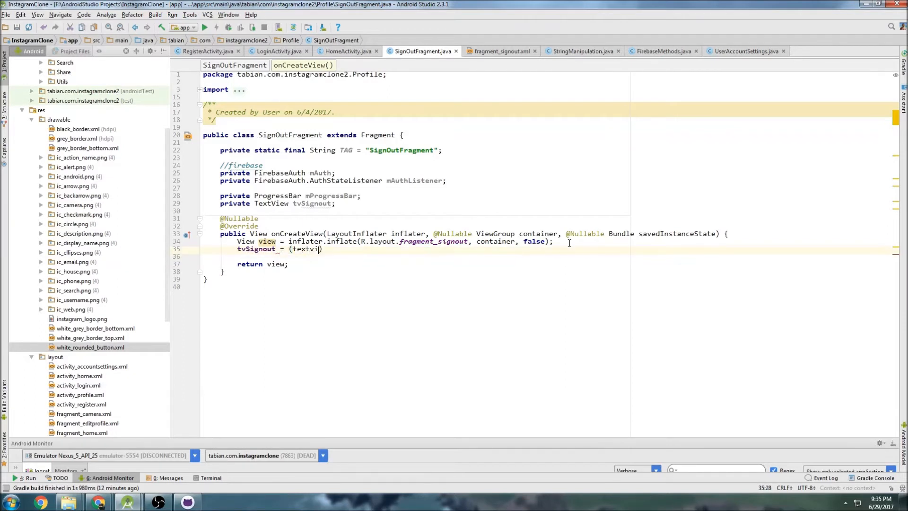
pyautogui.write('Text')
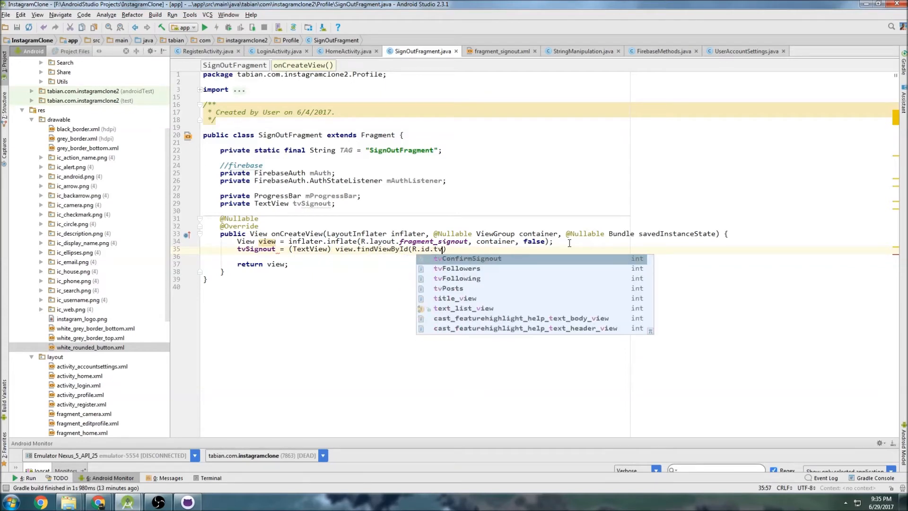
pyautogui.click(467, 259)
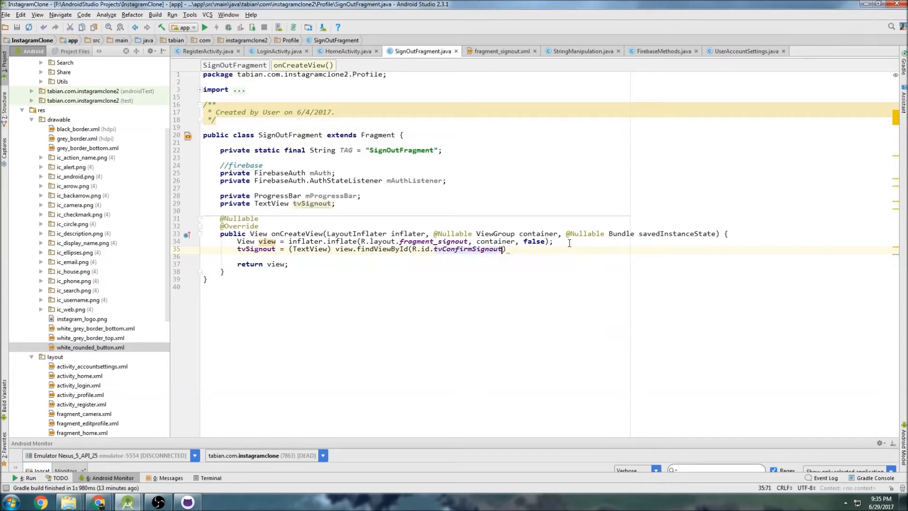
pyautogui.write('onPrepareOptionsMenu();')
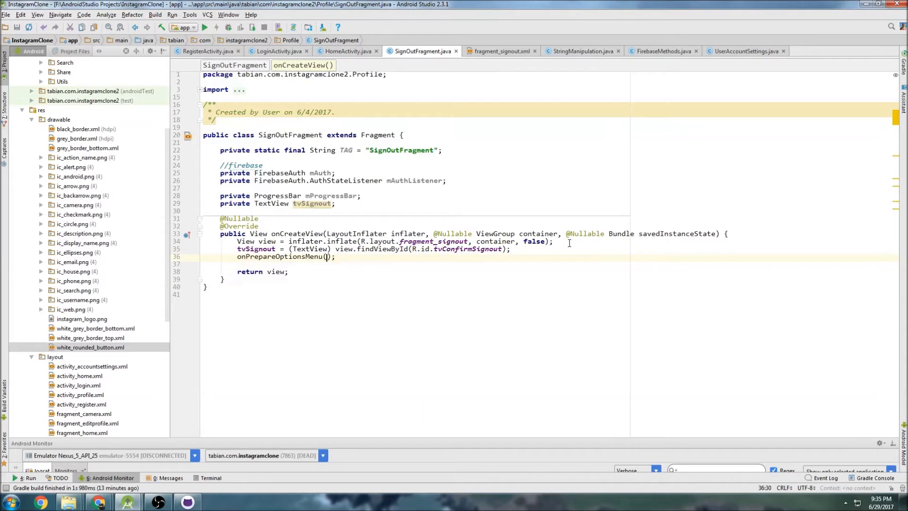
pyautogui.write('prog)')
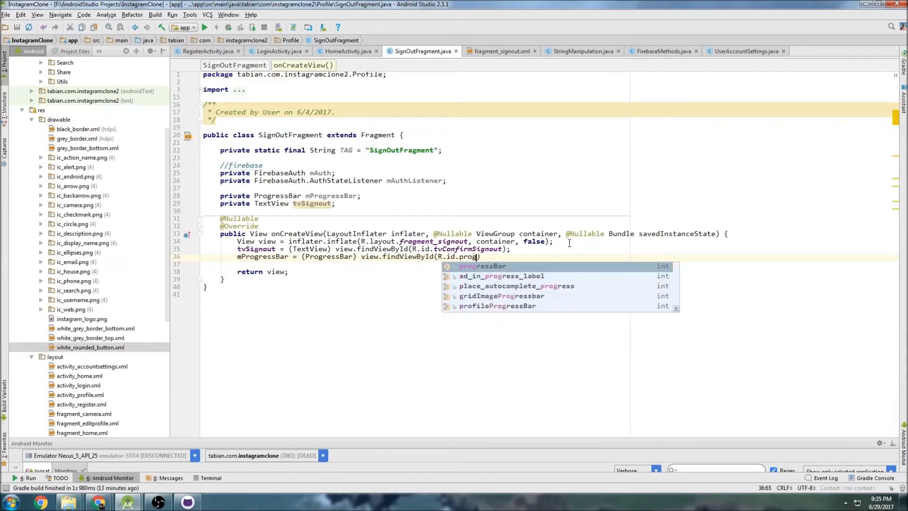
pyautogui.press('Enter')
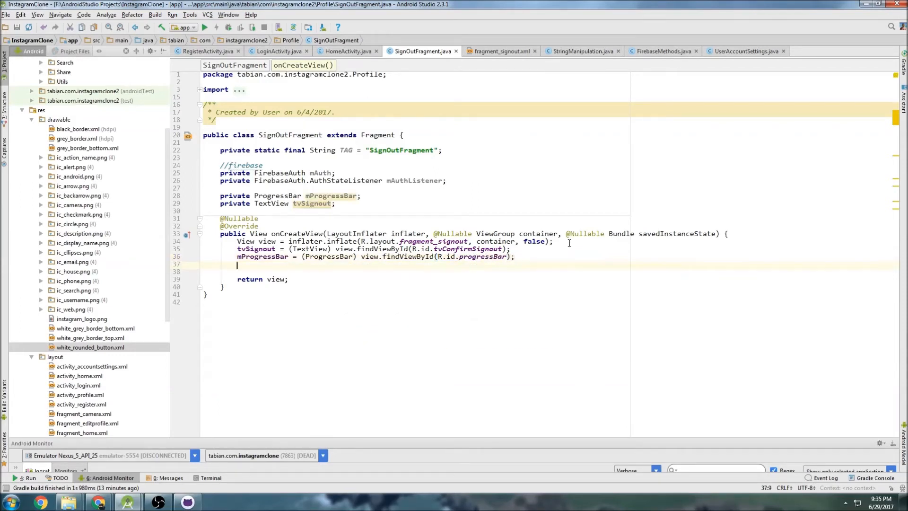
# - Bind Button btnConfirmSignout to the btnConfirmSignout id in onCreateView
pyautogui.write('Button btnSign')
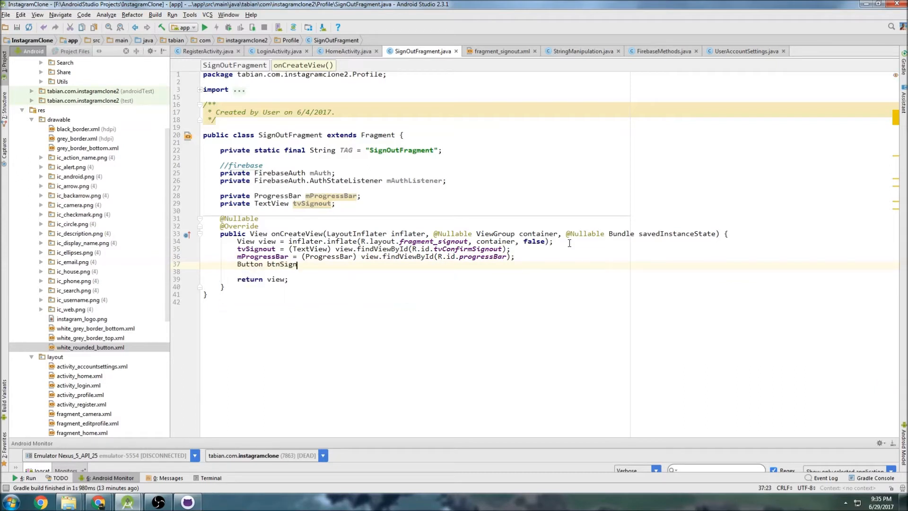
pyautogui.write('conf')
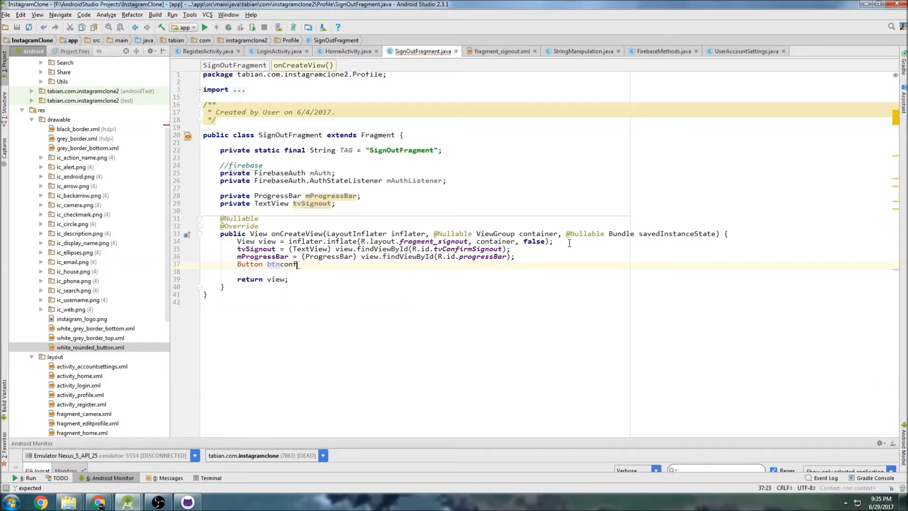
pyautogui.write('Confirmsi')
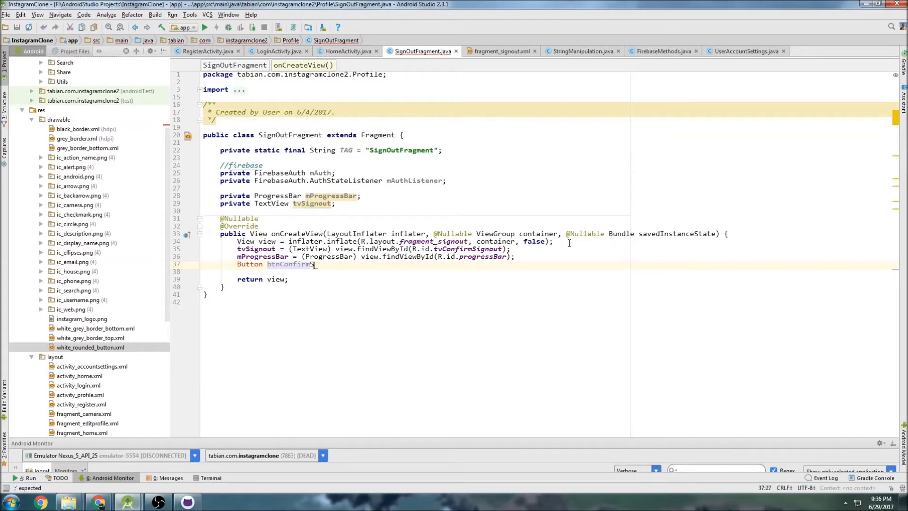
pyautogui.write('ignout = ()')
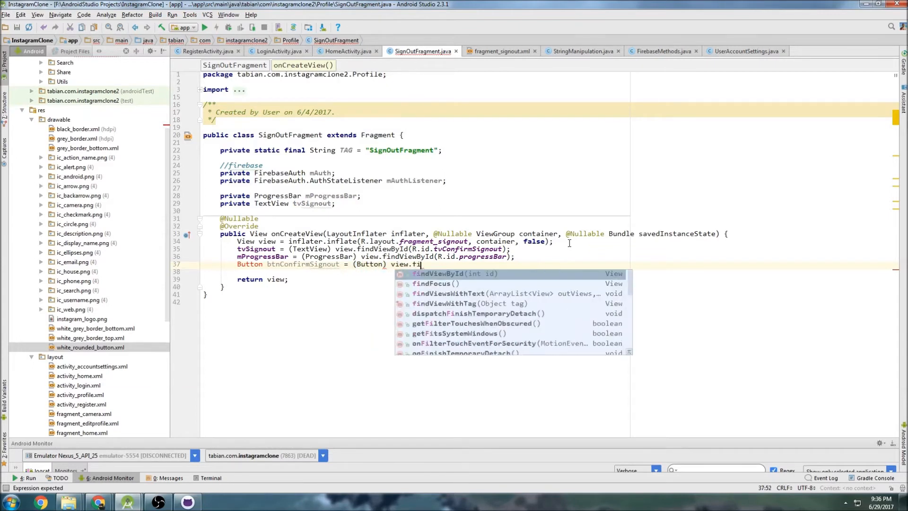
pyautogui.write('ndViewById(R.id.btnconfirmSignout);')
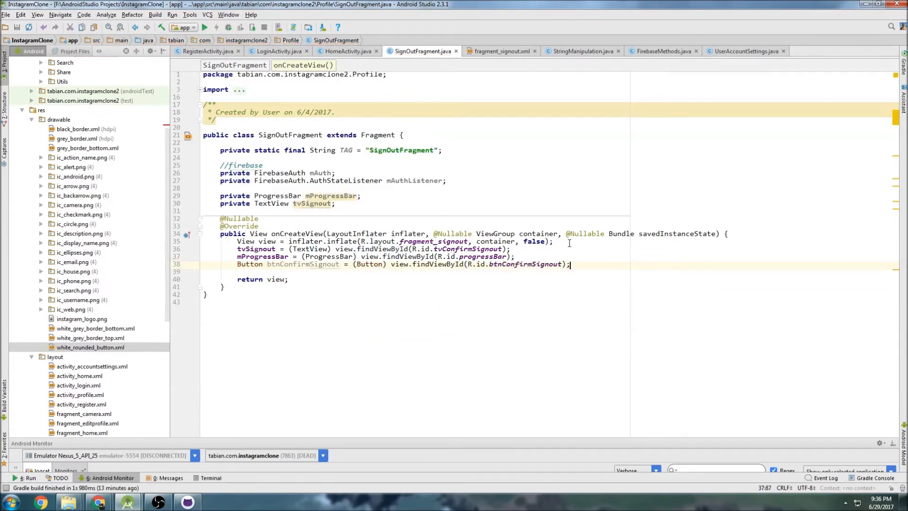
pyautogui.write('btn')
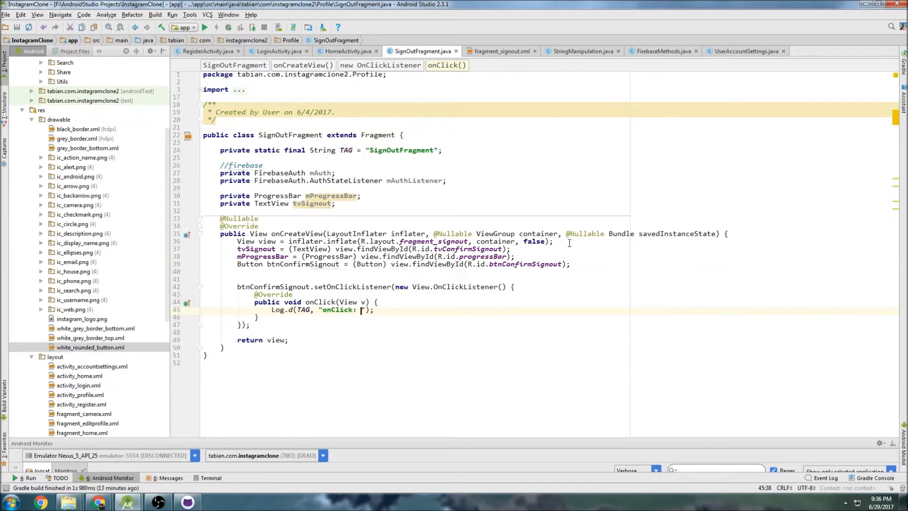
# - Have the button's onClick log "attempting to sign out." and call mAuth.signOut()
pyautogui.write('attempting to sign')
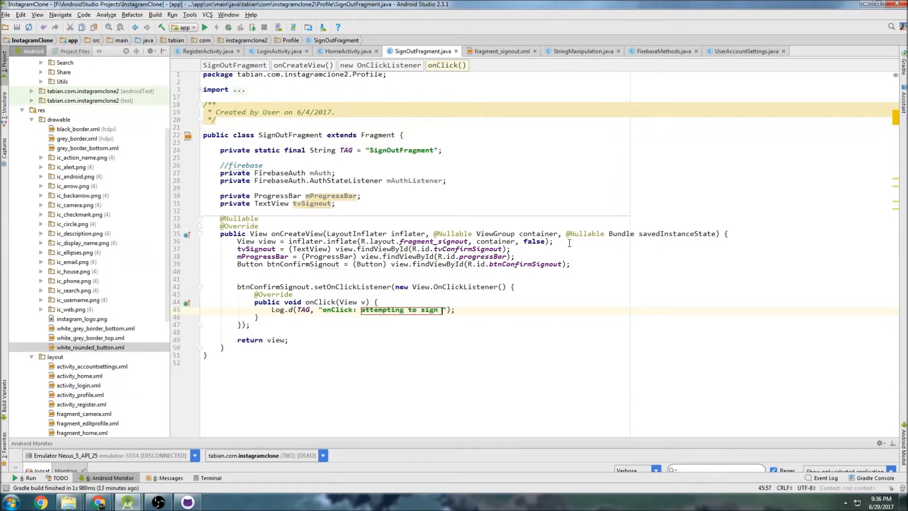
pyautogui.write('out."')
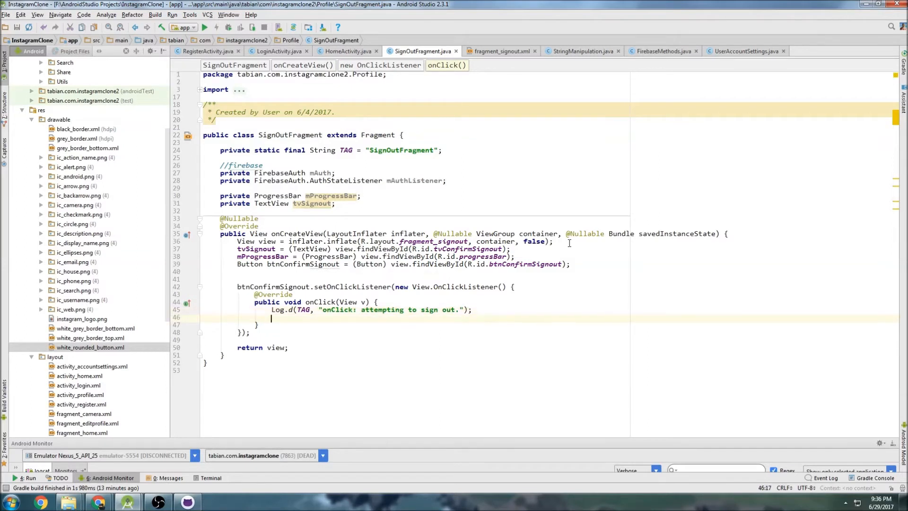
pyautogui.write('mAuth.signOut();')
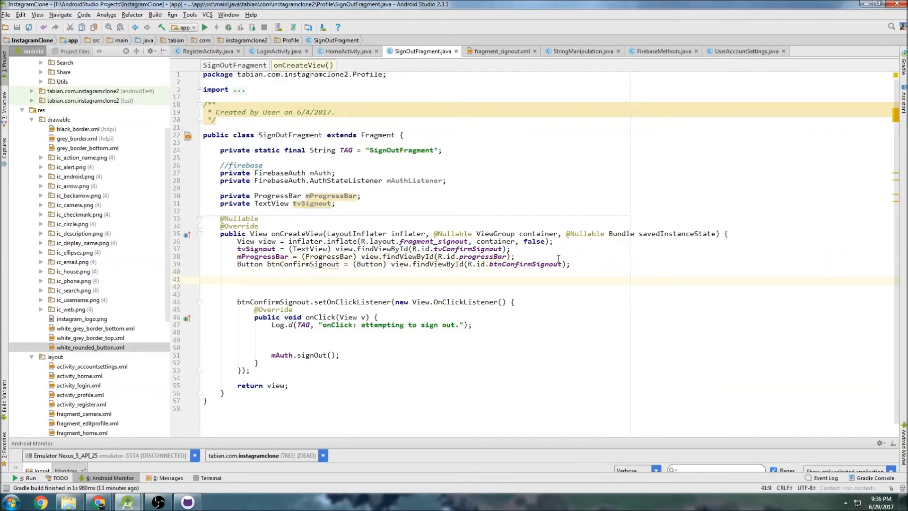
pyautogui.click(502, 51)
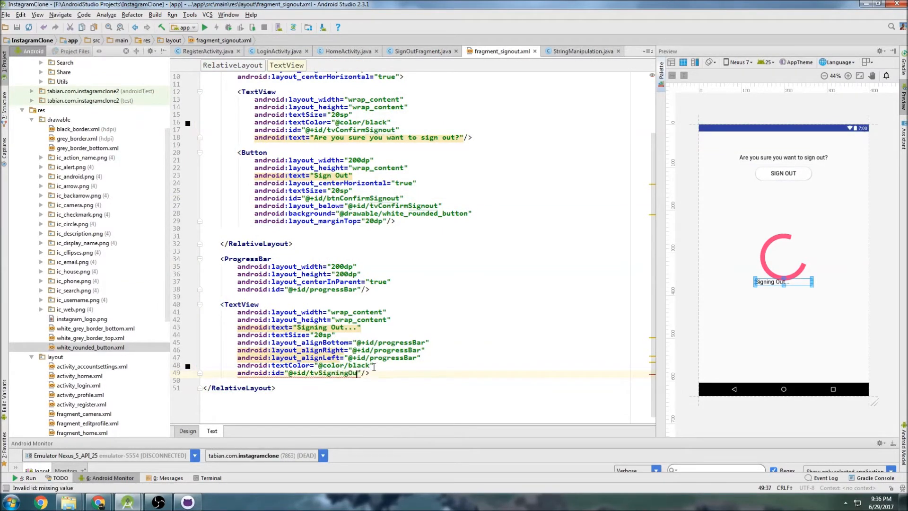
pyautogui.doubleClick(328, 373)
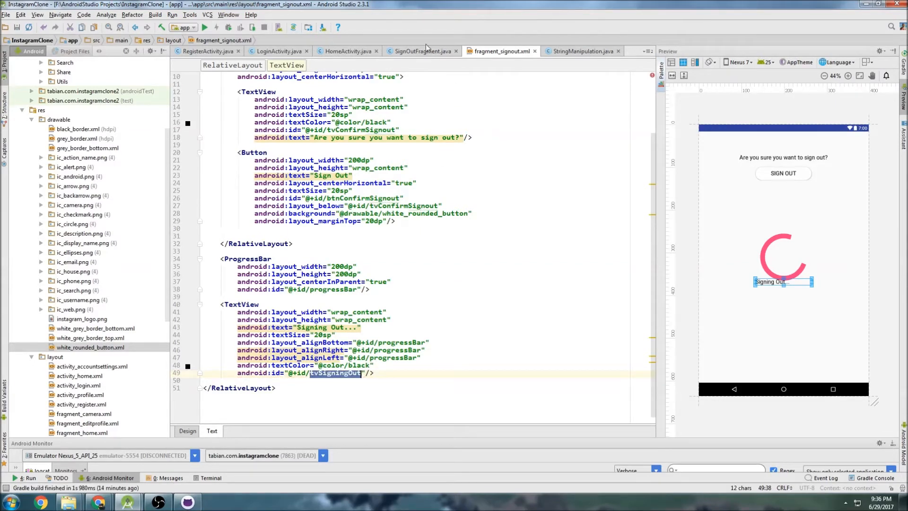
pyautogui.click(426, 51)
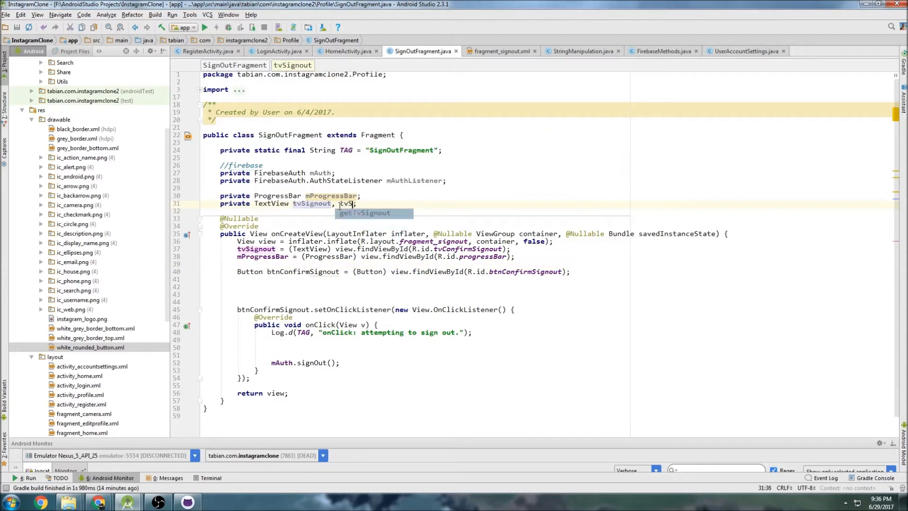
# - Bind a tvSigningOut TextView to the layout's tvSigningOut id
pyautogui.write('igningOut')
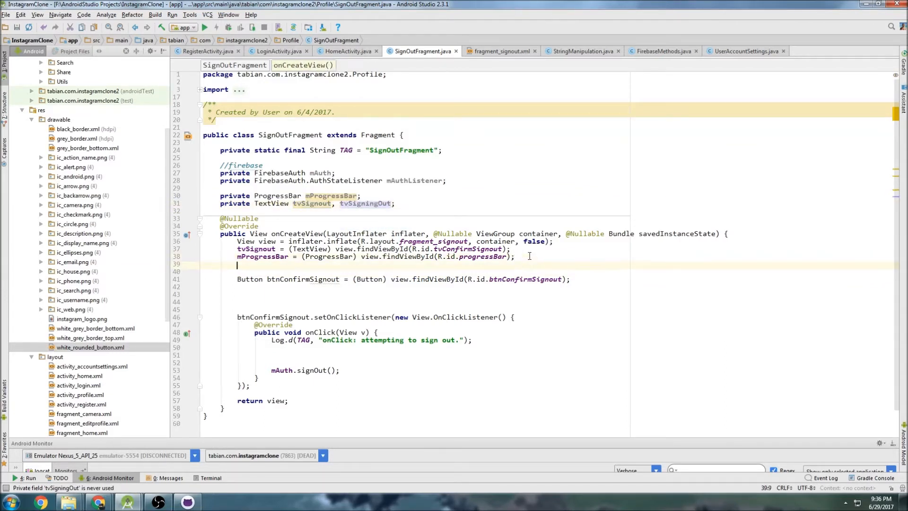
pyautogui.write('tvSigningOut')
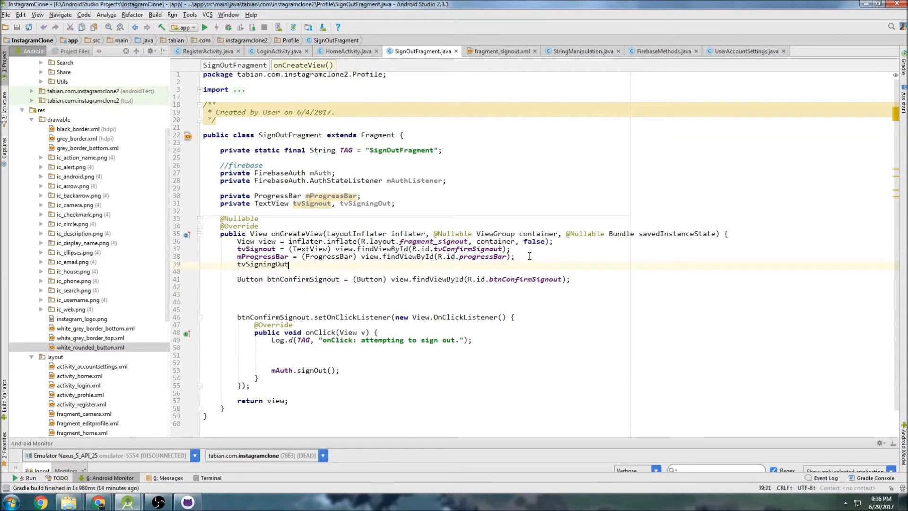
pyautogui.write('= (Textview')
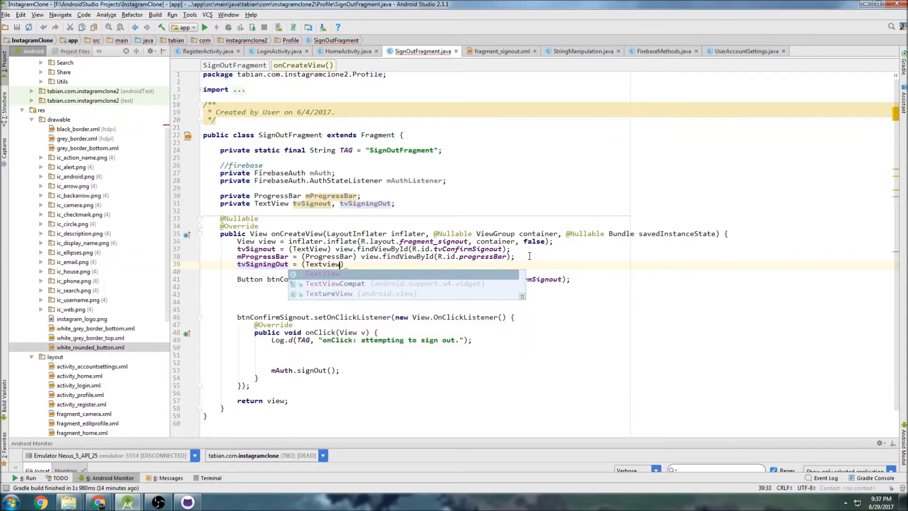
pyautogui.write('m')
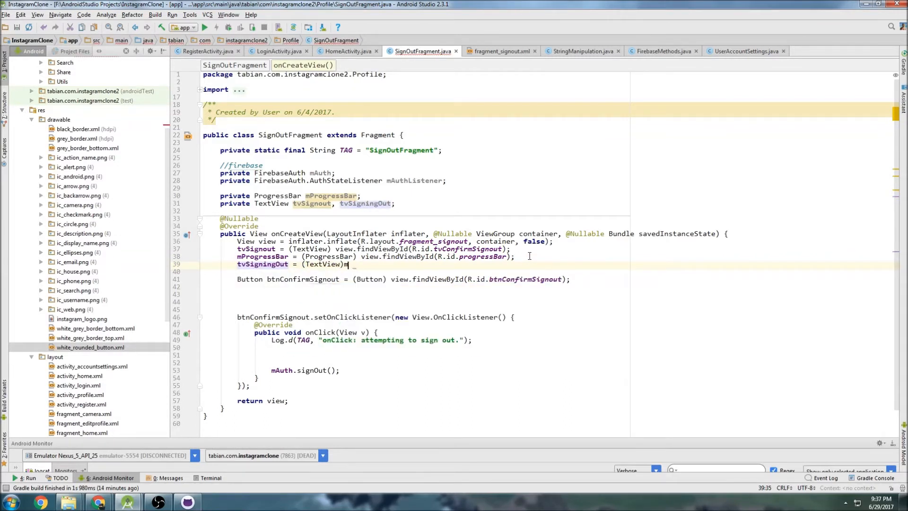
pyautogui.write('view.')
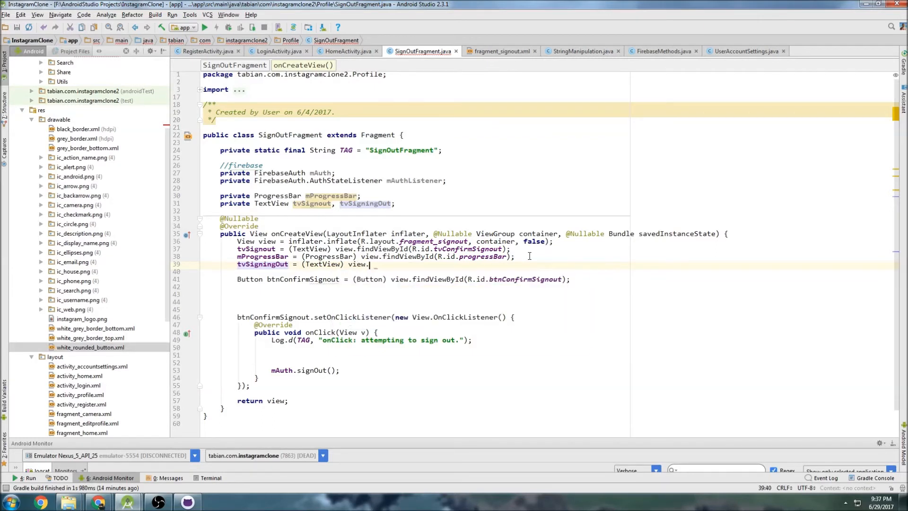
pyautogui.write('findViewById(R.id.tvSigningOut);')
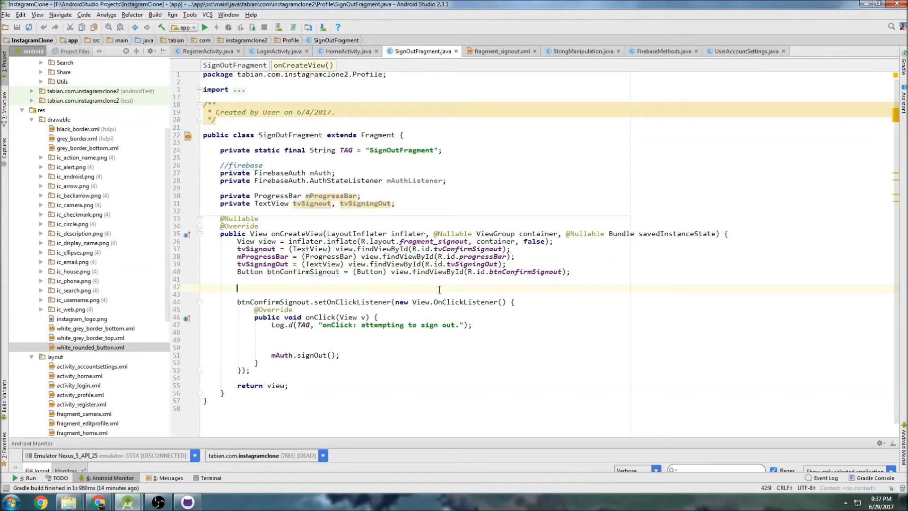
# - Set visibility of mProgressBar and tvSigningOut, hidden initially and shown on click
pyautogui.write('mProgressBar')
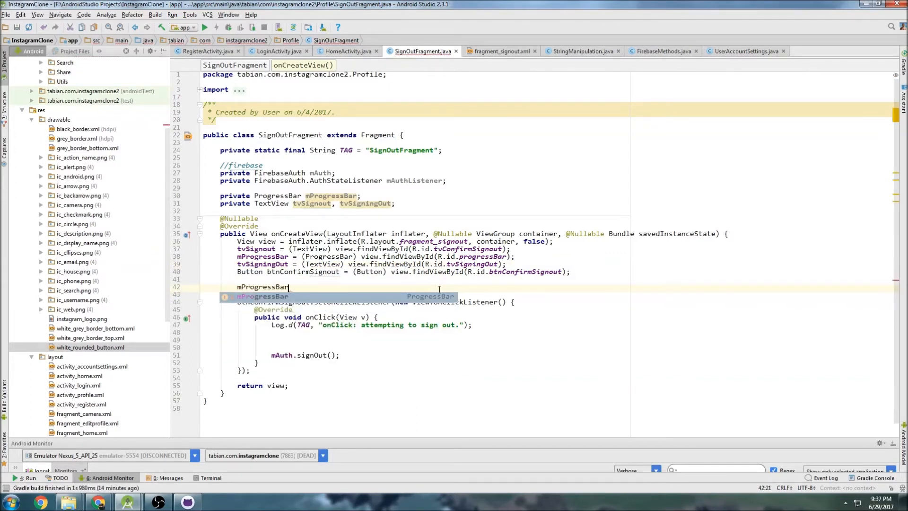
pyautogui.write('.setVisibility(View.GONE);')
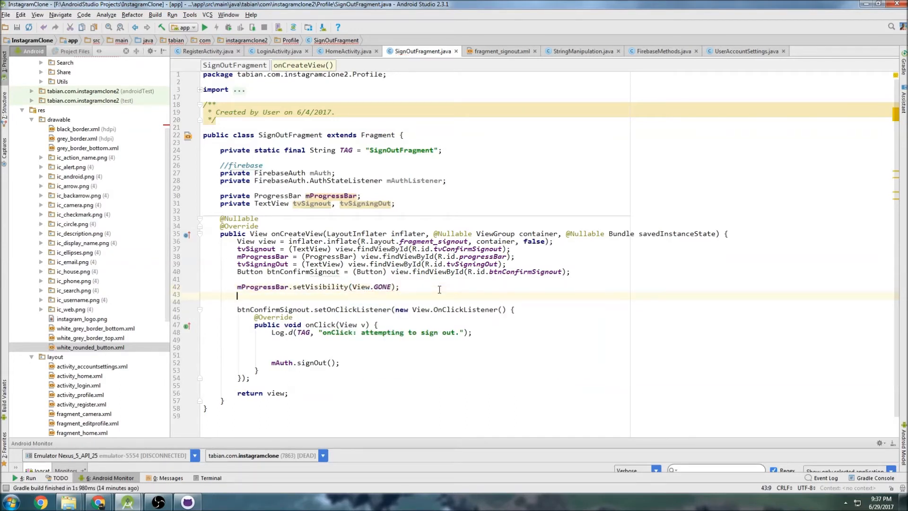
pyautogui.write('tvSigningOut')
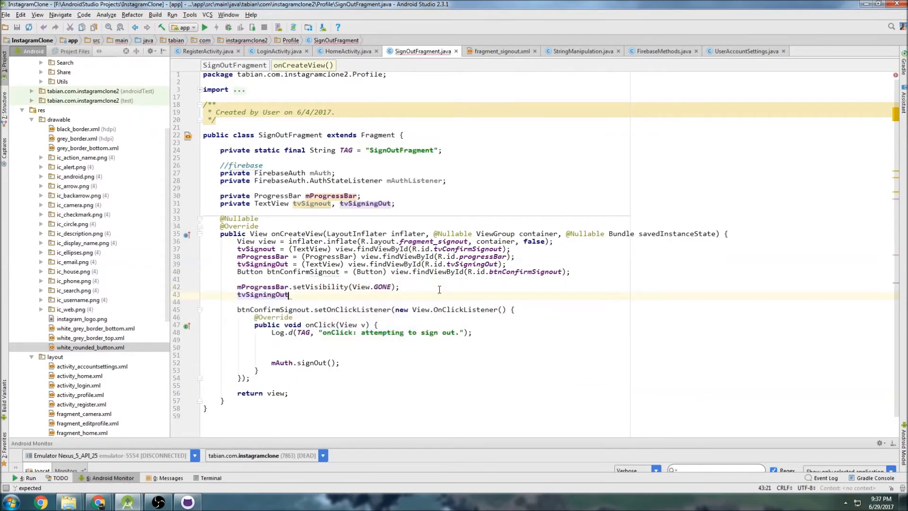
pyautogui.write('.setVisibility(View.GONE);')
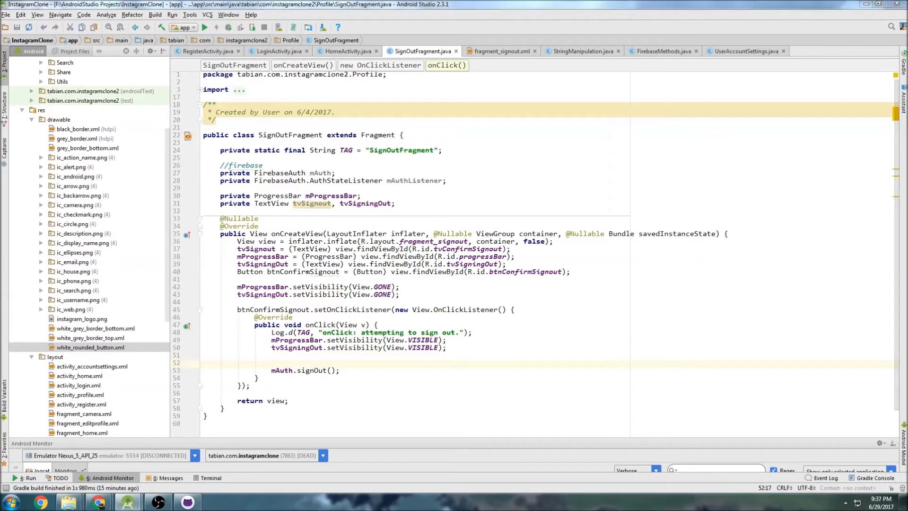
# - Finish the hosting activity with getActivity().finish() after signing out
pyautogui.write('geta')
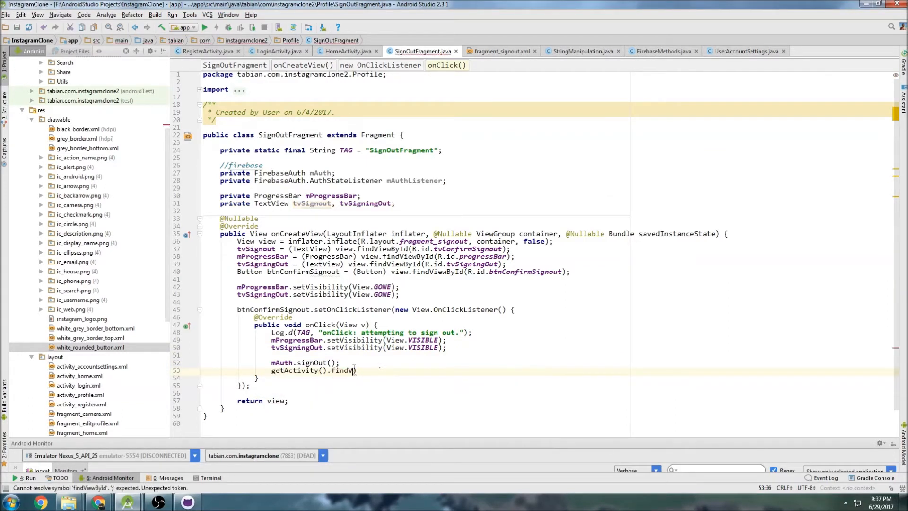
pyautogui.write('inish();')
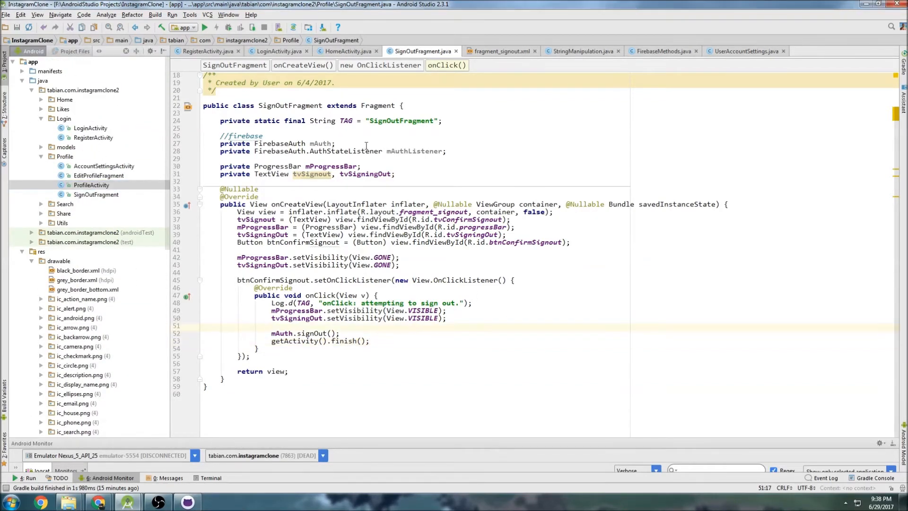
pyautogui.click(345, 51)
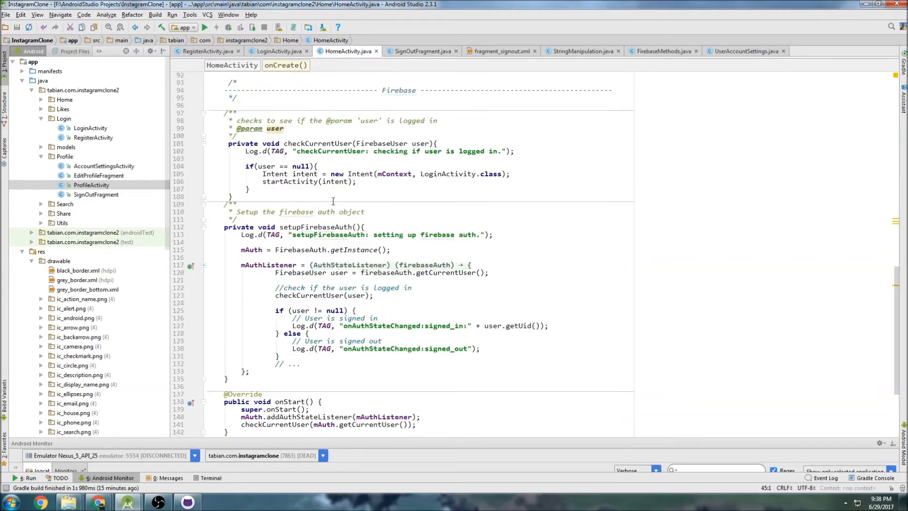
# - Bring HomeActivity's Firebase setup, onStart and onStop into SignOutFragment, dropping the current-user check
pyautogui.scroll(-3)
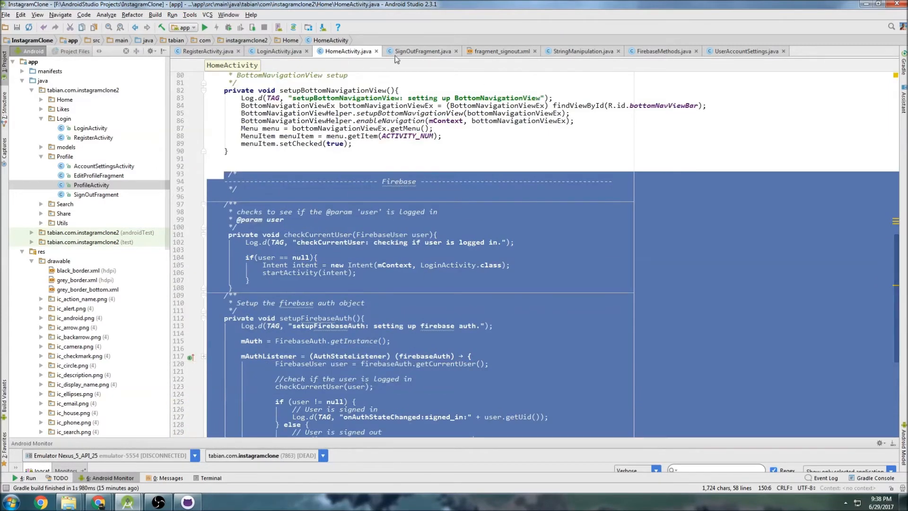
pyautogui.click(423, 52)
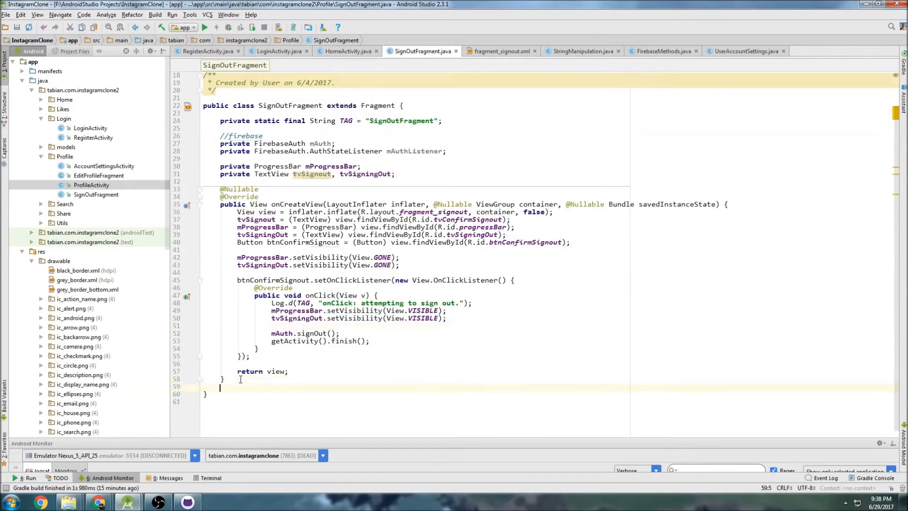
pyautogui.scroll(-3)
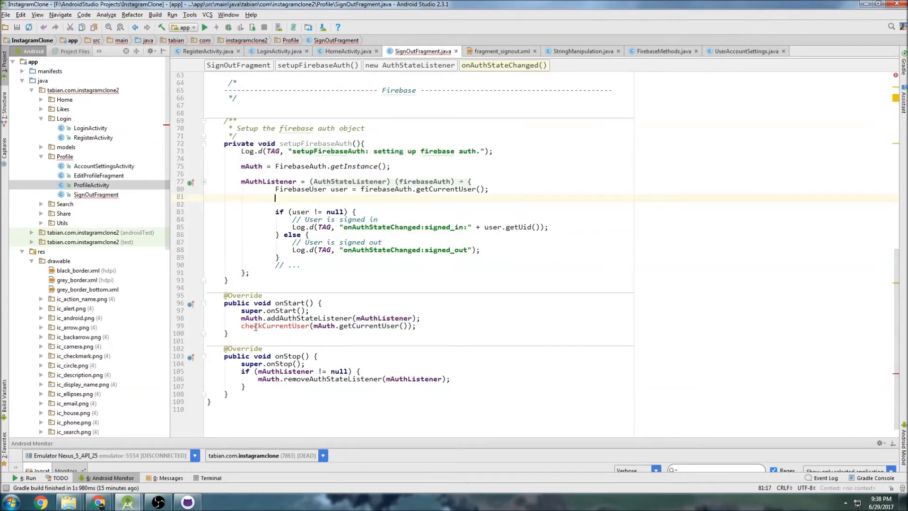
pyautogui.press('Delete')
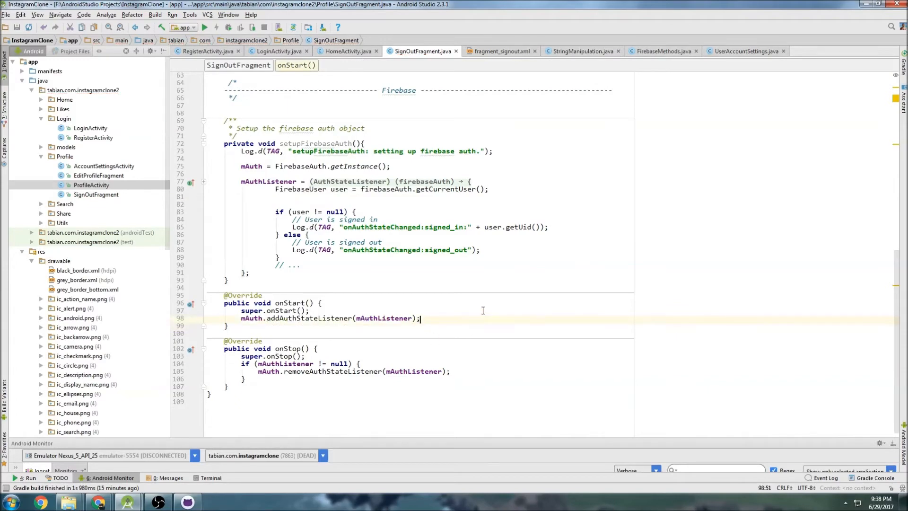
pyautogui.click(345, 51)
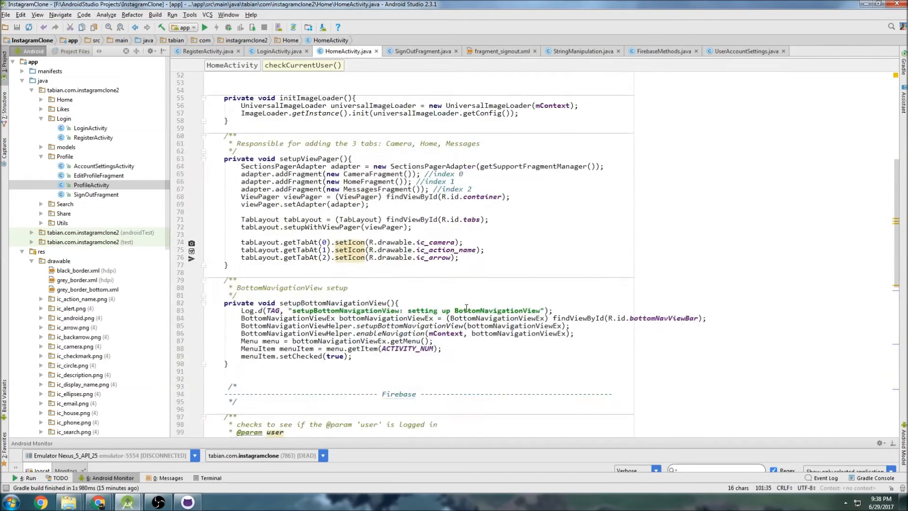
pyautogui.scroll(-3)
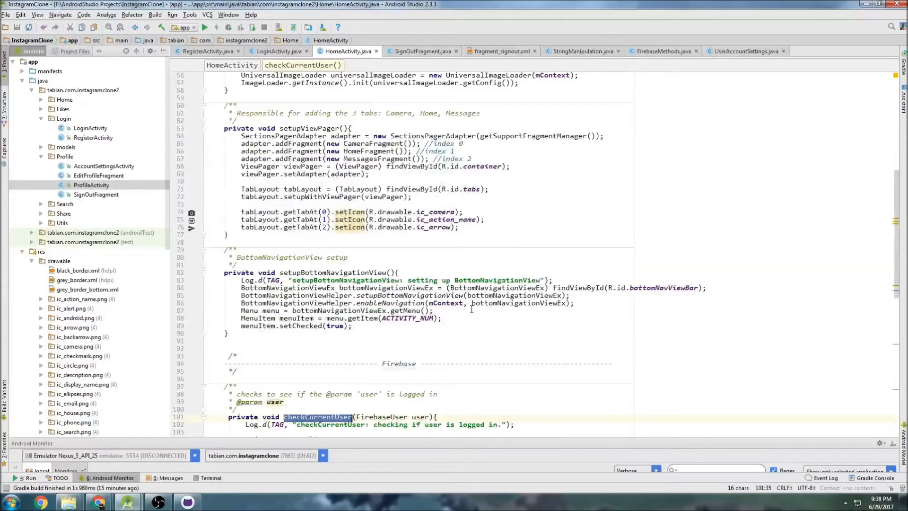
pyautogui.scroll(-3)
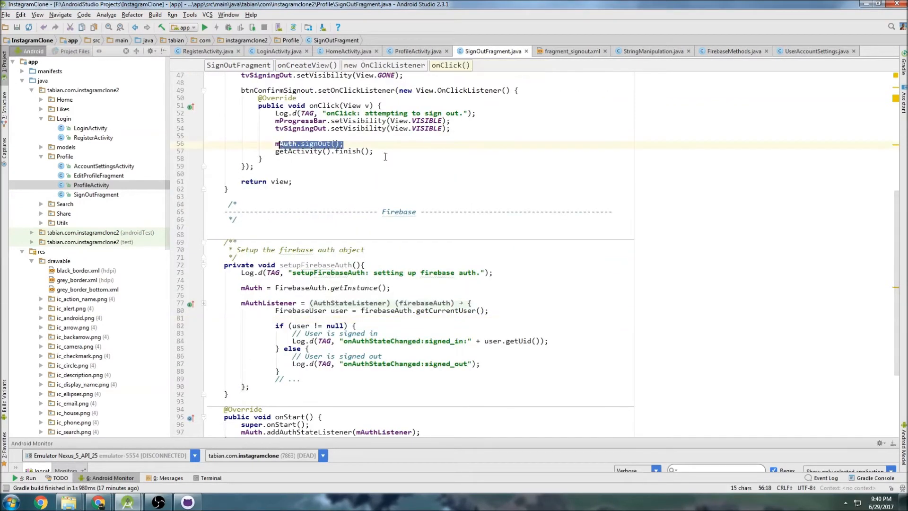
pyautogui.click(398, 162)
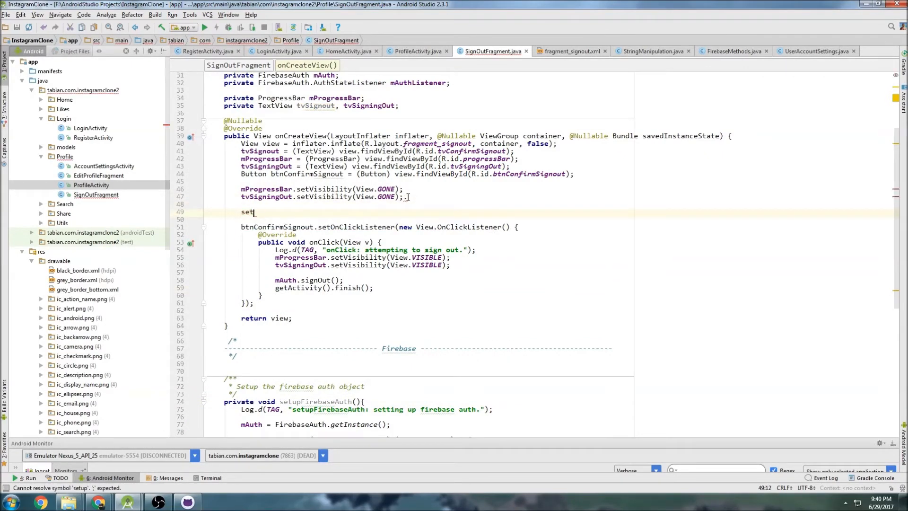
# - Delete the partly typed 'set' in onCreateView and scroll down to the auth listener
pyautogui.press('Backspace')
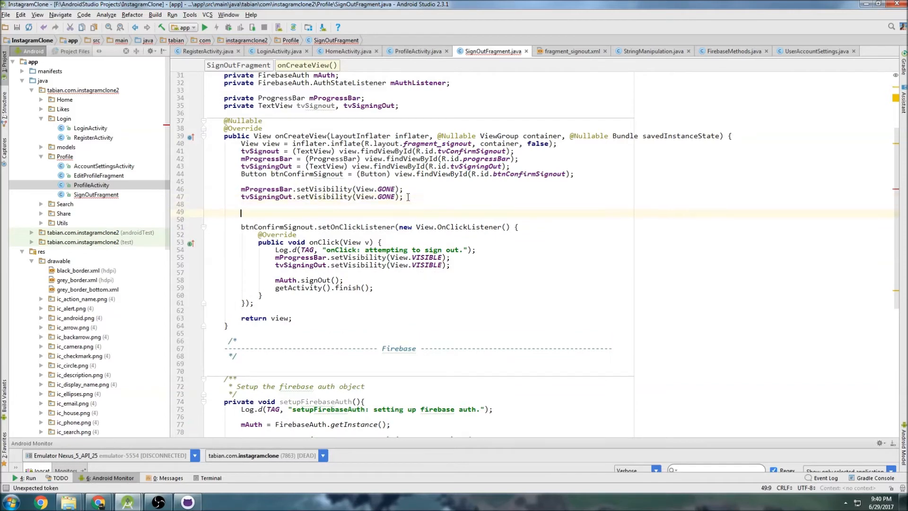
pyautogui.scroll(-3)
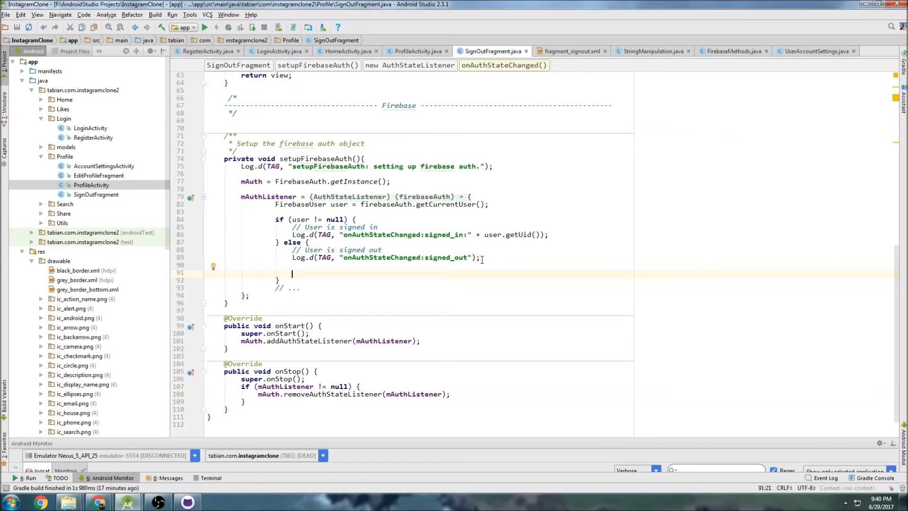
# - In the signed-out branch, log 'navigating back to login screen' and start an Intent to LoginActivity
pyautogui.write('logd')
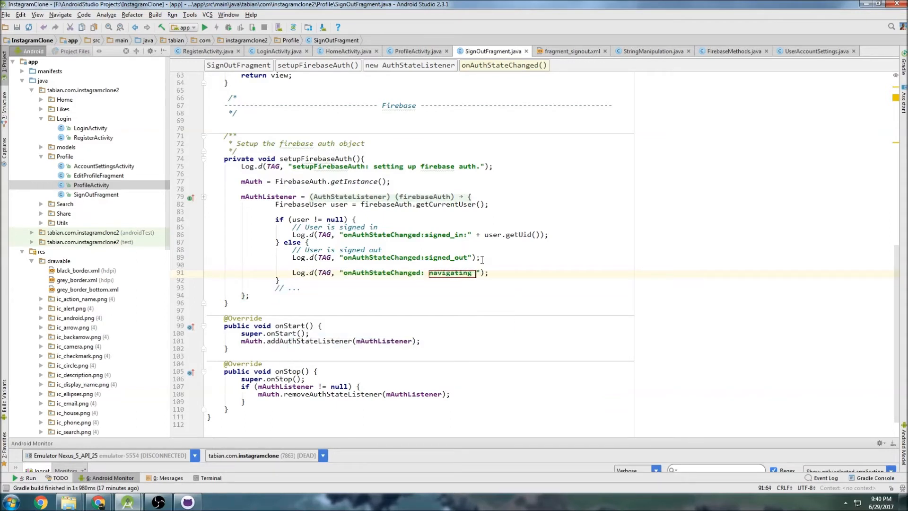
pyautogui.write('back to login screen')
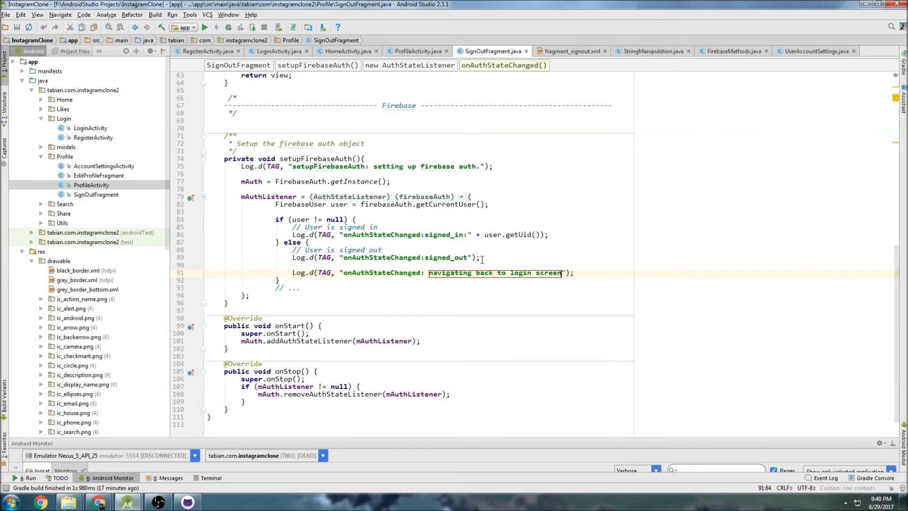
pyautogui.write('Intent')
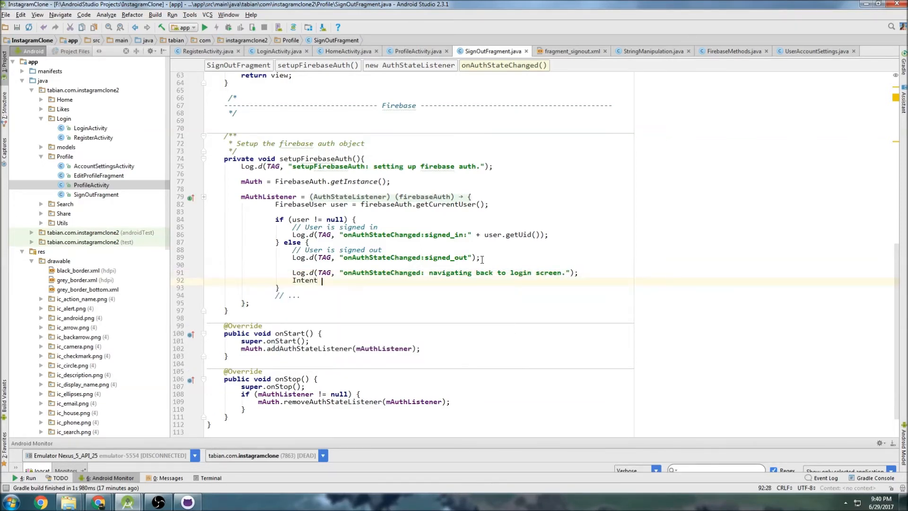
pyautogui.write('intent = new Intent()')
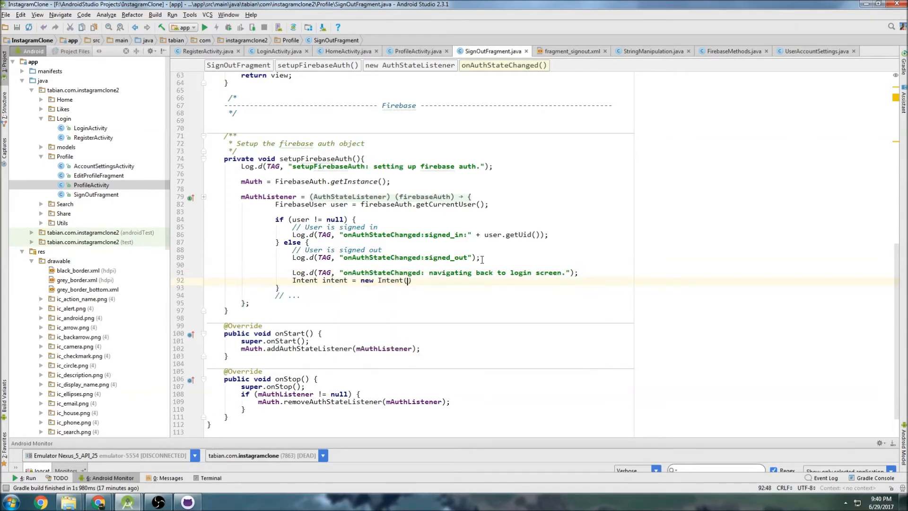
pyautogui.write('getActivity(), LoginActivity.thi')
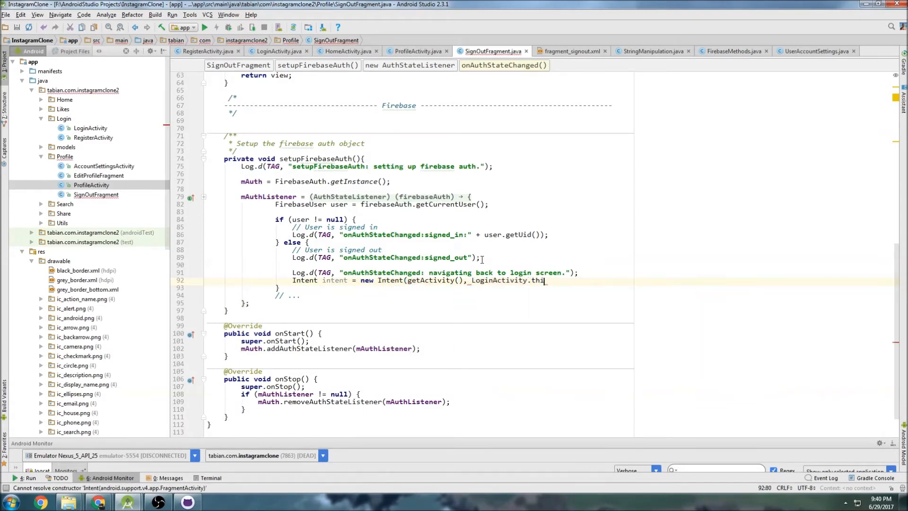
pyautogui.write('startActivity(intent);')
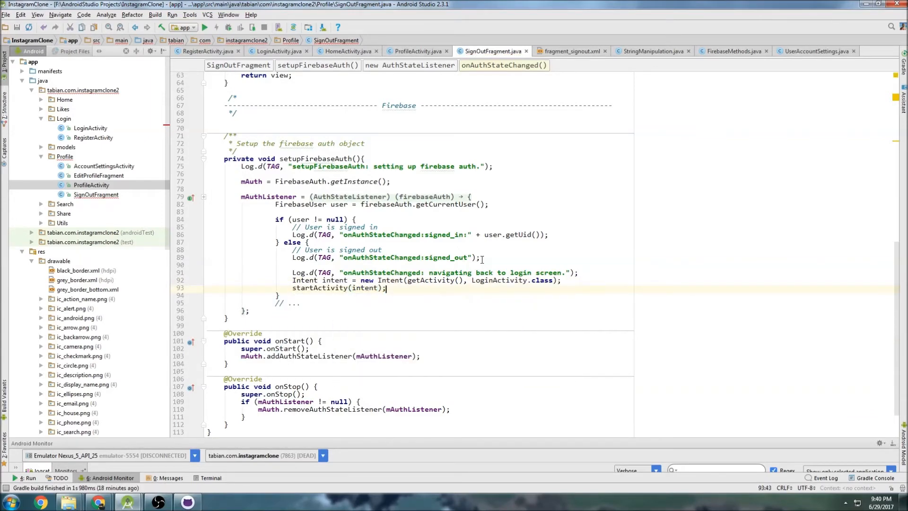
pyautogui.moveTo(293, 273); pyautogui.dragTo(387, 288)
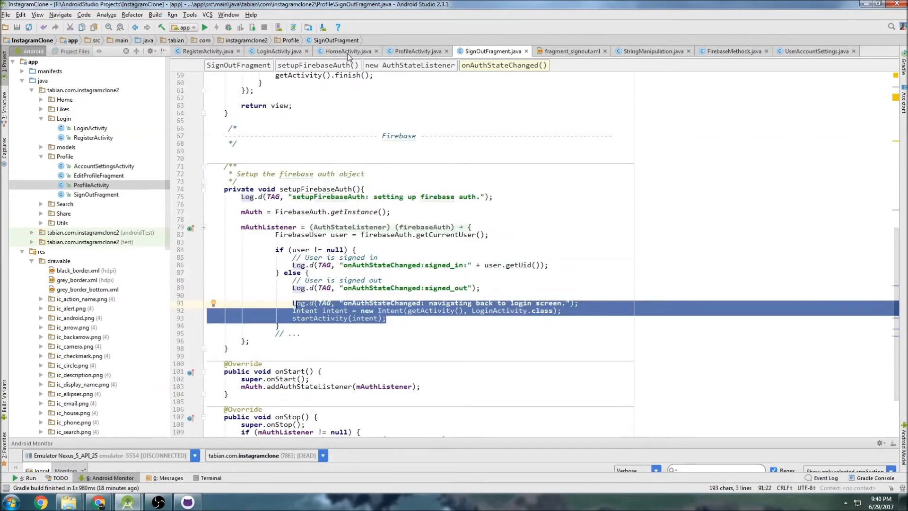
# - Compare with HomeActivity's onStart and checkCurrentUser, which redirect null users to LoginActivity
pyautogui.click(348, 51)
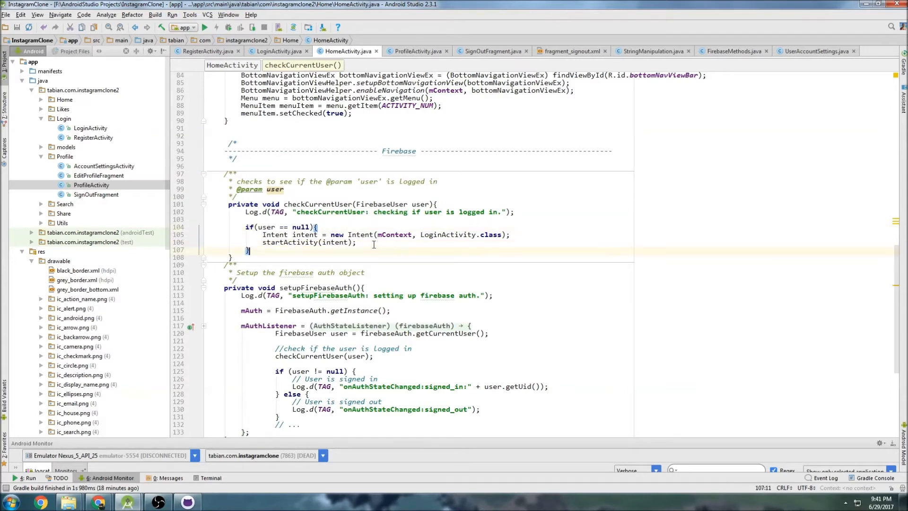
pyautogui.moveTo(448, 251)
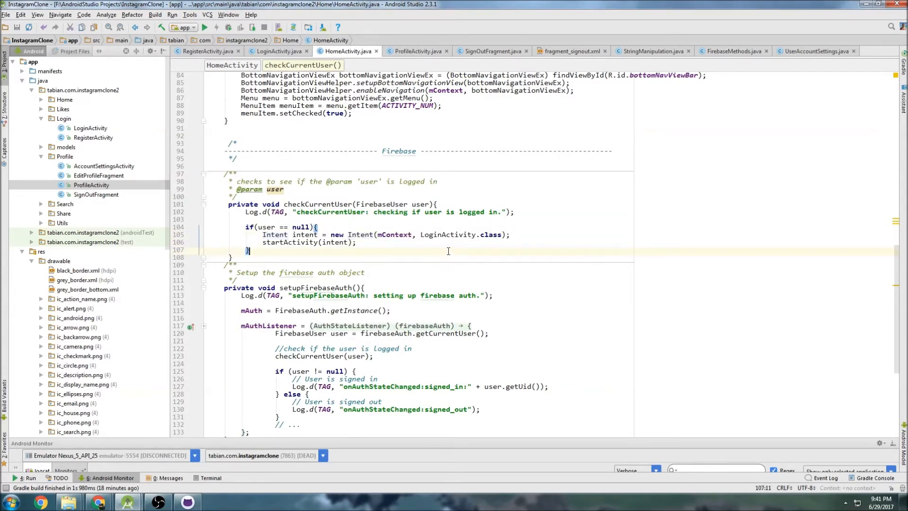
pyautogui.scroll(-3)
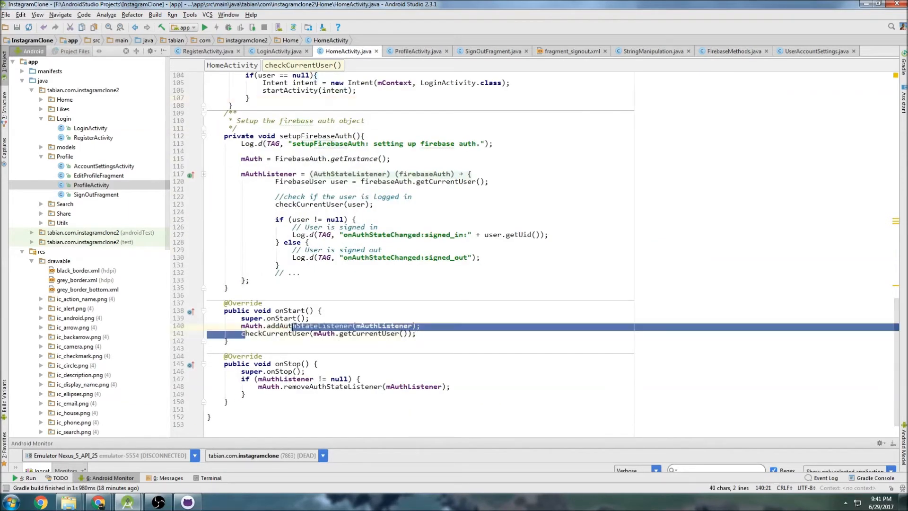
pyautogui.click(415, 334)
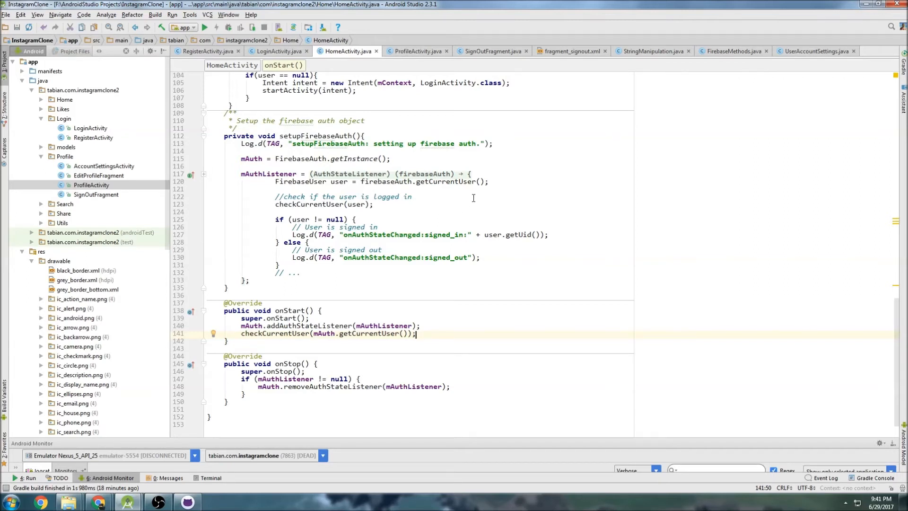
pyautogui.moveTo(523, 180)
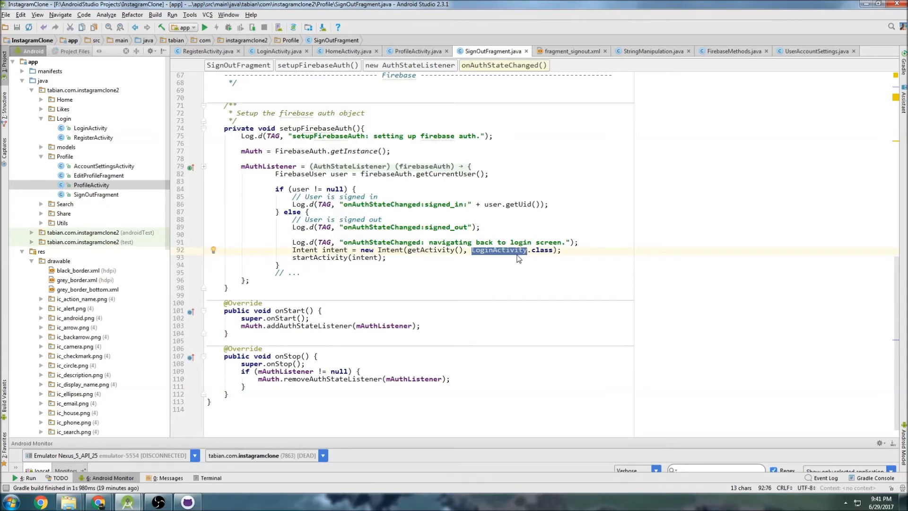
pyautogui.moveTo(354, 52)
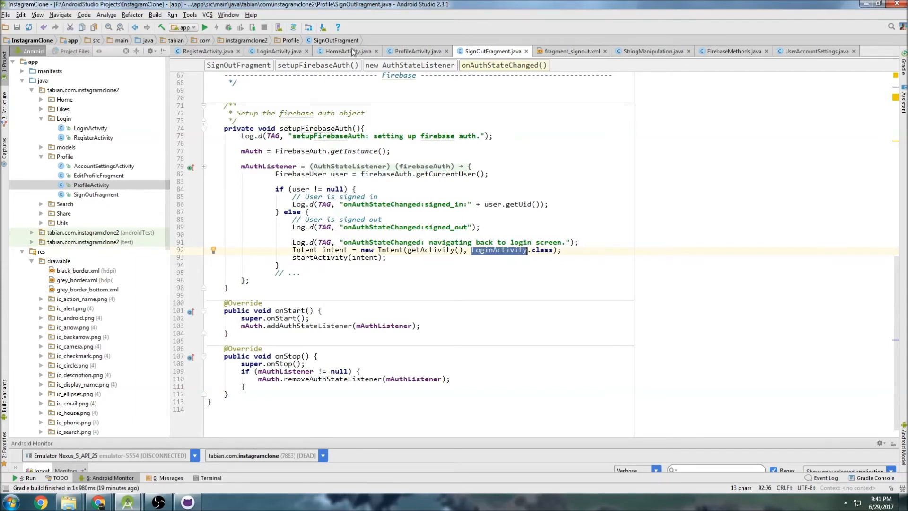
pyautogui.click(345, 51)
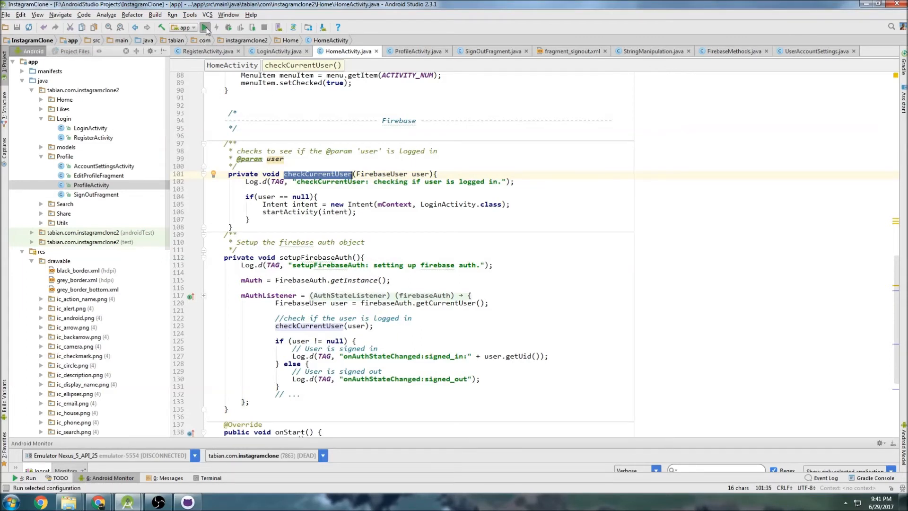
# - Run the app in the emulator and sign out from the profile's sign-out screen
pyautogui.click(205, 27)
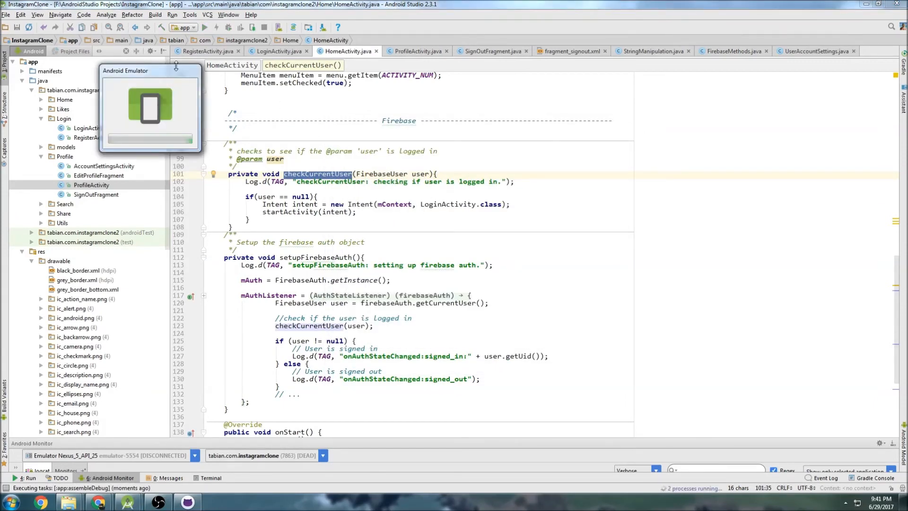
pyautogui.moveTo(149, 70); pyautogui.dragTo(406, 178)
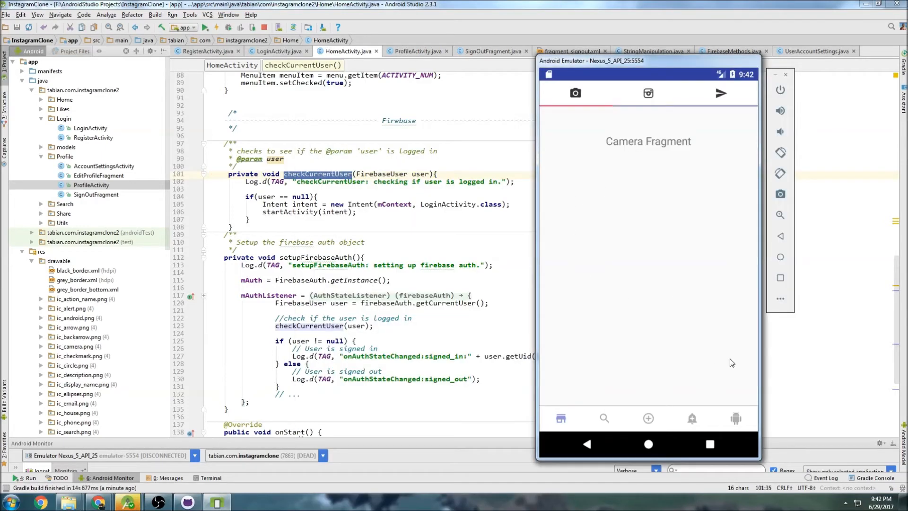
pyautogui.click(735, 418)
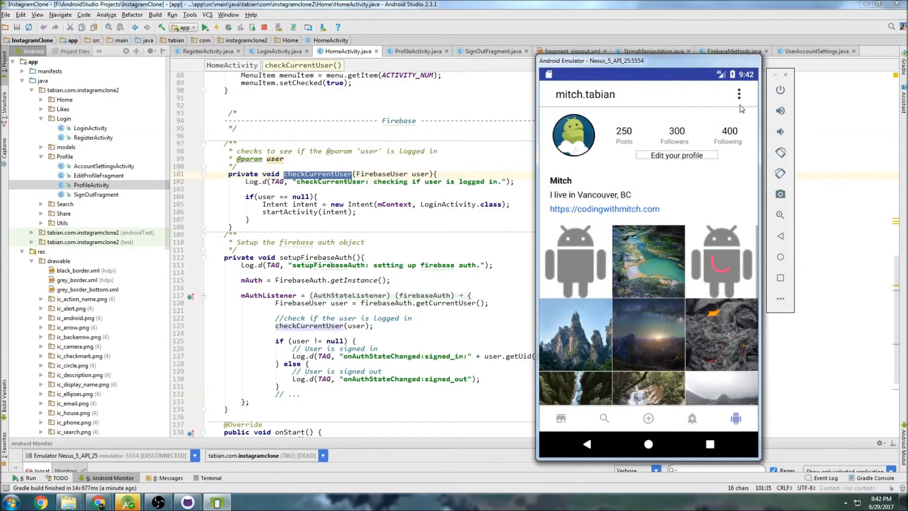
pyautogui.click(739, 94)
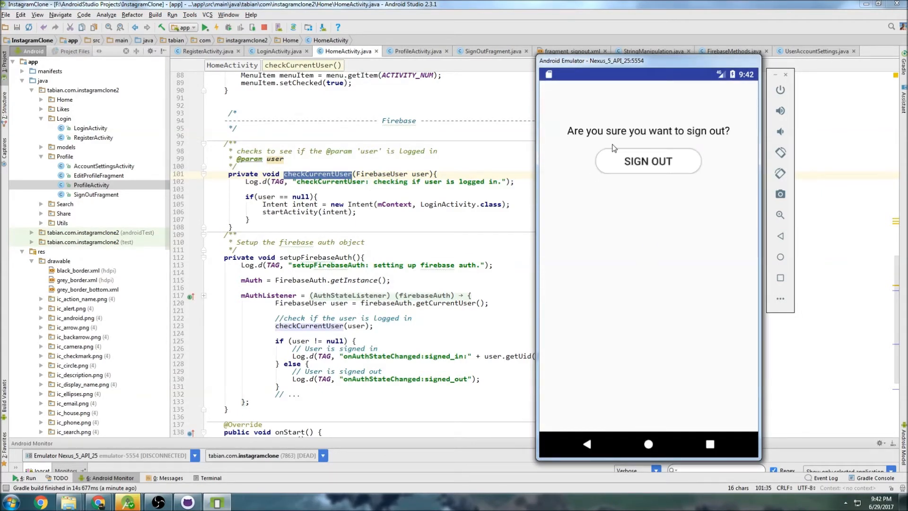
pyautogui.click(647, 161)
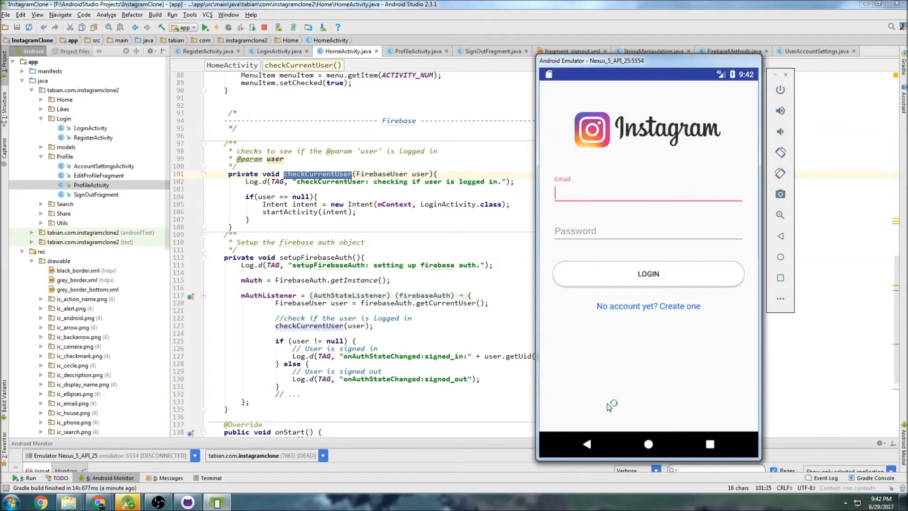
pyautogui.moveTo(588, 446)
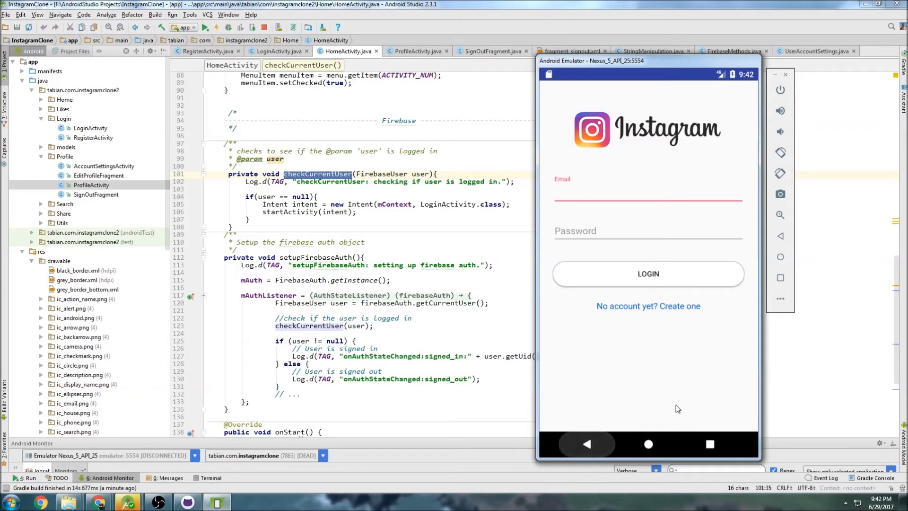
# - Press Back from login, see the profile reappear, then return to the SignOutFragment code
pyautogui.click(648, 273)
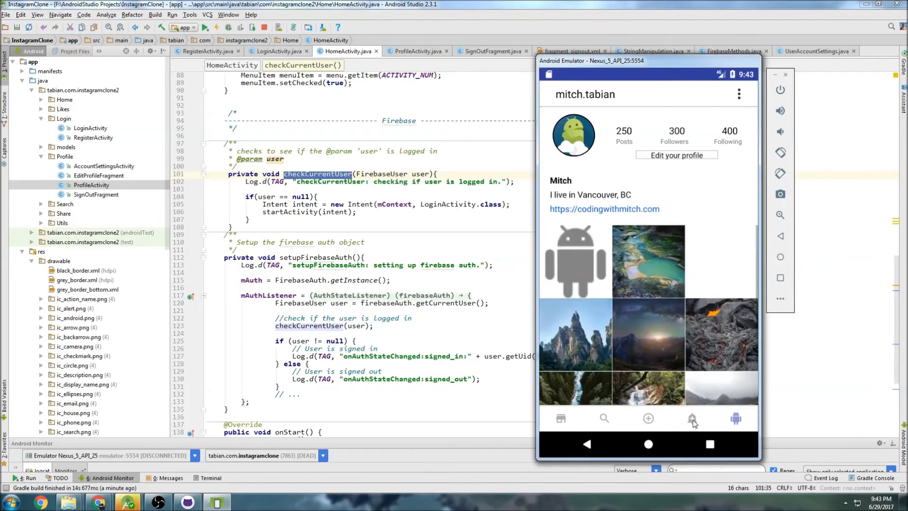
pyautogui.click(736, 418)
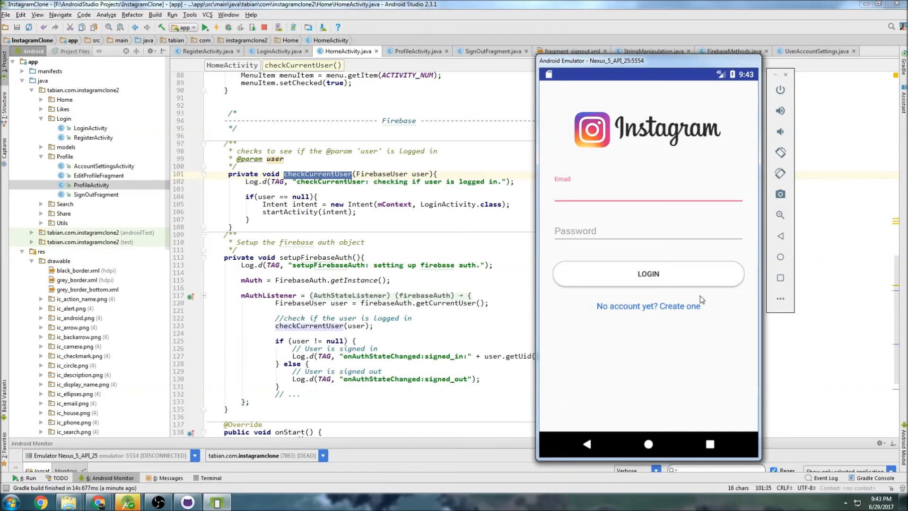
pyautogui.moveTo(611, 442)
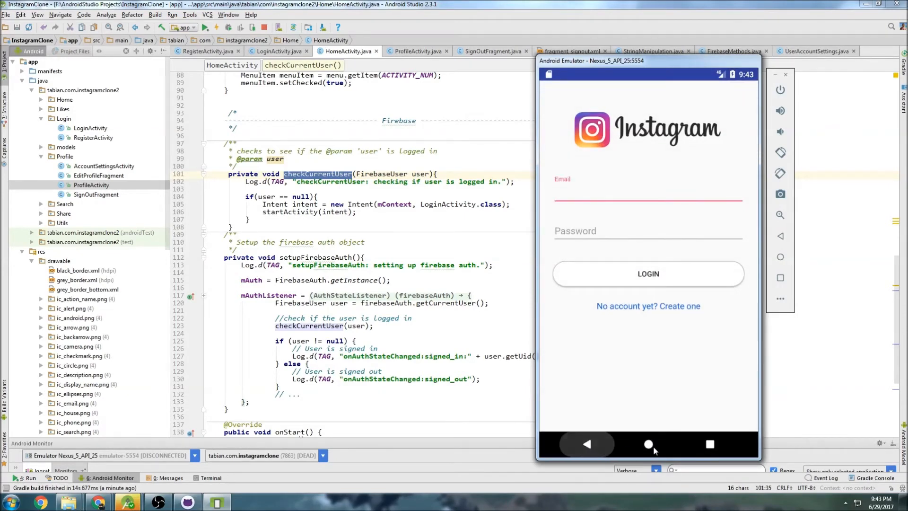
pyautogui.moveTo(580, 305)
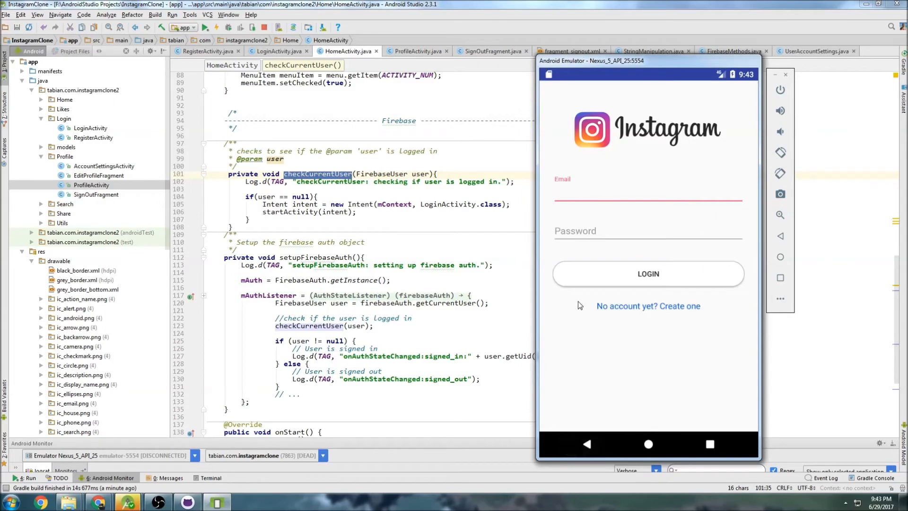
pyautogui.click(648, 194)
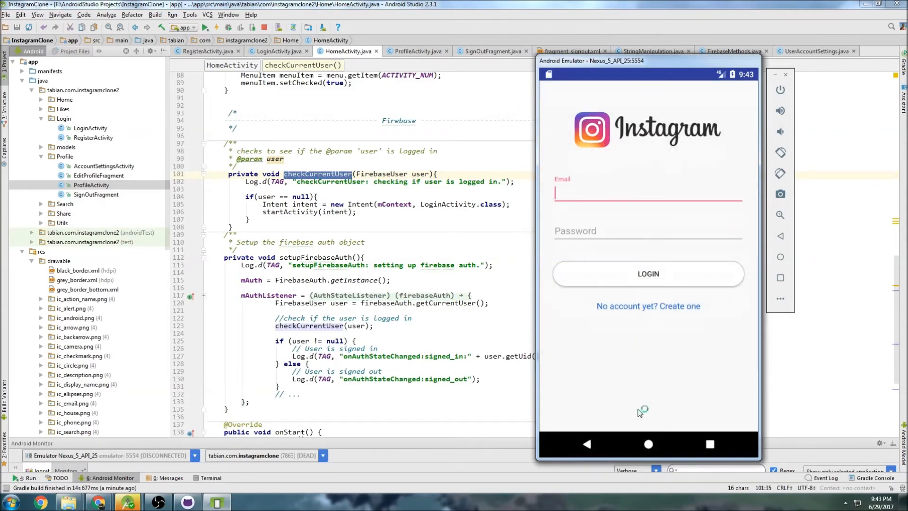
pyautogui.click(648, 194)
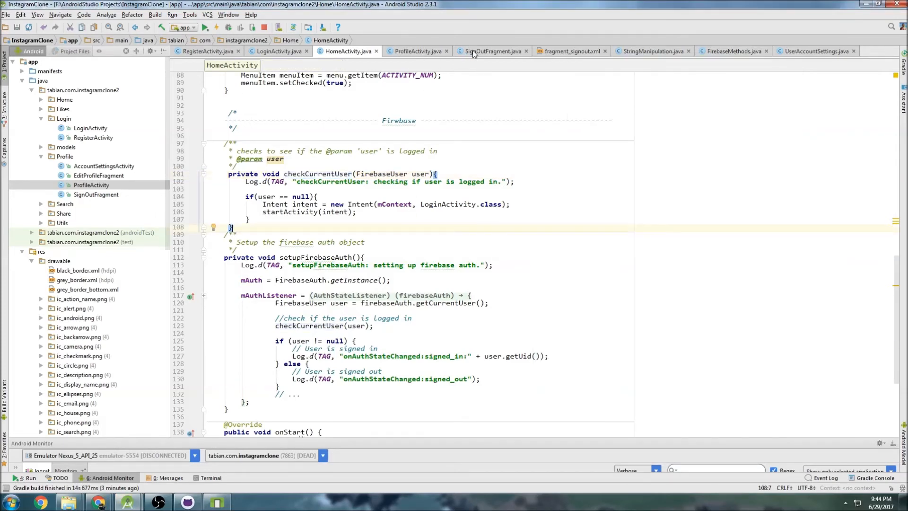
pyautogui.click(491, 51)
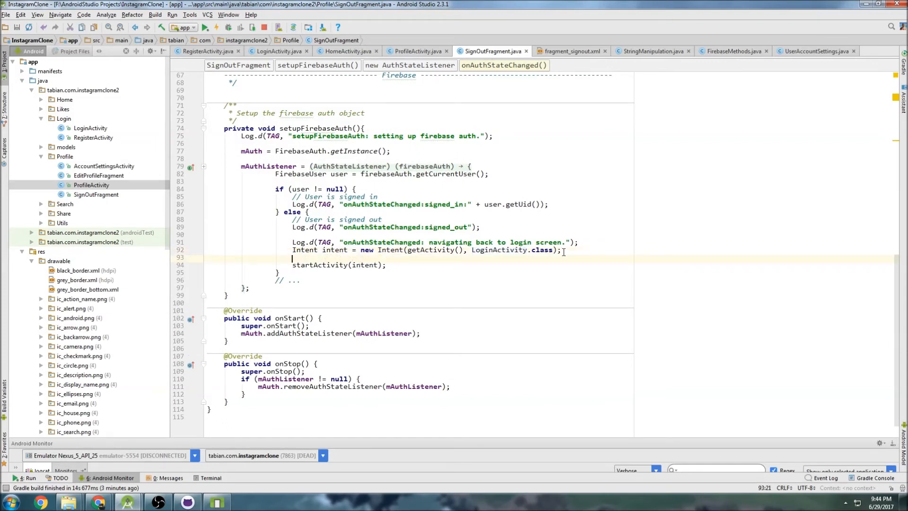
# - Add intent.setFlags(FLAG_ACTIVITY_NEW_TASK | FLAG_ACTIVITY_CLEAR_TASK) before startActivity(intent)
pyautogui.write('intent.setf')
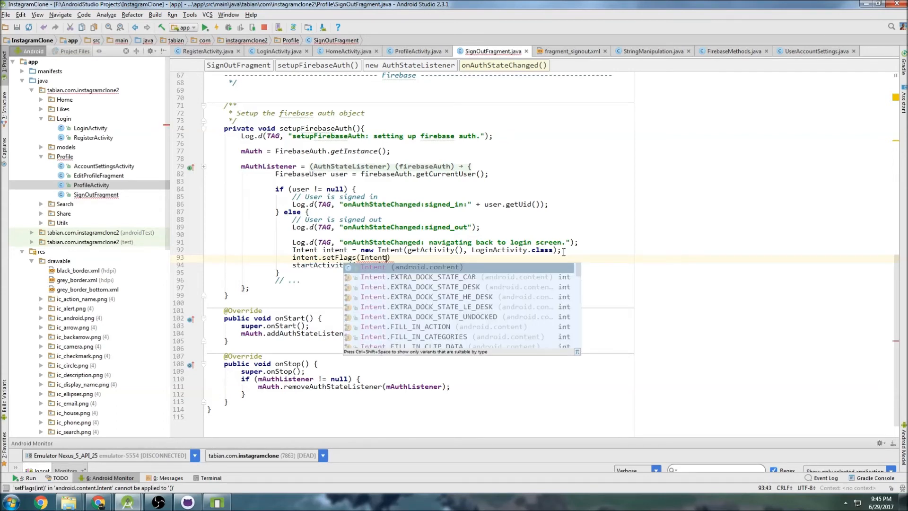
pyautogui.write('FLAG')
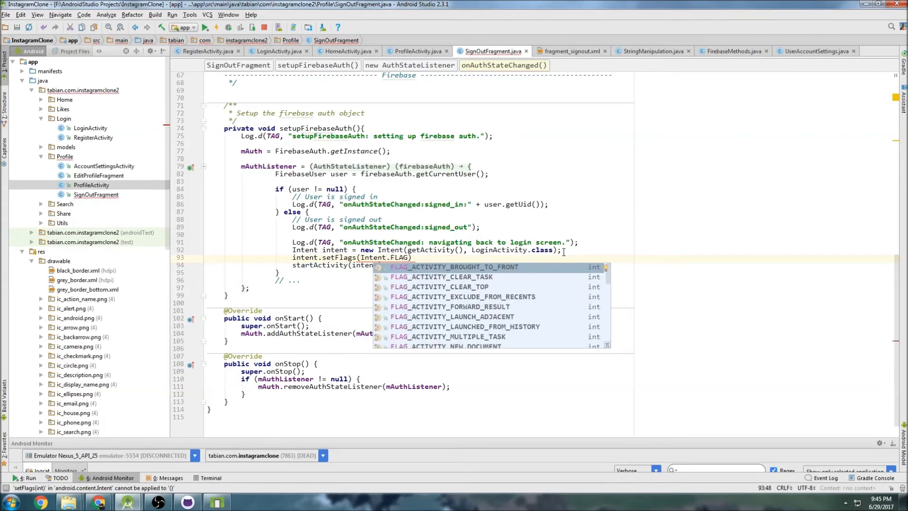
pyautogui.write('_ACTIVITY_NEW_TASK |')
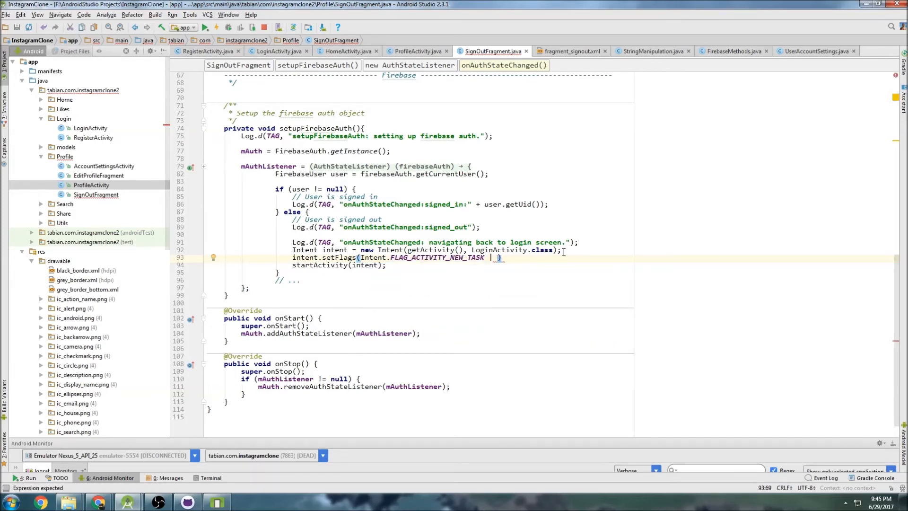
pyautogui.write('Inet4Addr')
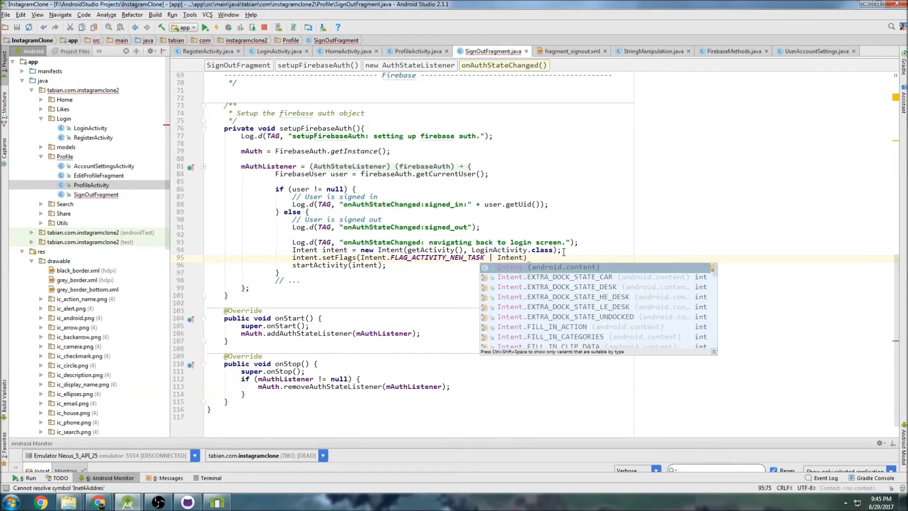
pyautogui.write('FLAG_')
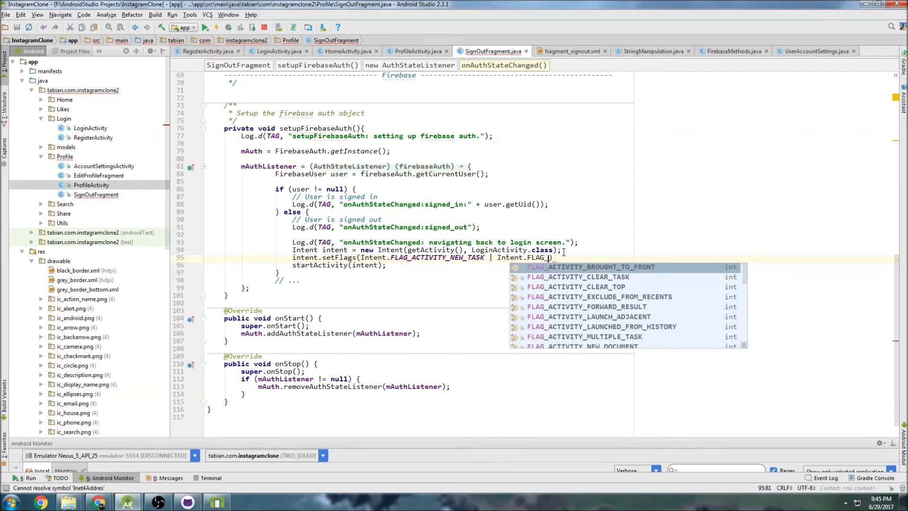
pyautogui.write('ACCU')
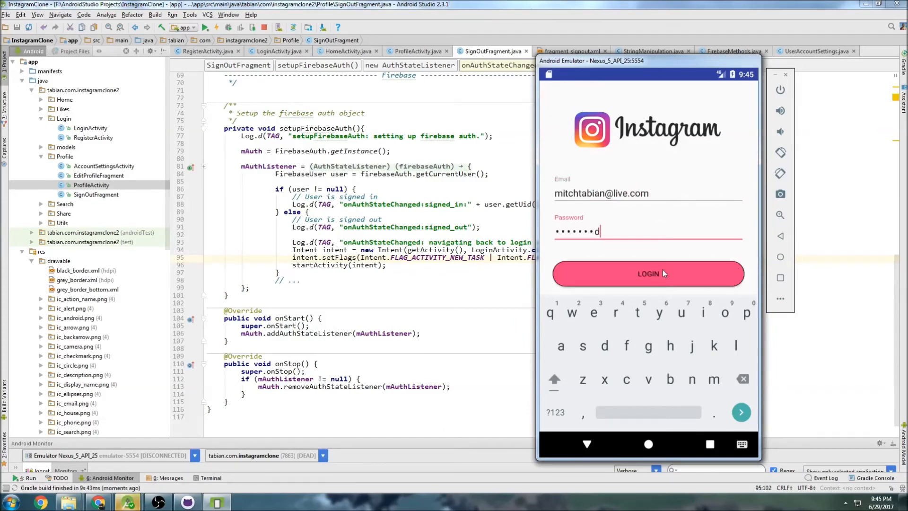
pyautogui.click(647, 274)
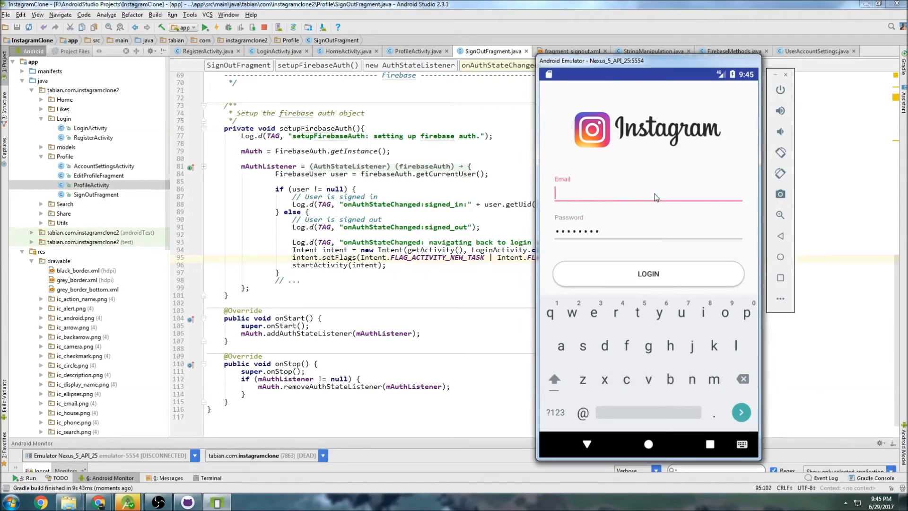
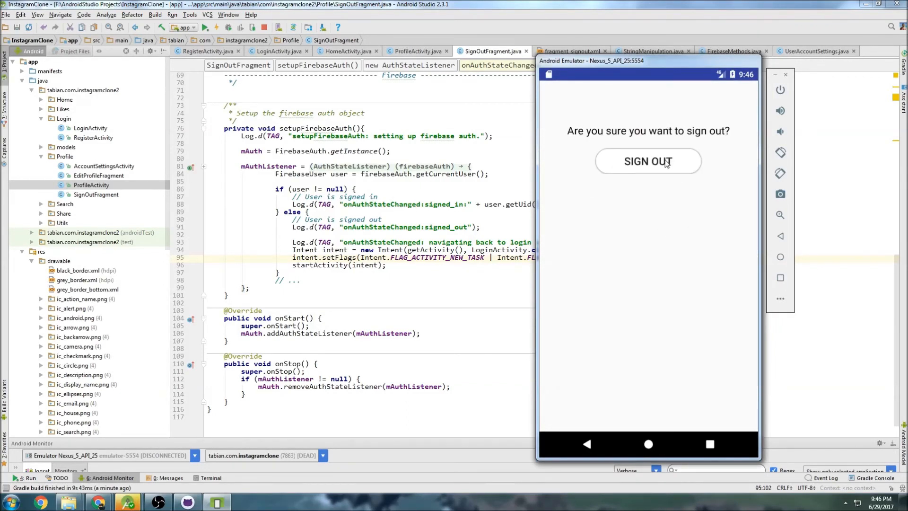
# - Sign out, press Back to reach home, check recents, and relaunch InstagramClone
pyautogui.click(648, 161)
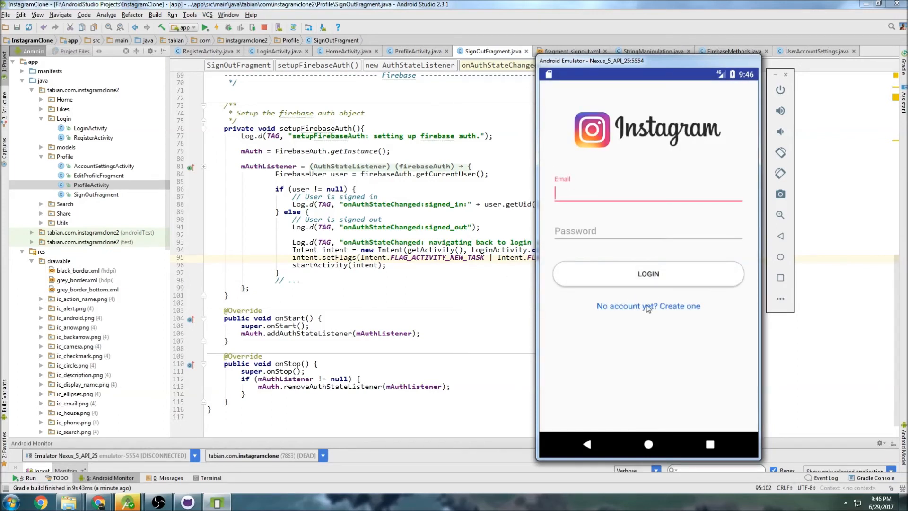
pyautogui.click(648, 444)
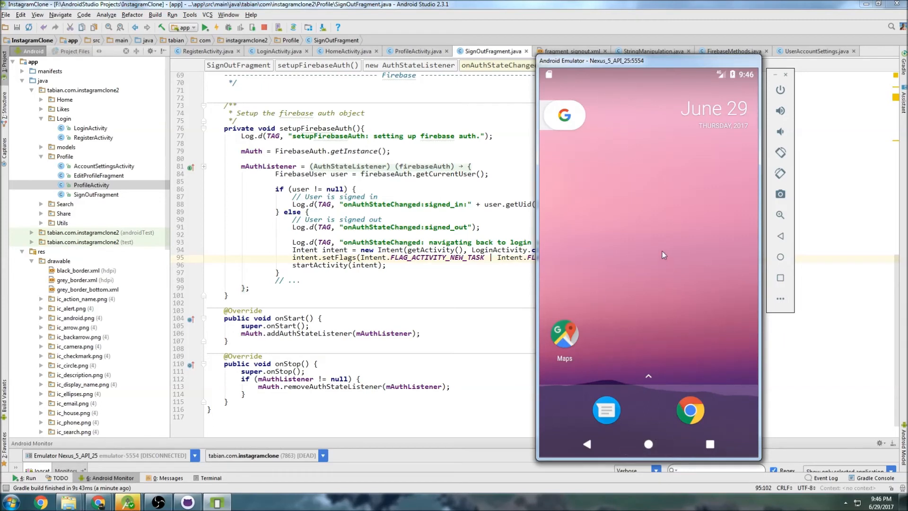
pyautogui.moveTo(657, 355)
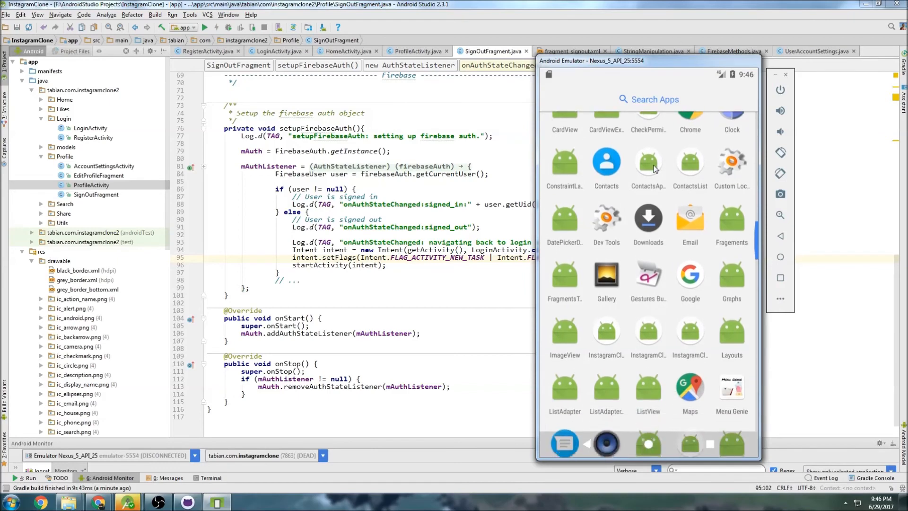
pyautogui.scroll(-3)
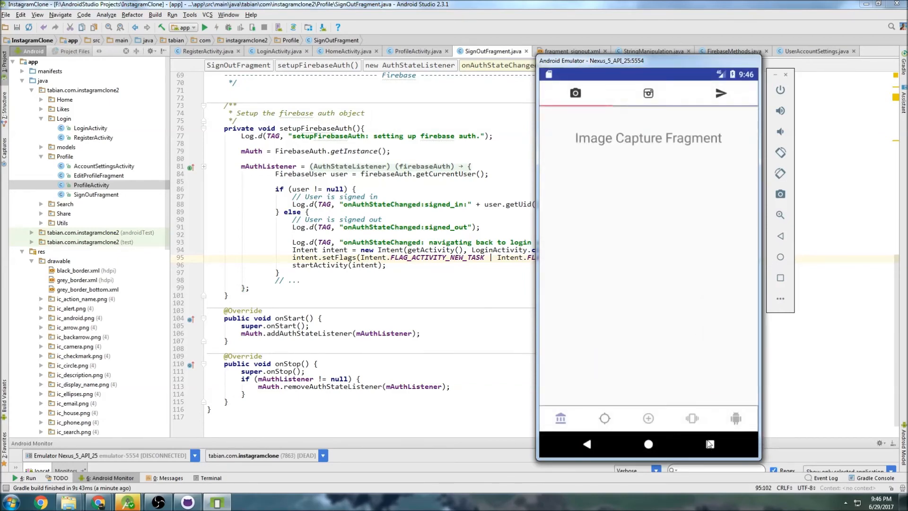
pyautogui.click(710, 444)
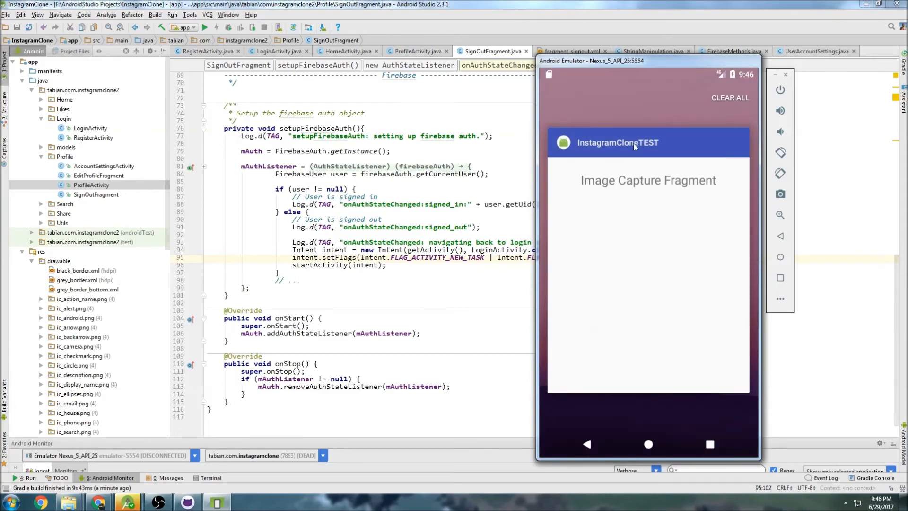
pyautogui.click(648, 444)
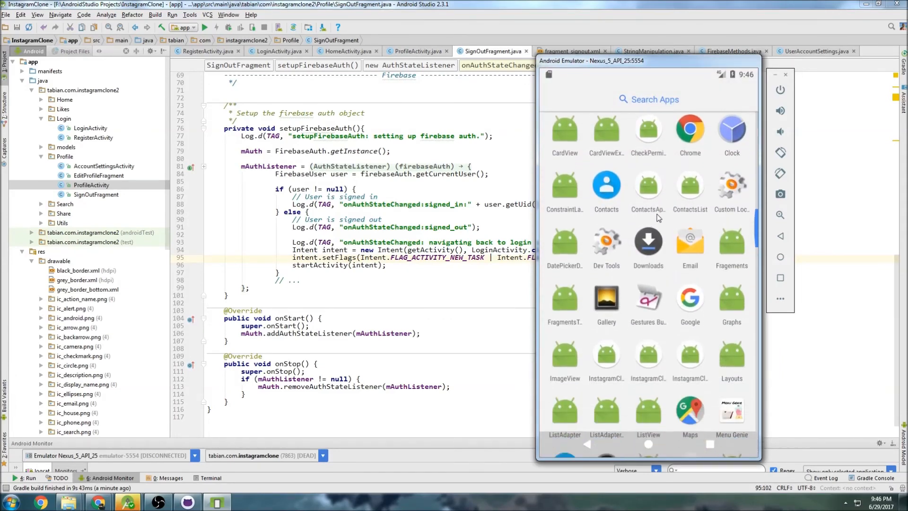
pyautogui.scroll(-3)
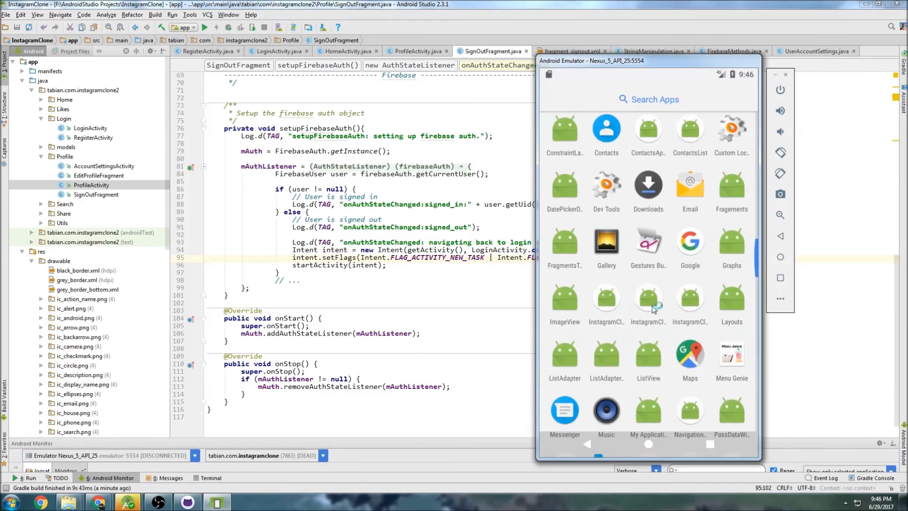
pyautogui.click(648, 298)
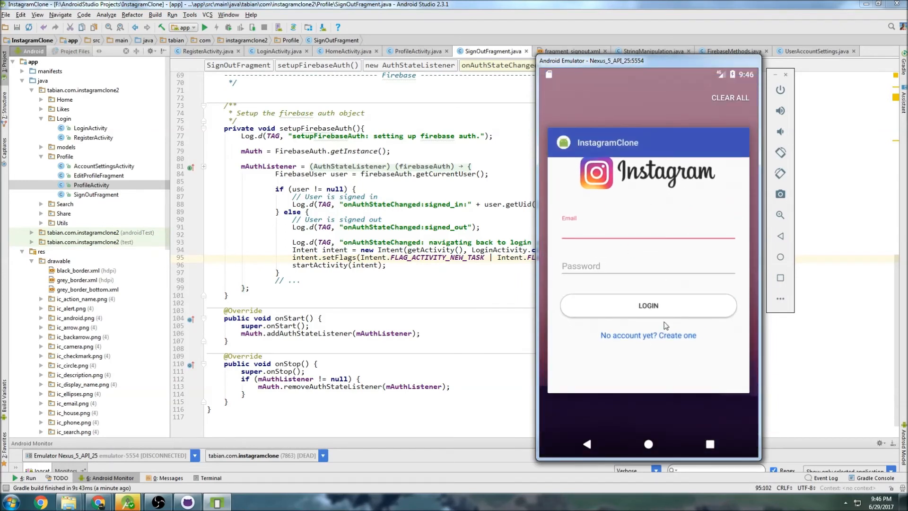
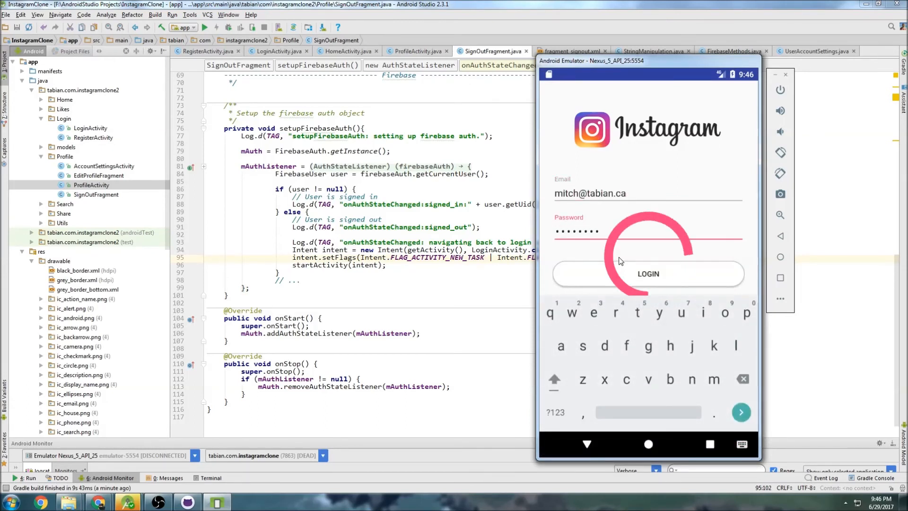
# - Log in as mitch, sign out from the profile menu, and press Back to test re-entry
pyautogui.click(648, 274)
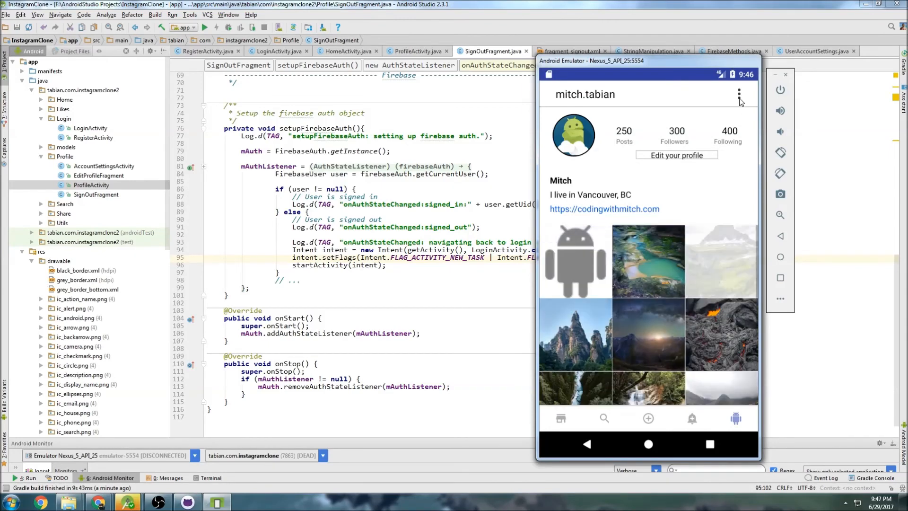
pyautogui.click(739, 95)
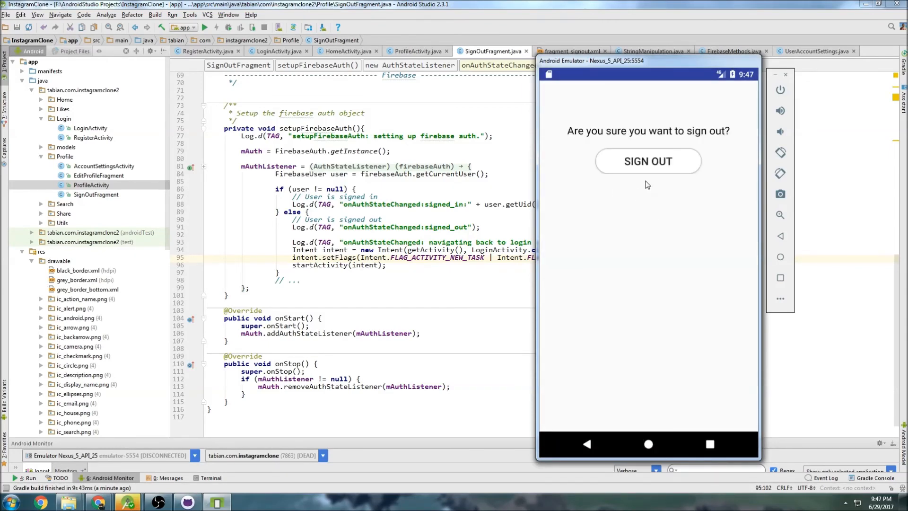
pyautogui.click(648, 161)
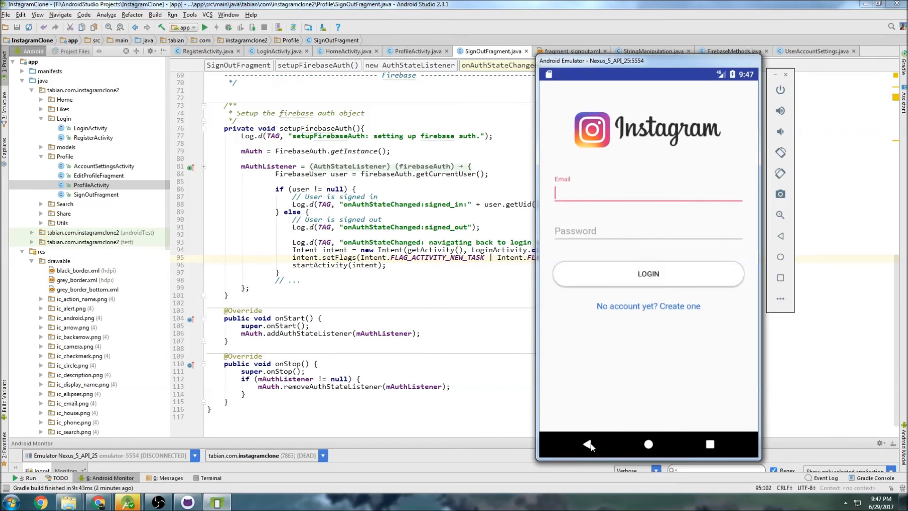
pyautogui.click(648, 444)
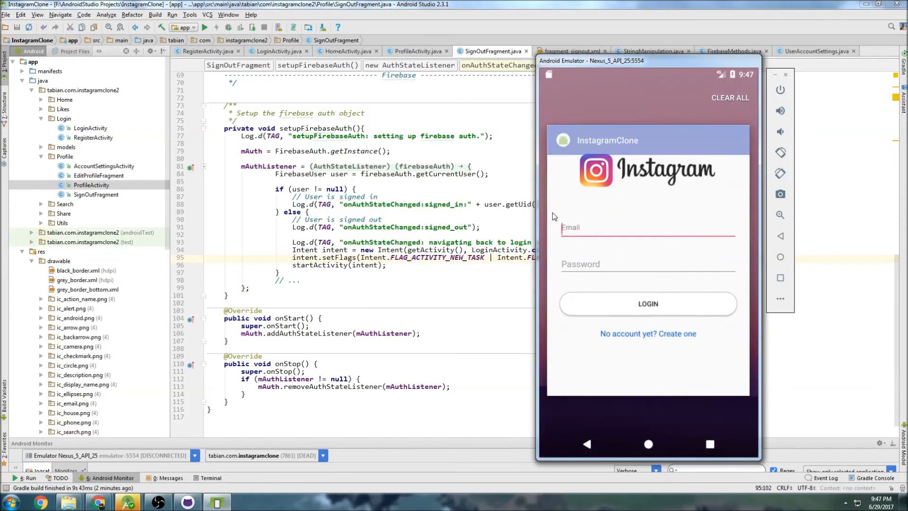
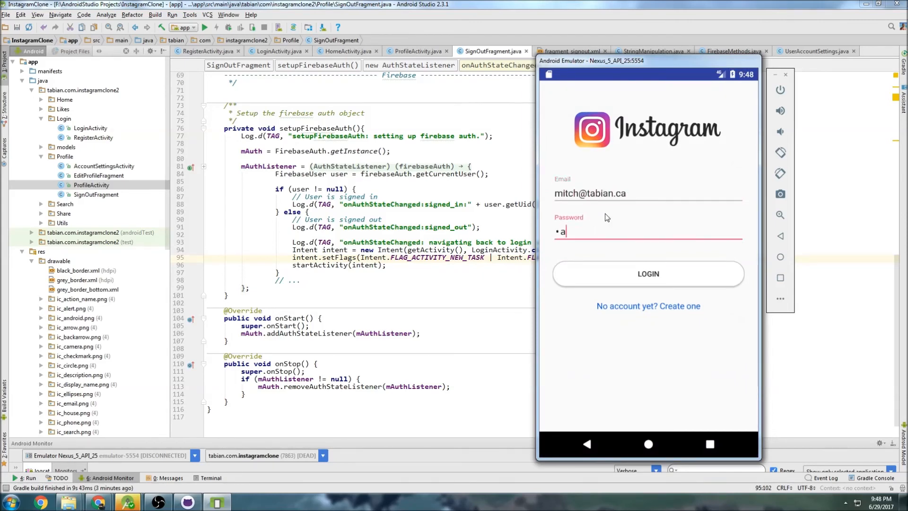
# - Enter mitch's credentials and log in again
pyautogui.click(648, 274)
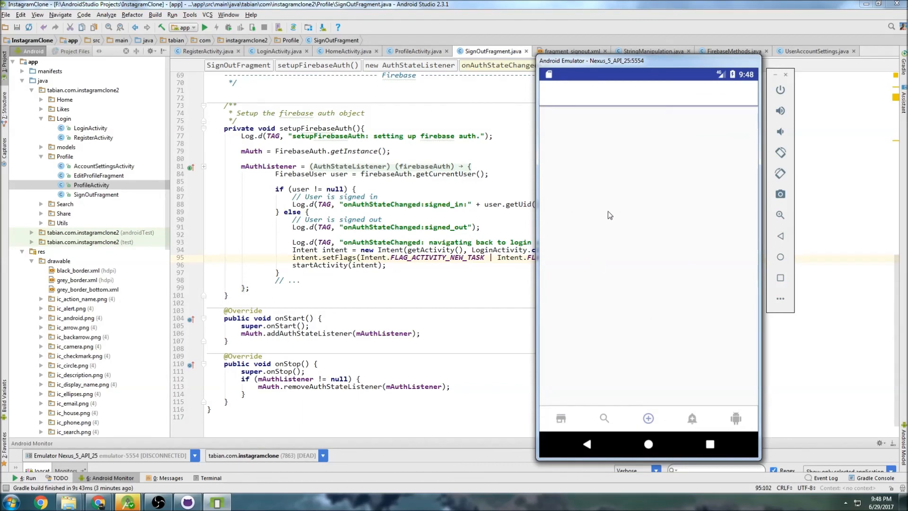
pyautogui.moveTo(741, 306)
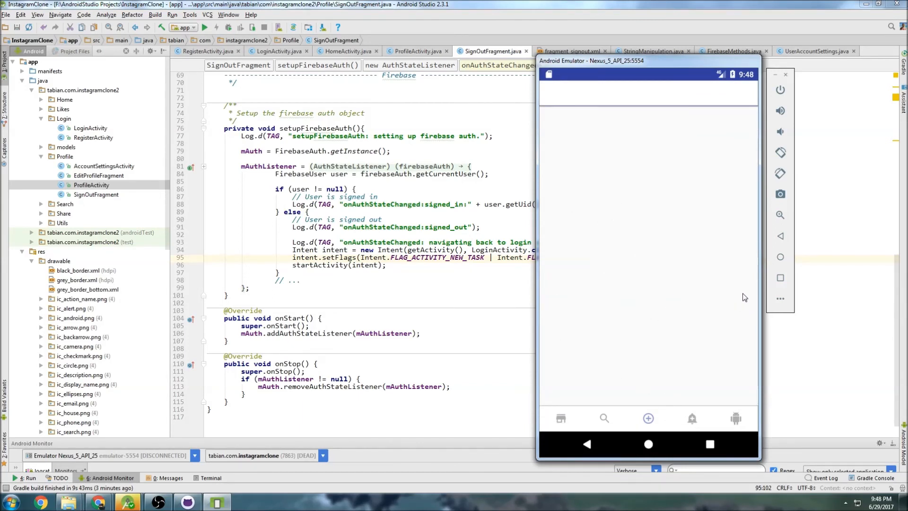
pyautogui.moveTo(619, 98)
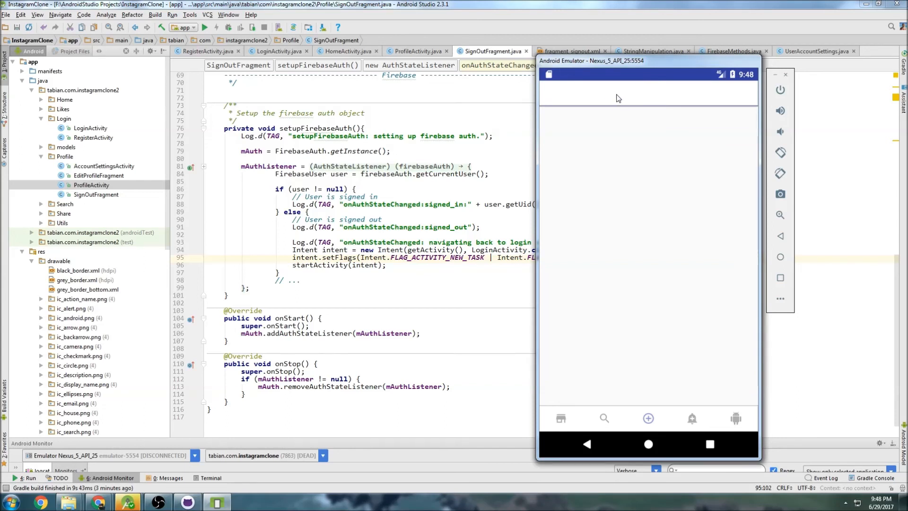
pyautogui.moveTo(629, 258)
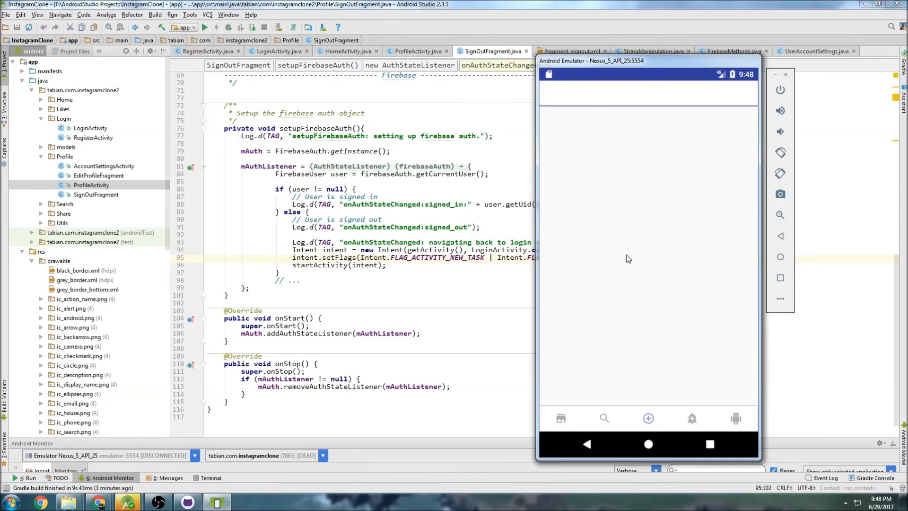
pyautogui.moveTo(709, 348)
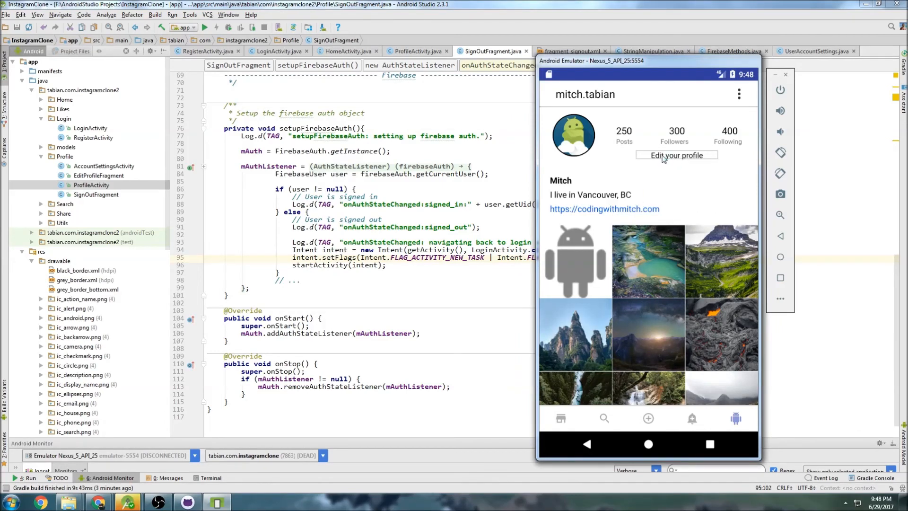
# - Open Edit Profile from the account settings menu and return to the profile
pyautogui.click(739, 93)
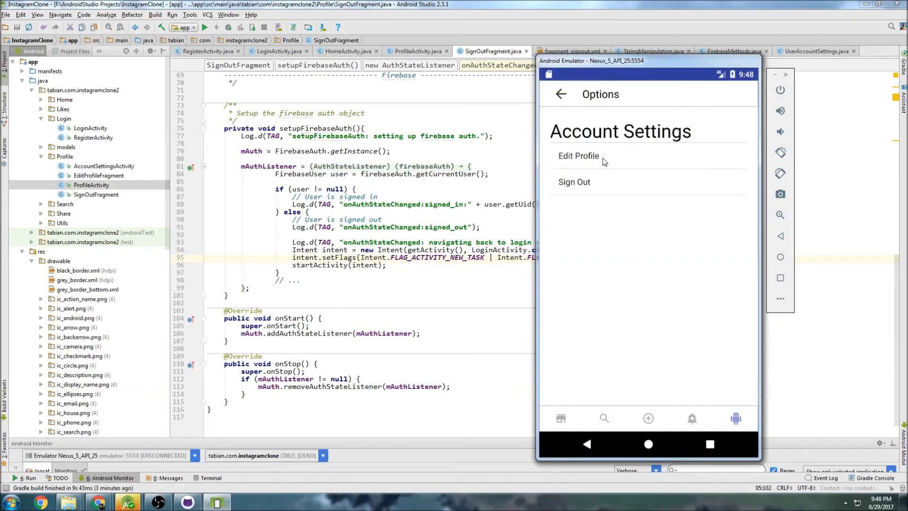
pyautogui.click(578, 155)
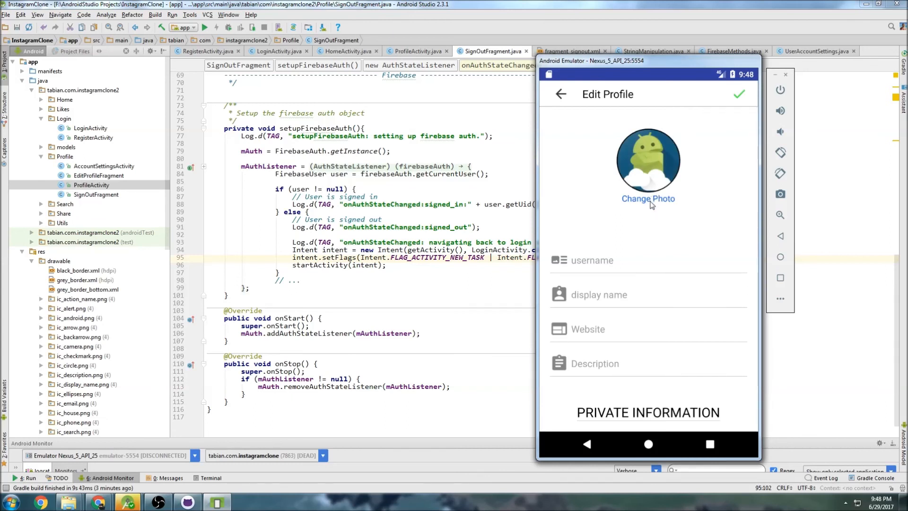
pyautogui.moveTo(714, 251)
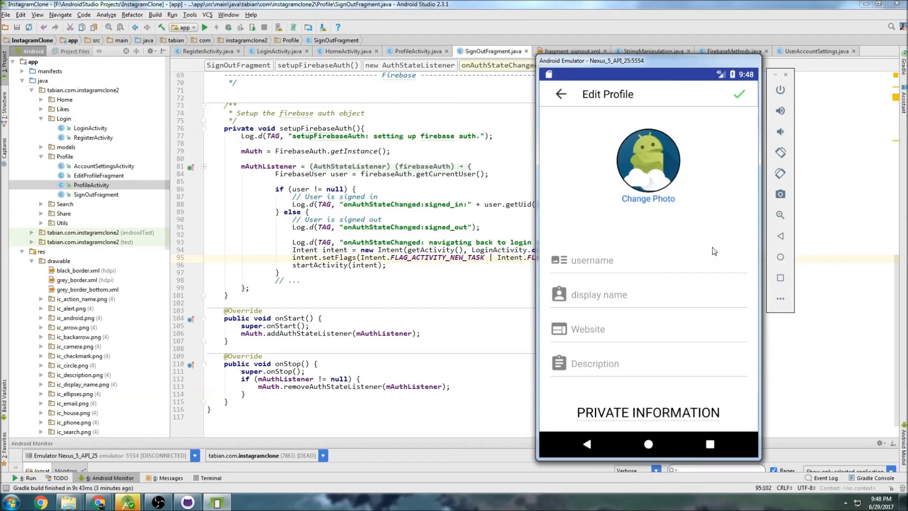
pyautogui.moveTo(560, 97)
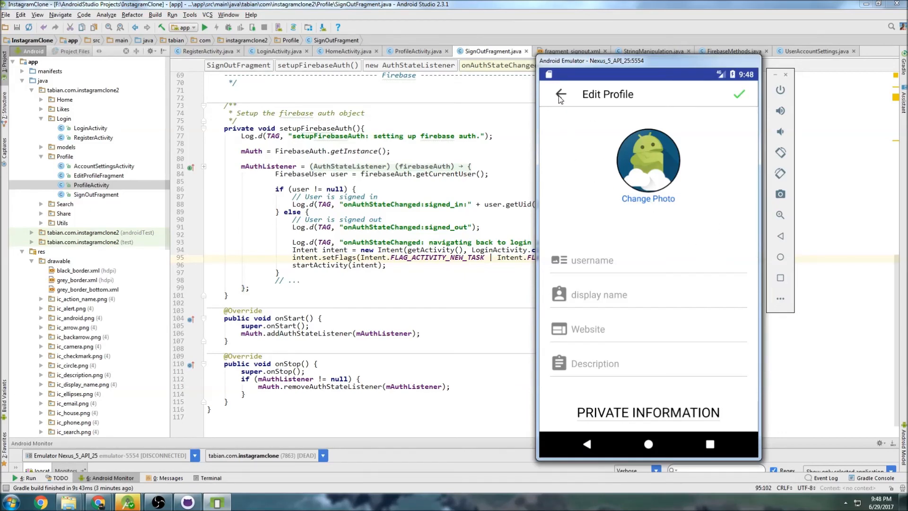
pyautogui.click(560, 95)
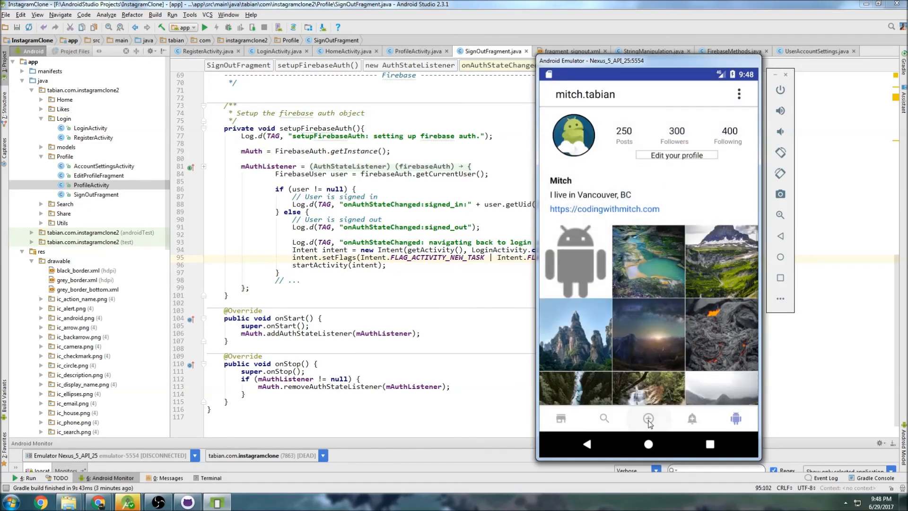
pyautogui.click(649, 418)
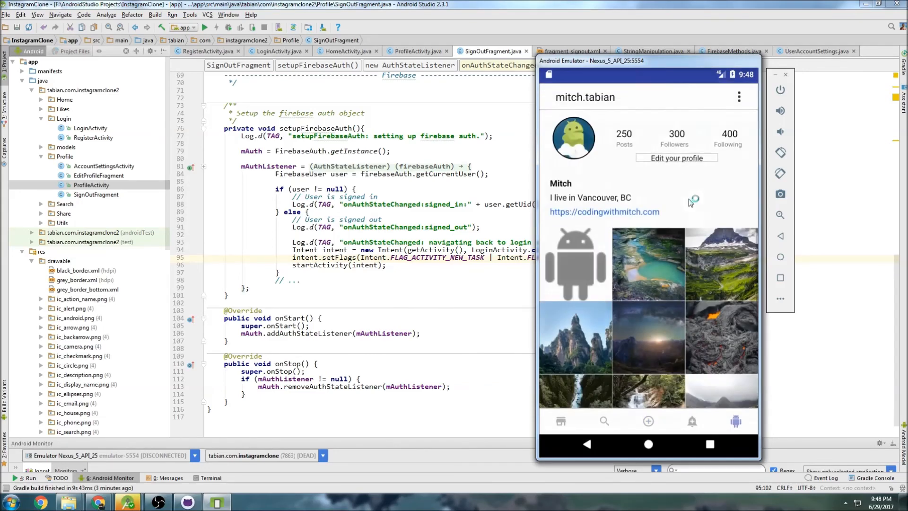
# - Reopen Edit Profile, go back, then view the Firebase Realtime Database in Chrome
pyautogui.click(739, 97)
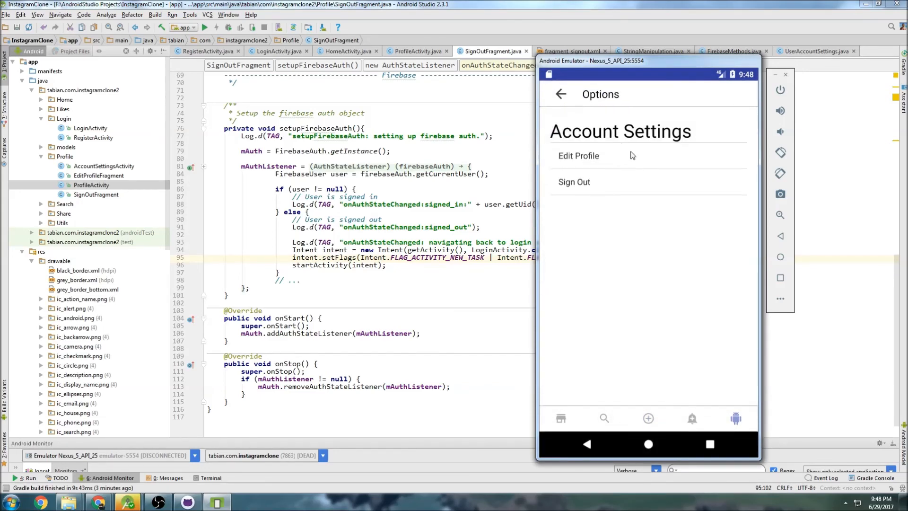
pyautogui.click(578, 156)
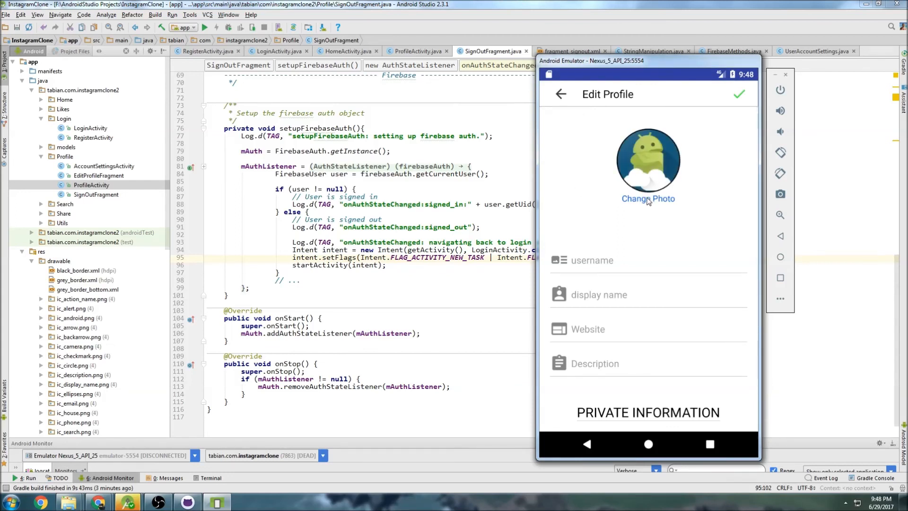
pyautogui.scroll(-3)
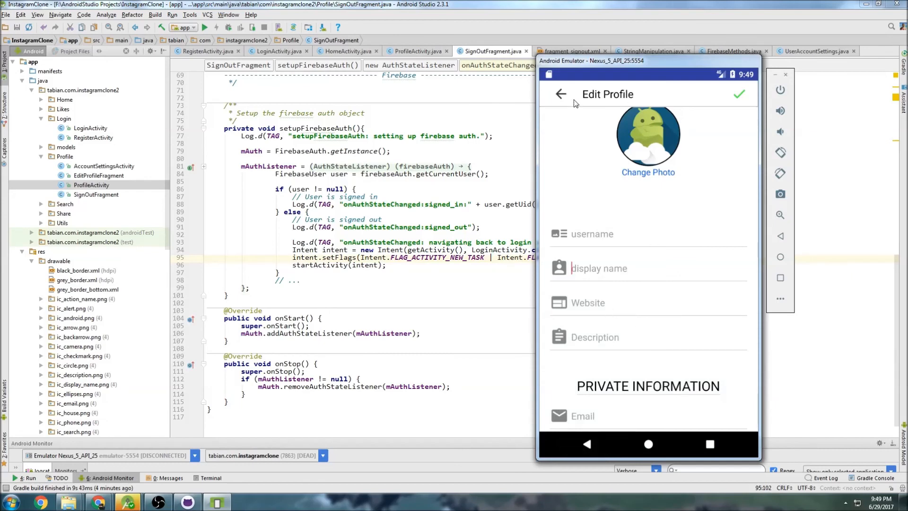
pyautogui.click(560, 94)
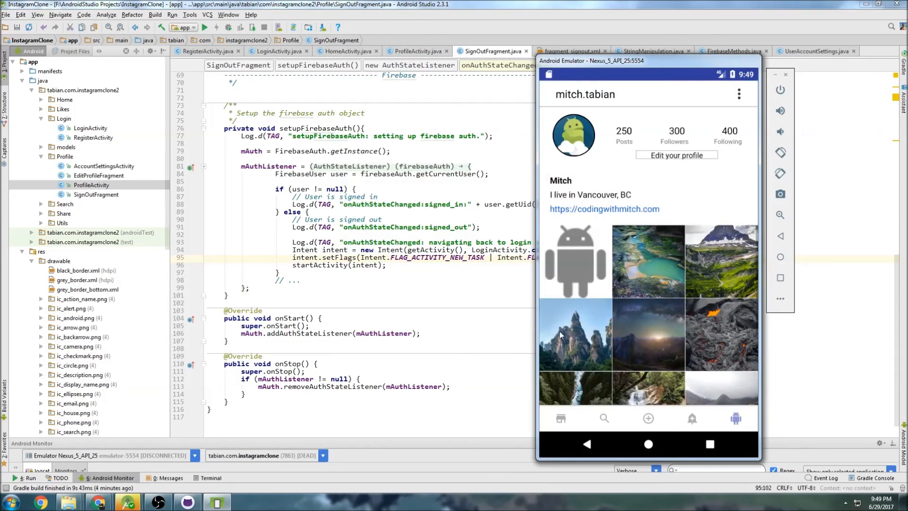
pyautogui.moveTo(693, 116)
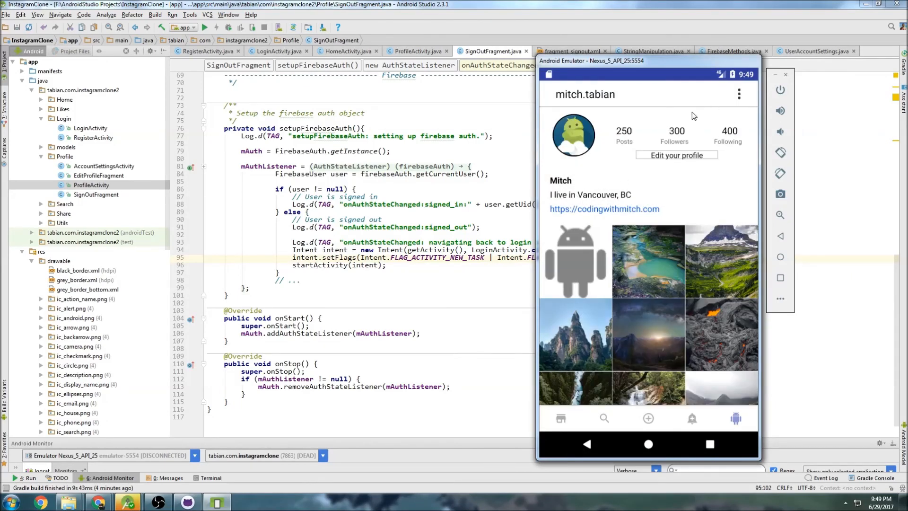
pyautogui.click(676, 154)
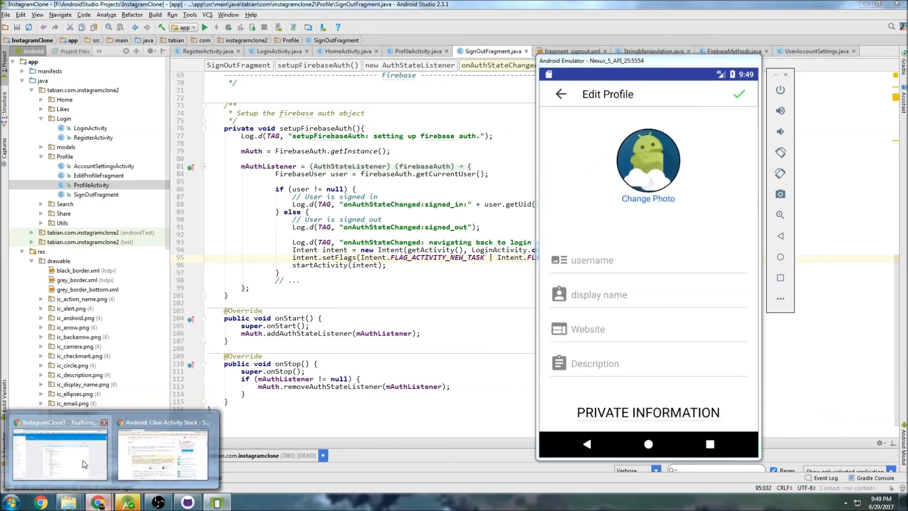
pyautogui.click(59, 452)
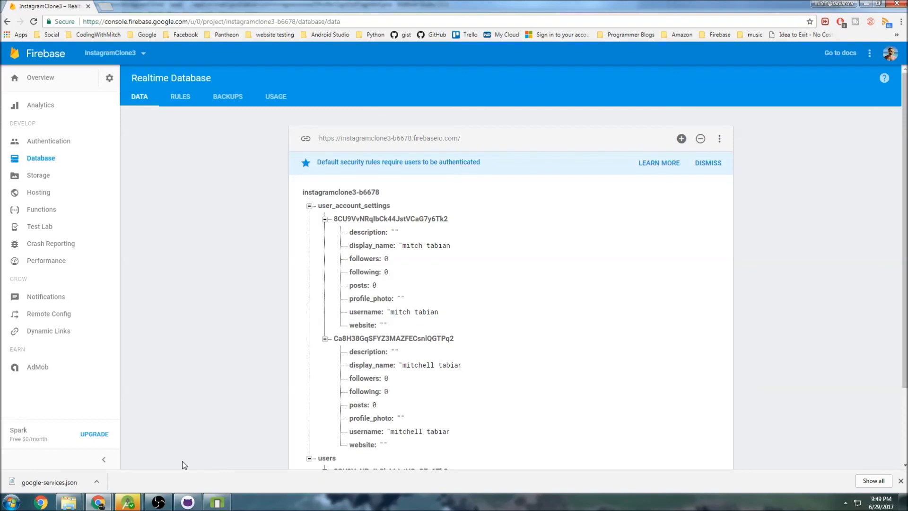